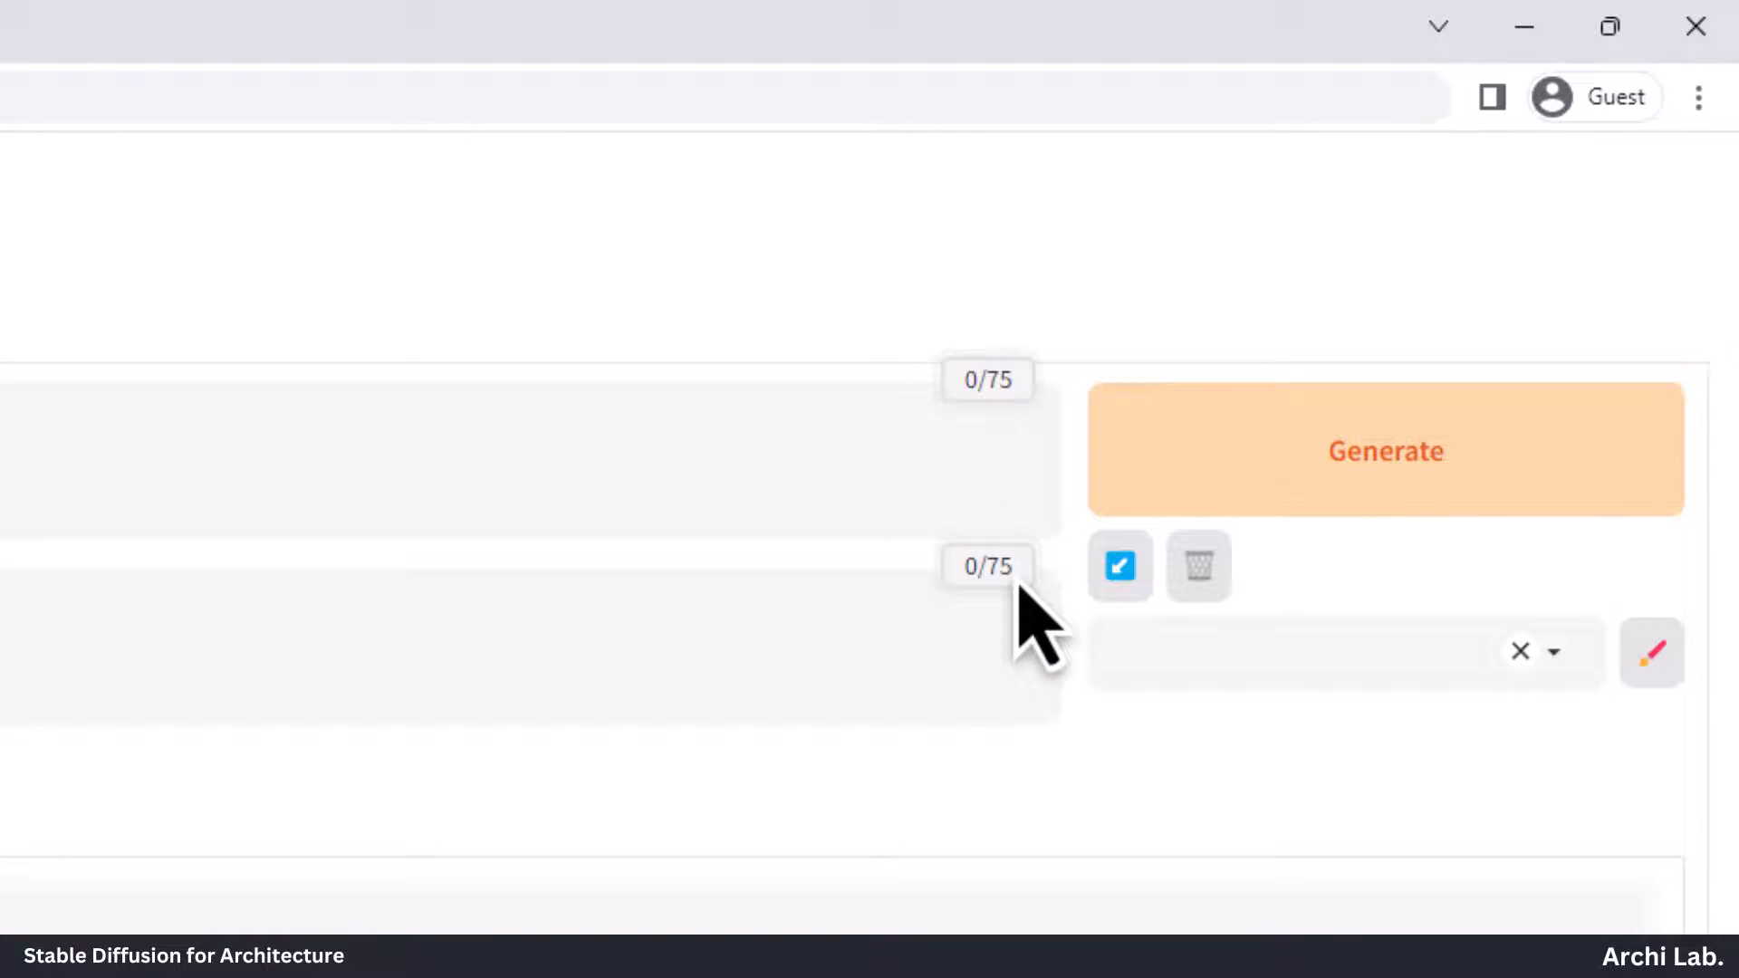
pyautogui.moveTo(965, 688)
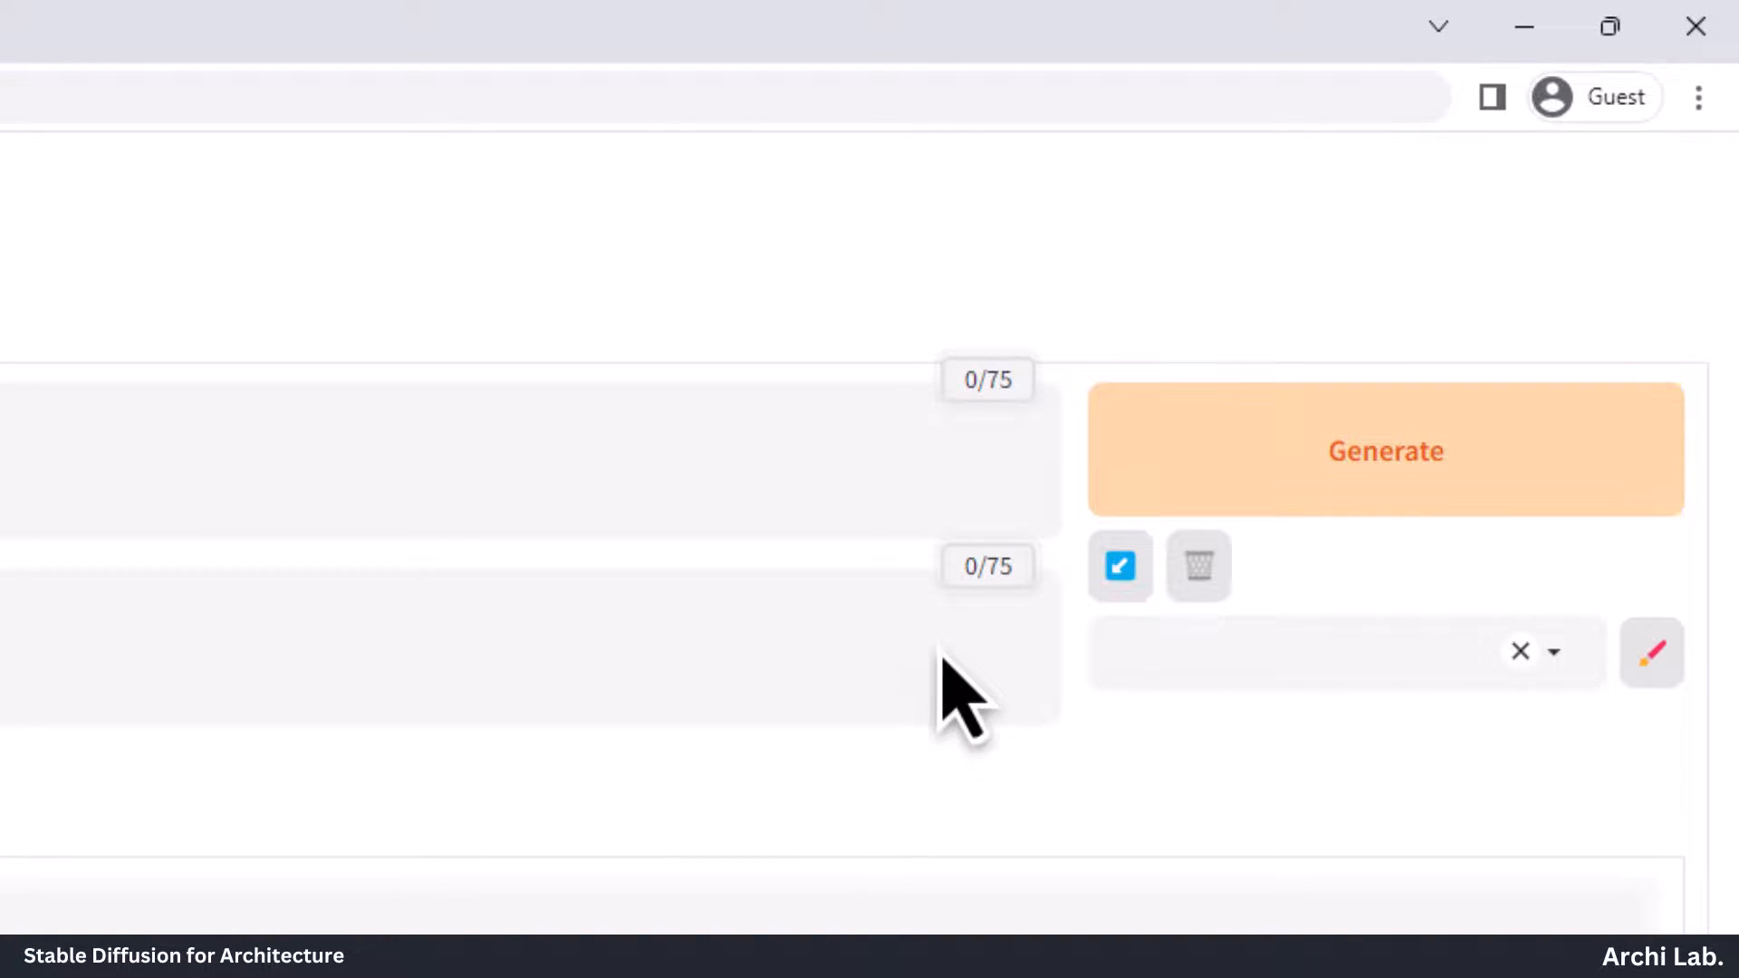
# Enter the negative prompt: blur, illustration, cartoon, overexposed, low-resolution, low quality, watermark
pyautogui.click(1384, 451)
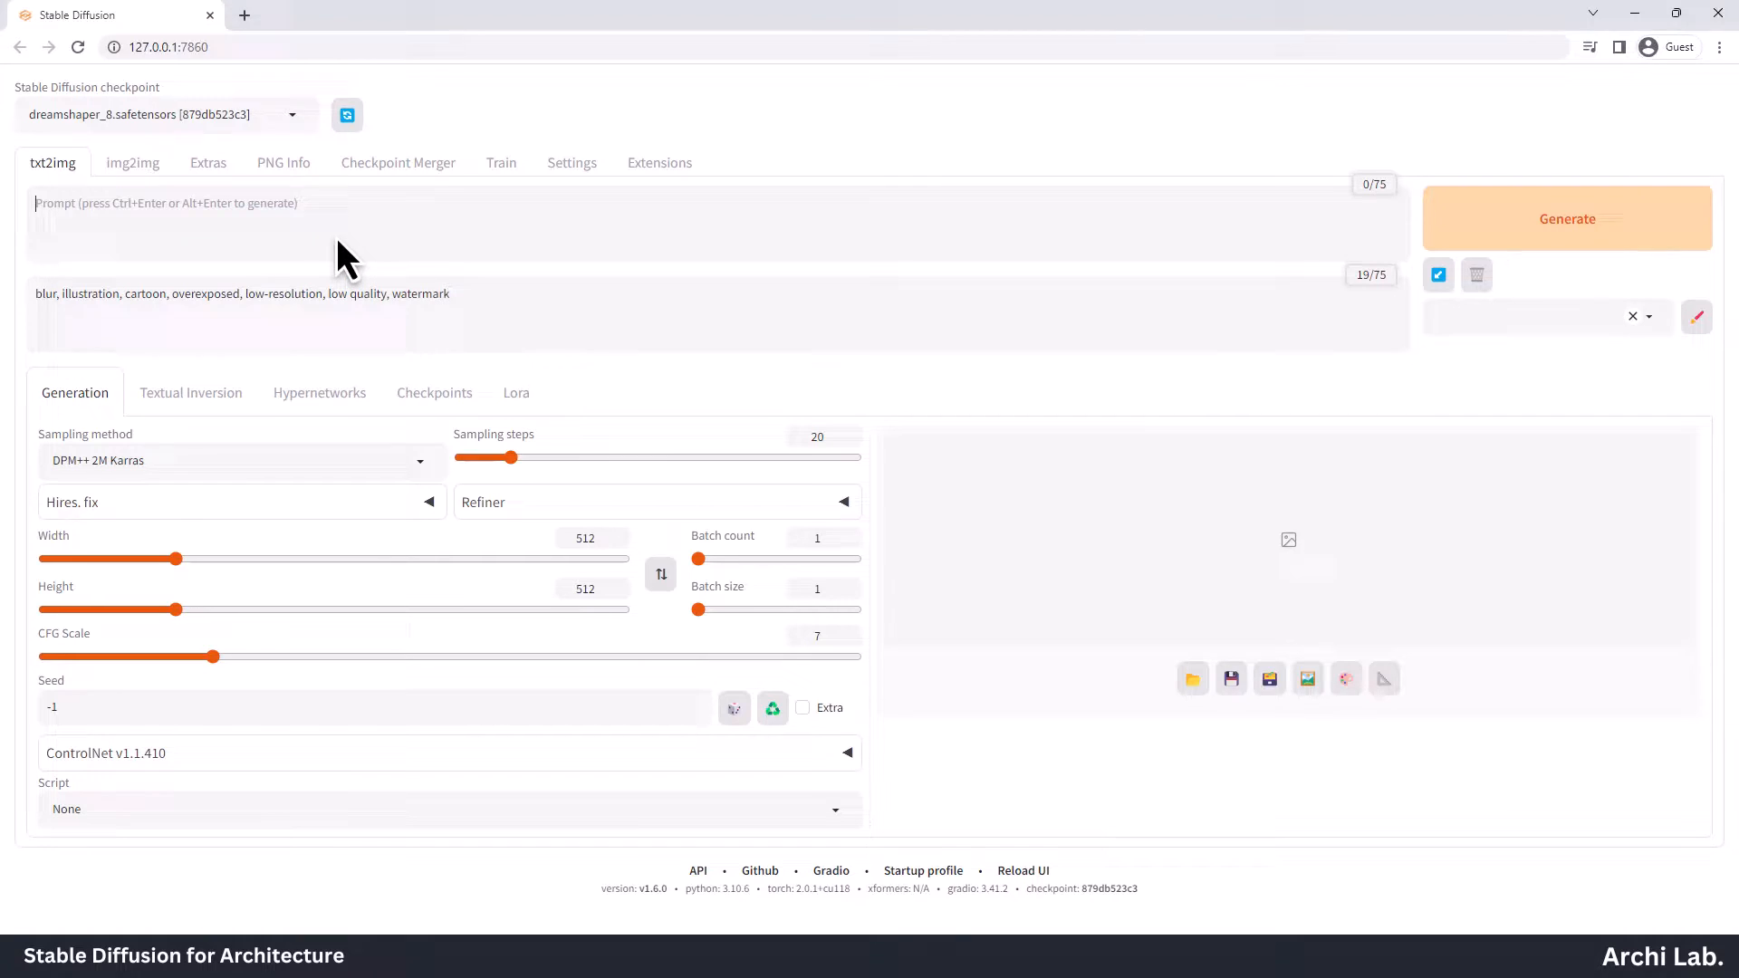
# Generate an image from the prompt 'Skyscraper' and review it full size
pyautogui.write('Skyscra')
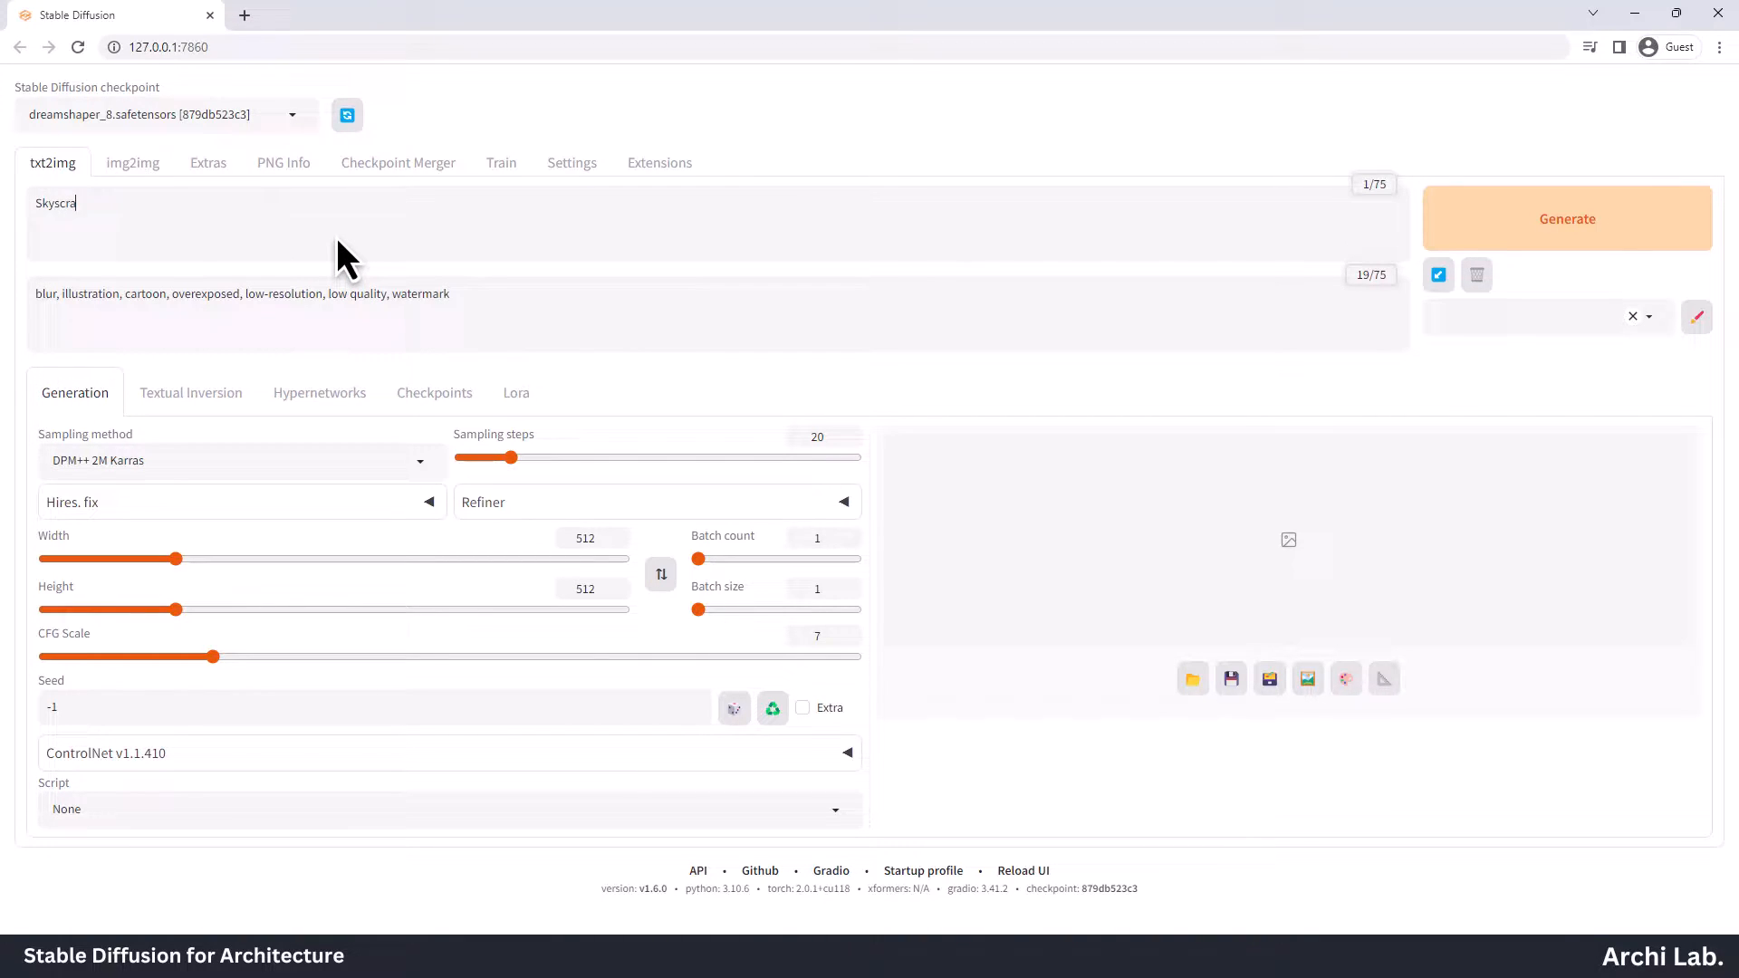
pyautogui.click(1565, 219)
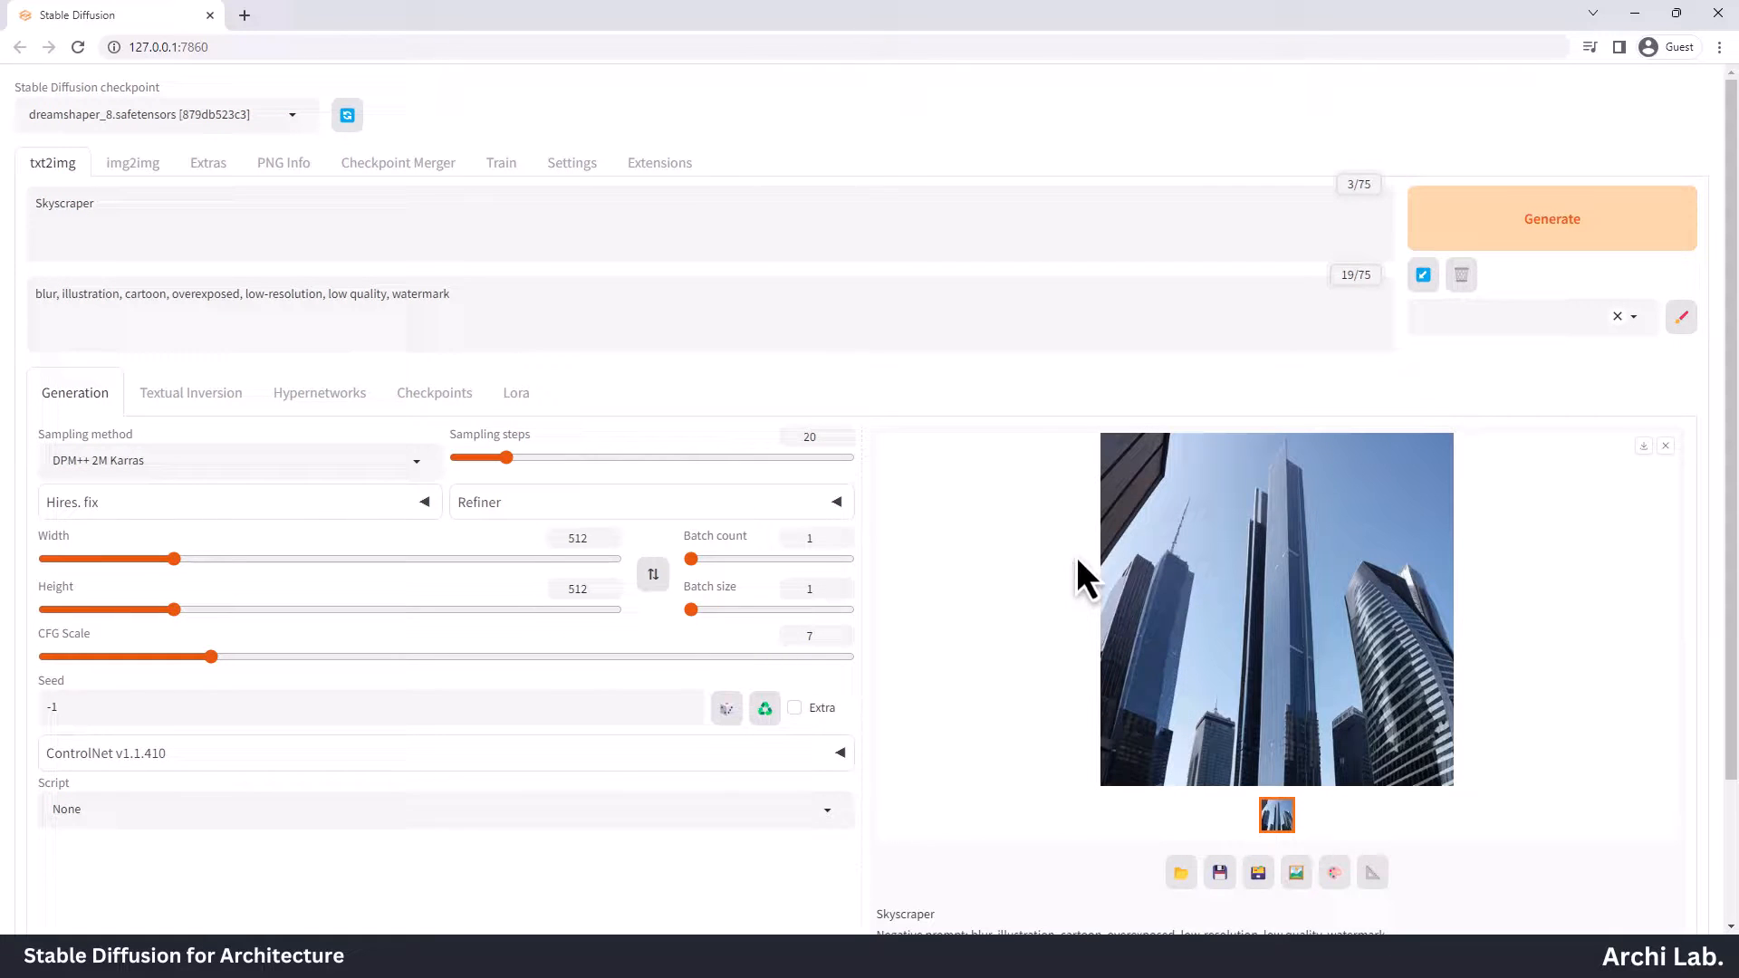
pyautogui.click(1275, 609)
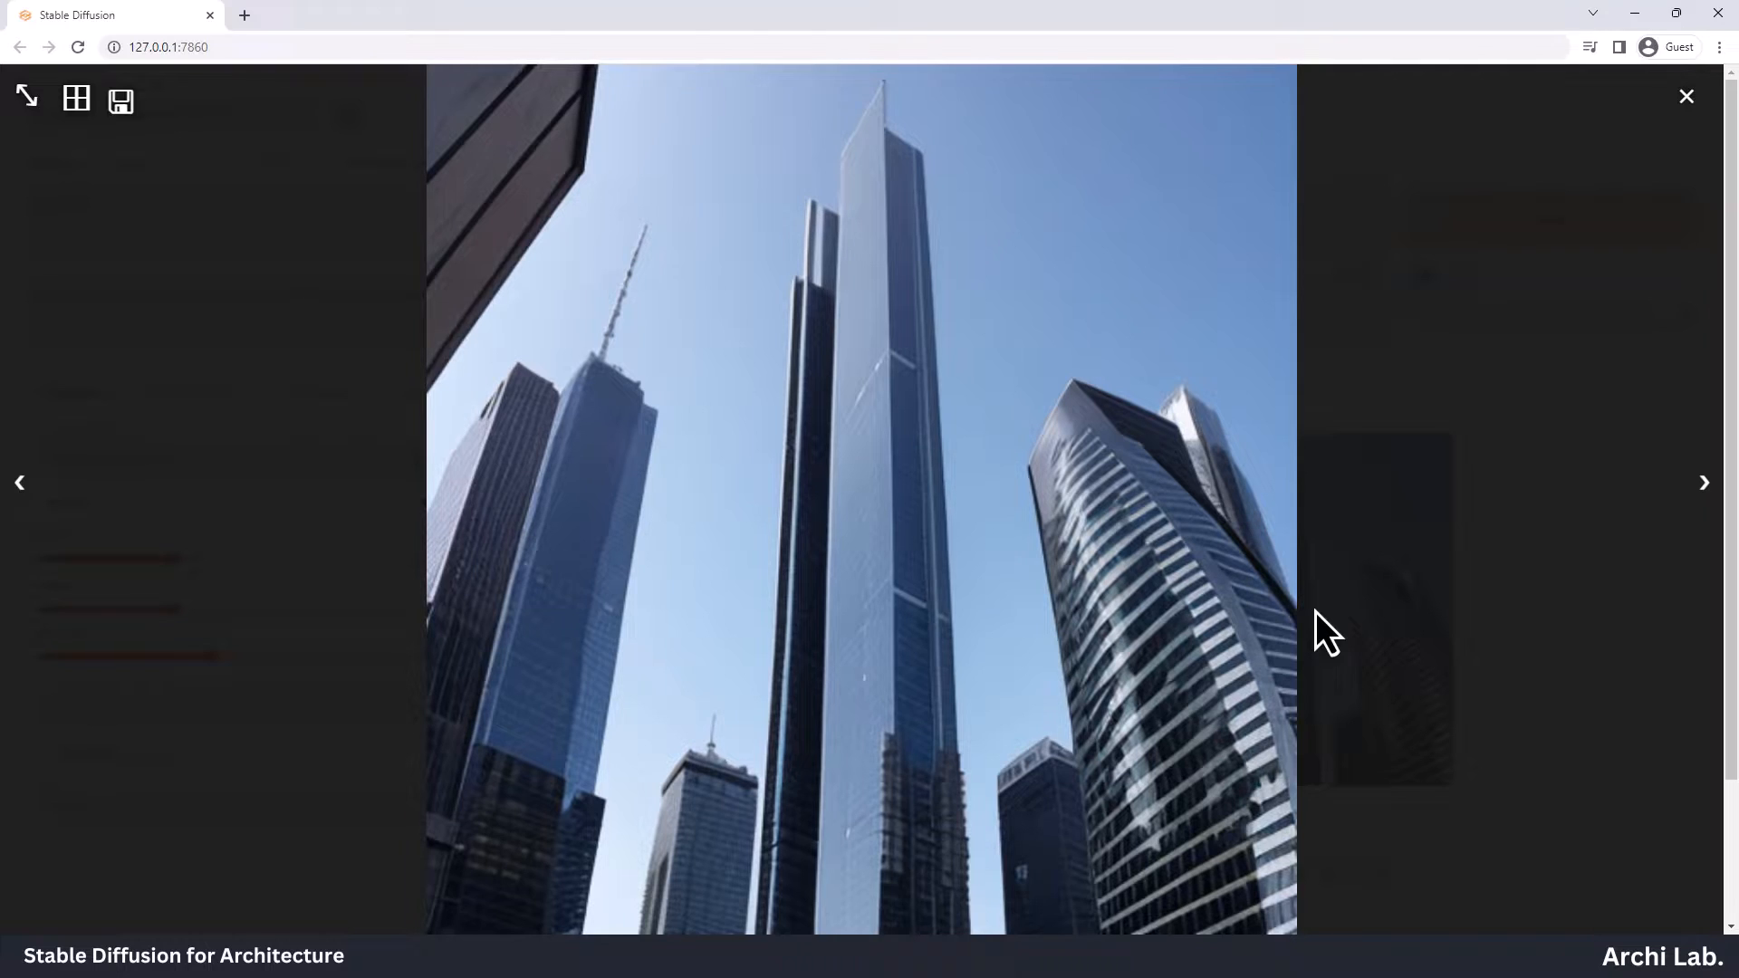
pyautogui.moveTo(1553, 323)
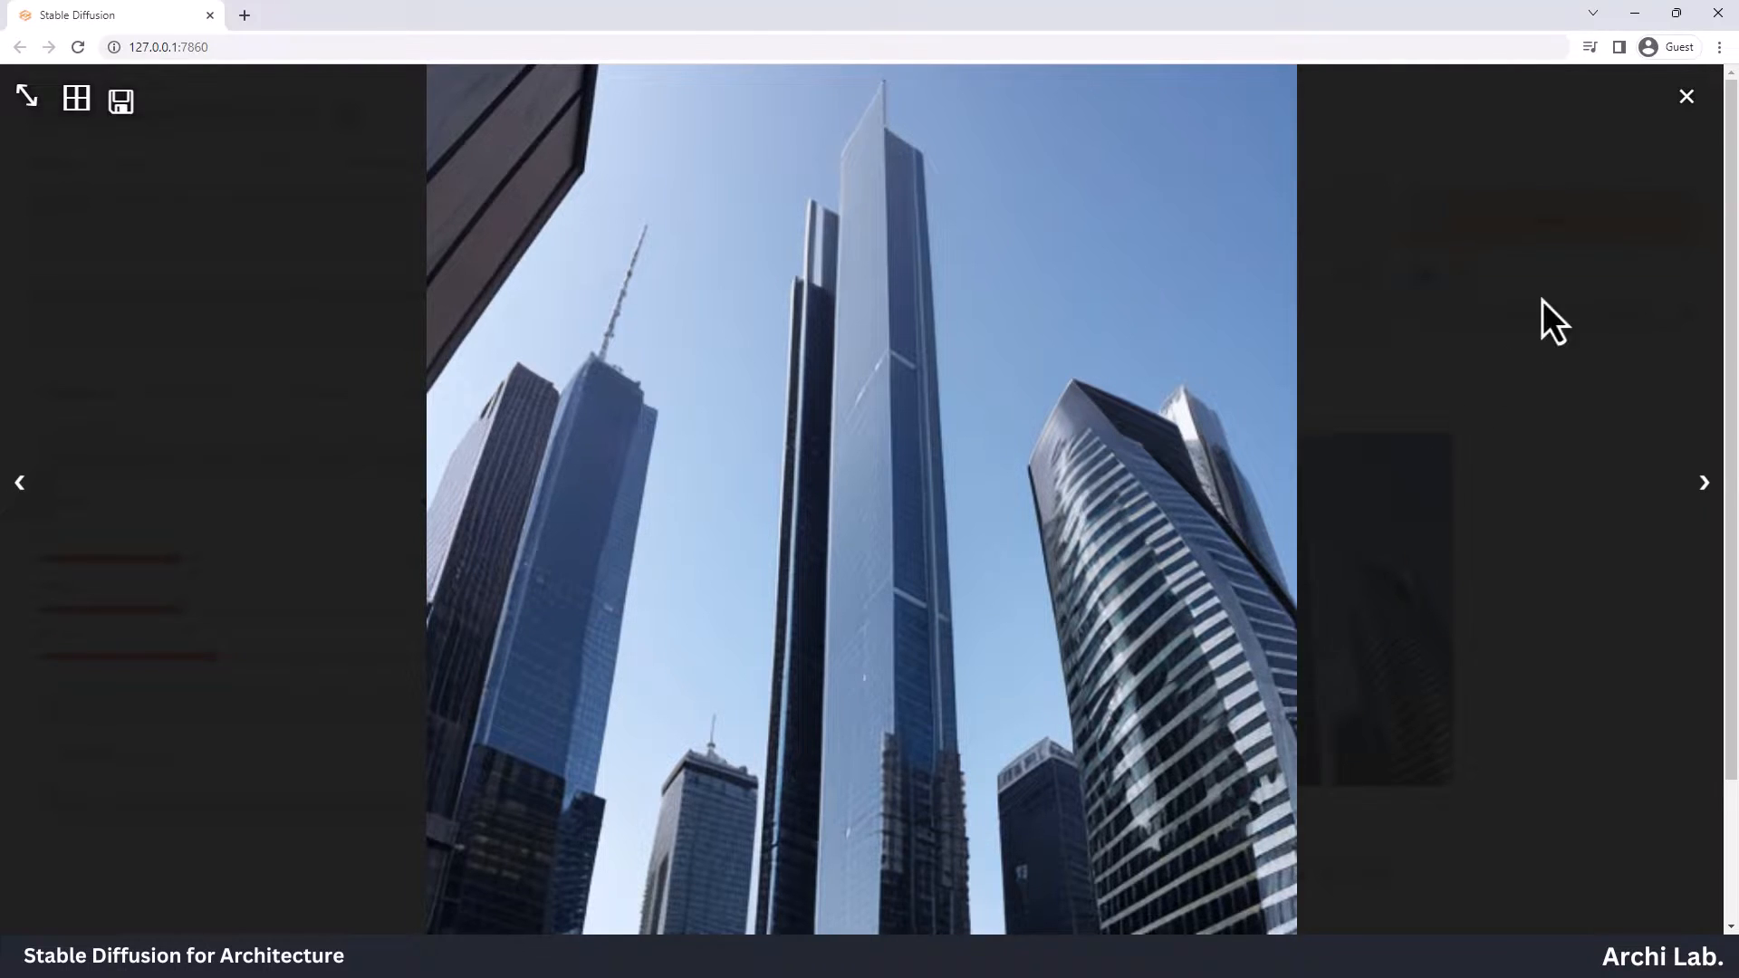
pyautogui.click(1684, 96)
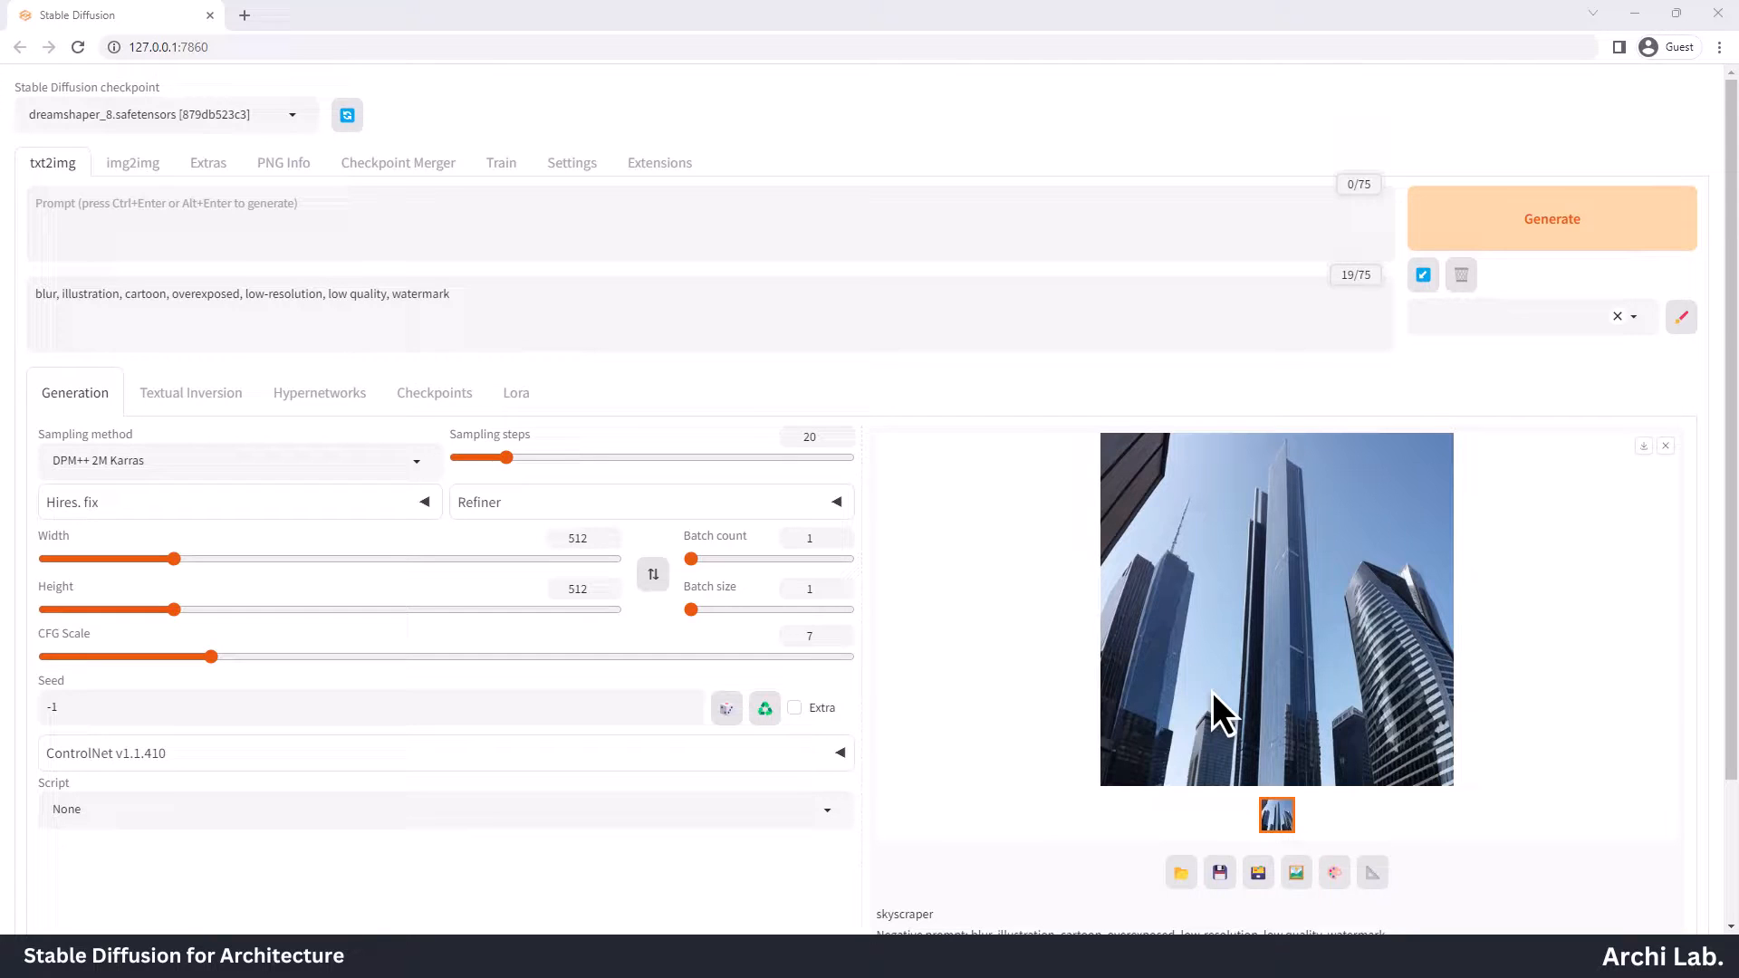
pyautogui.moveTo(511, 241)
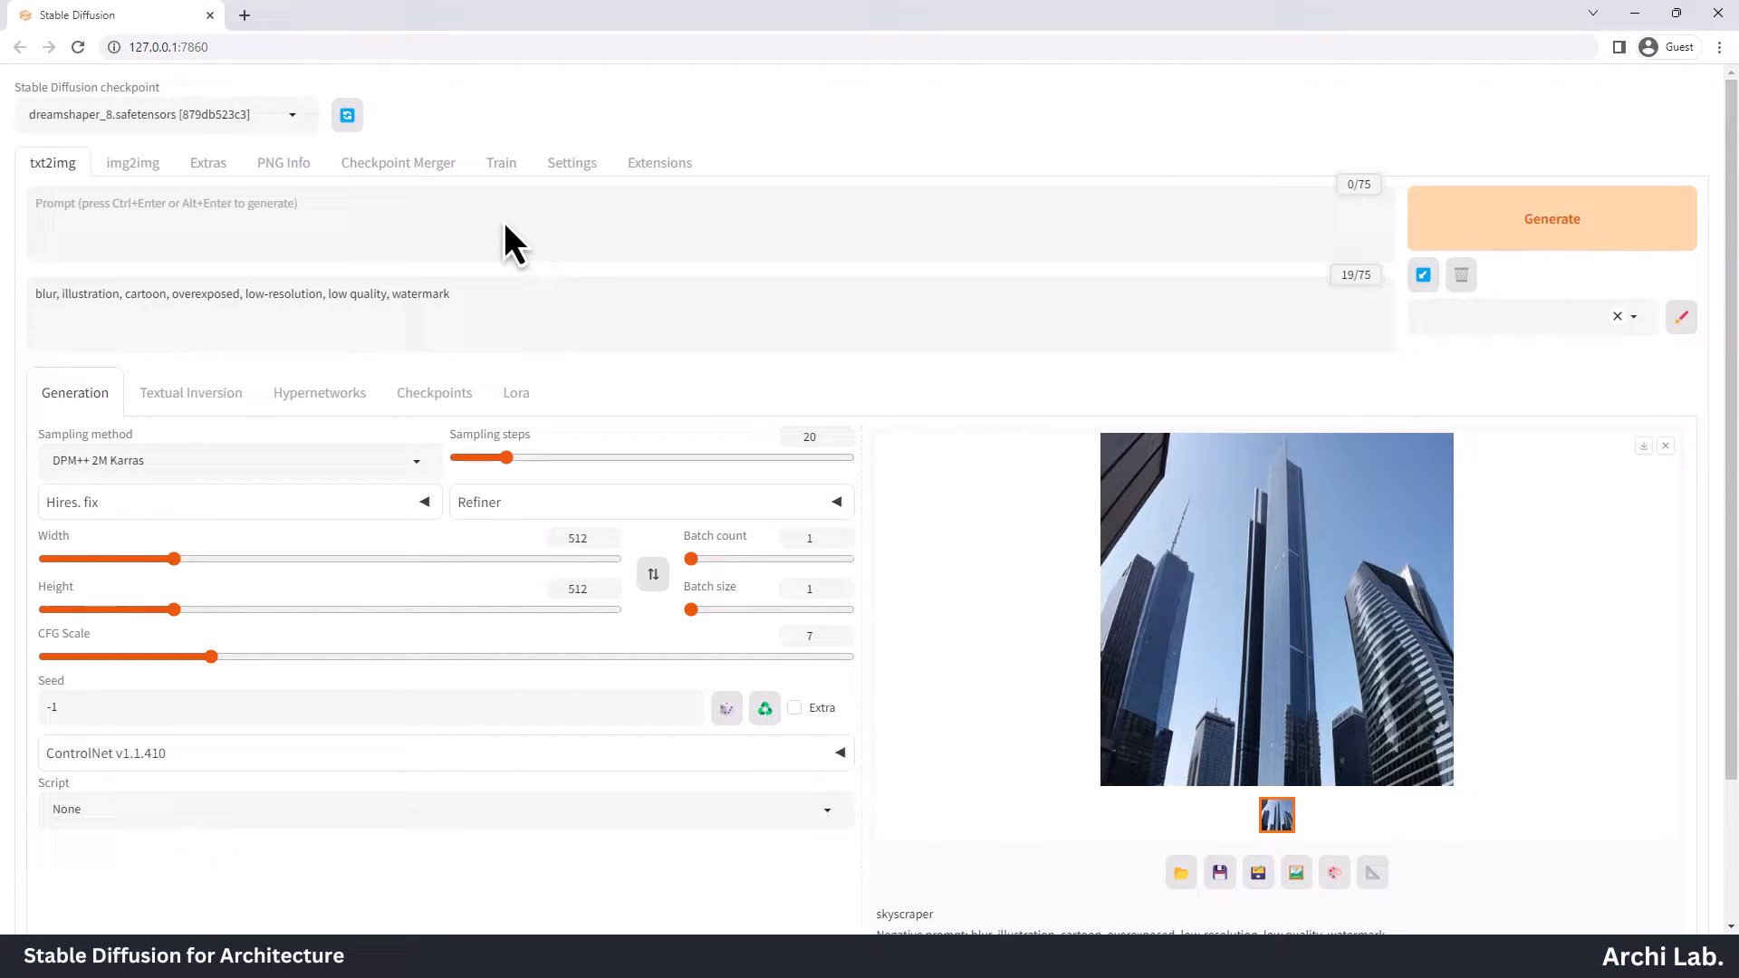
# Generate 'Oval shaped skyscraper that is 200m high, located near riverfront' and review the result
pyautogui.write('Oval')
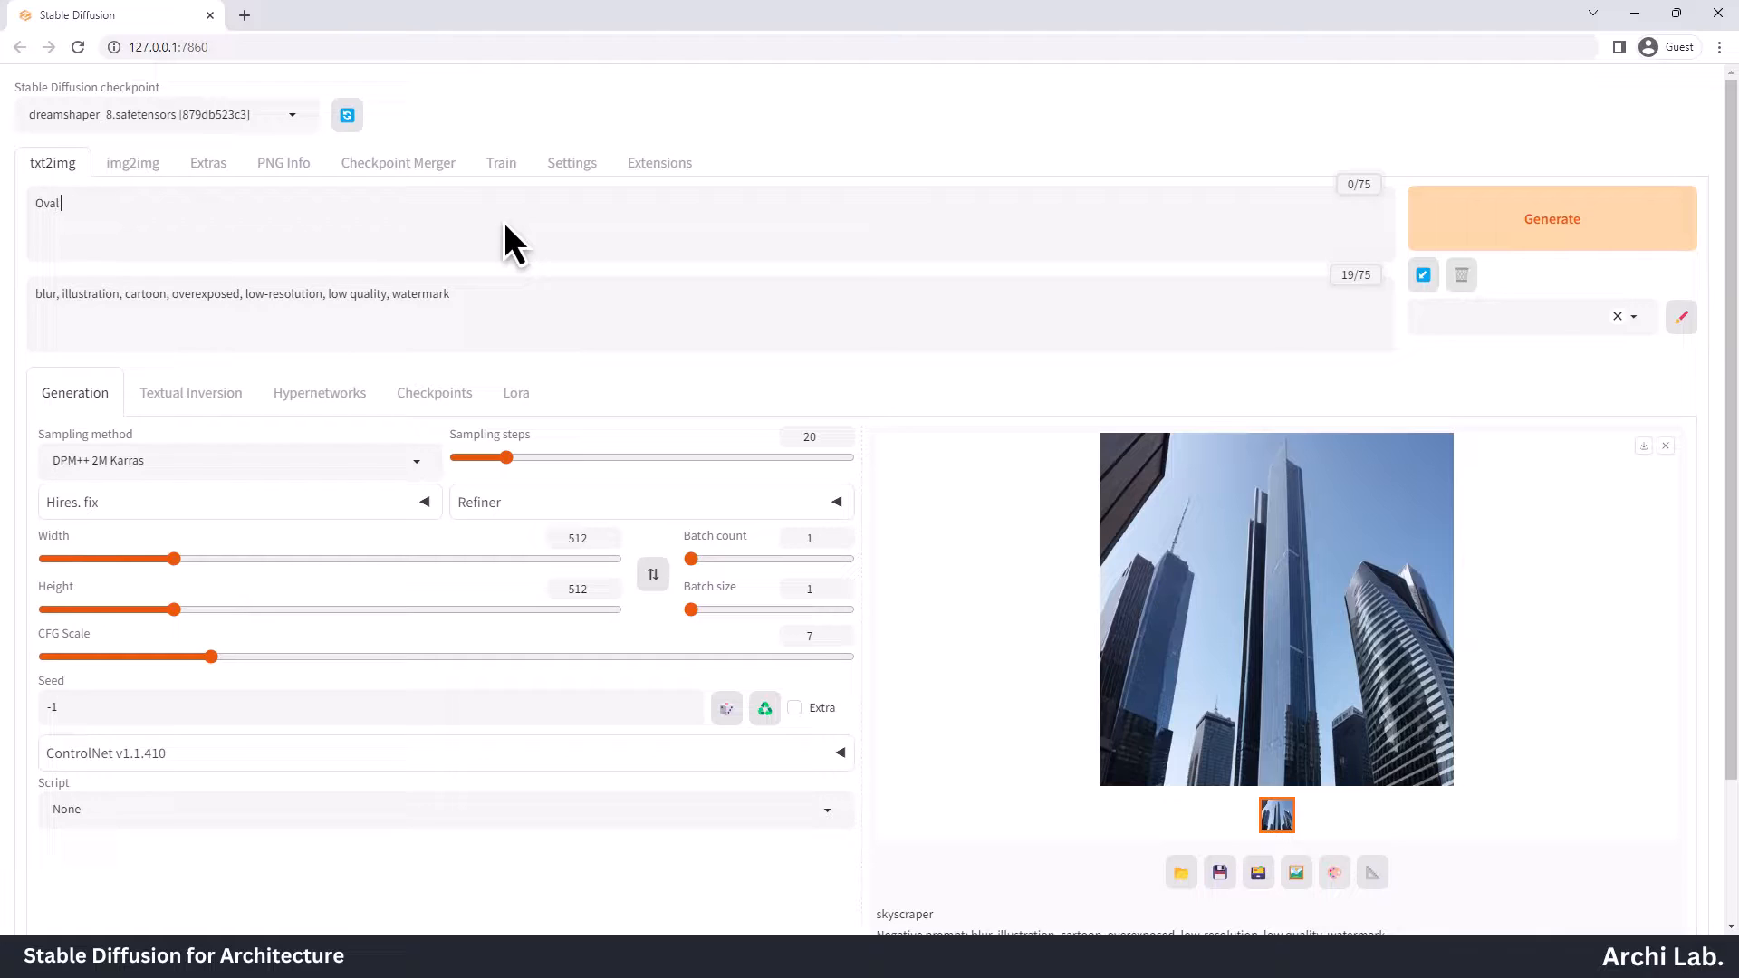
pyautogui.write('shaped')
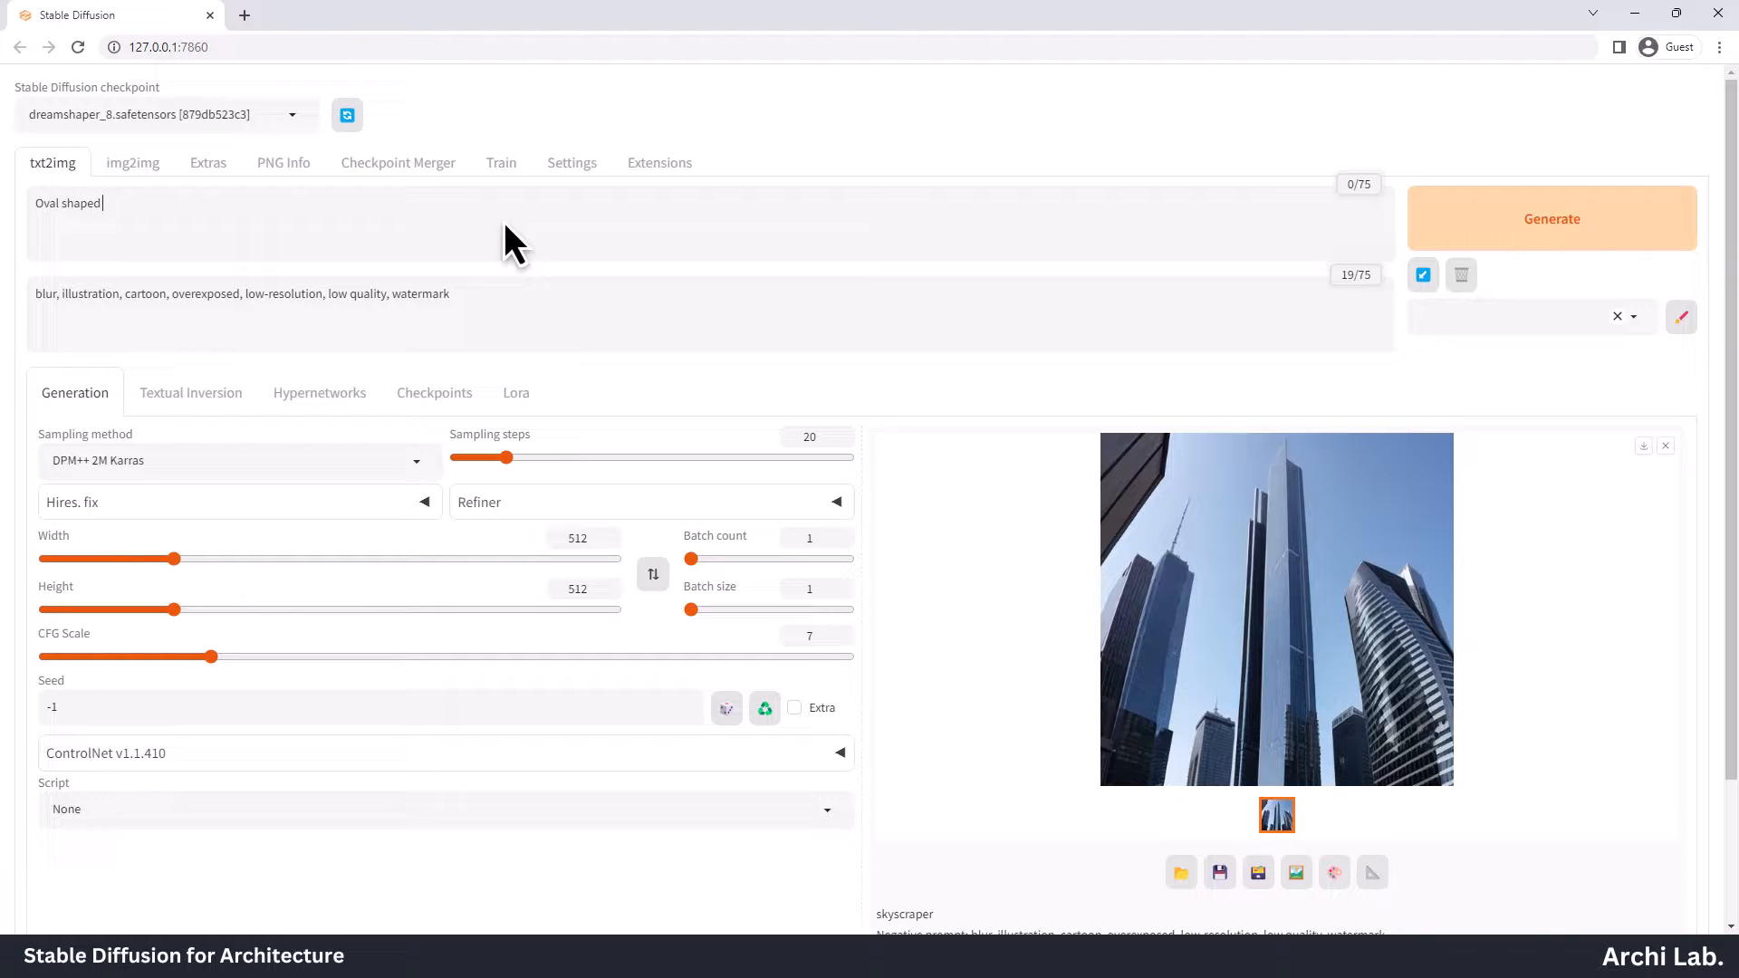
pyautogui.write('skyscraper')
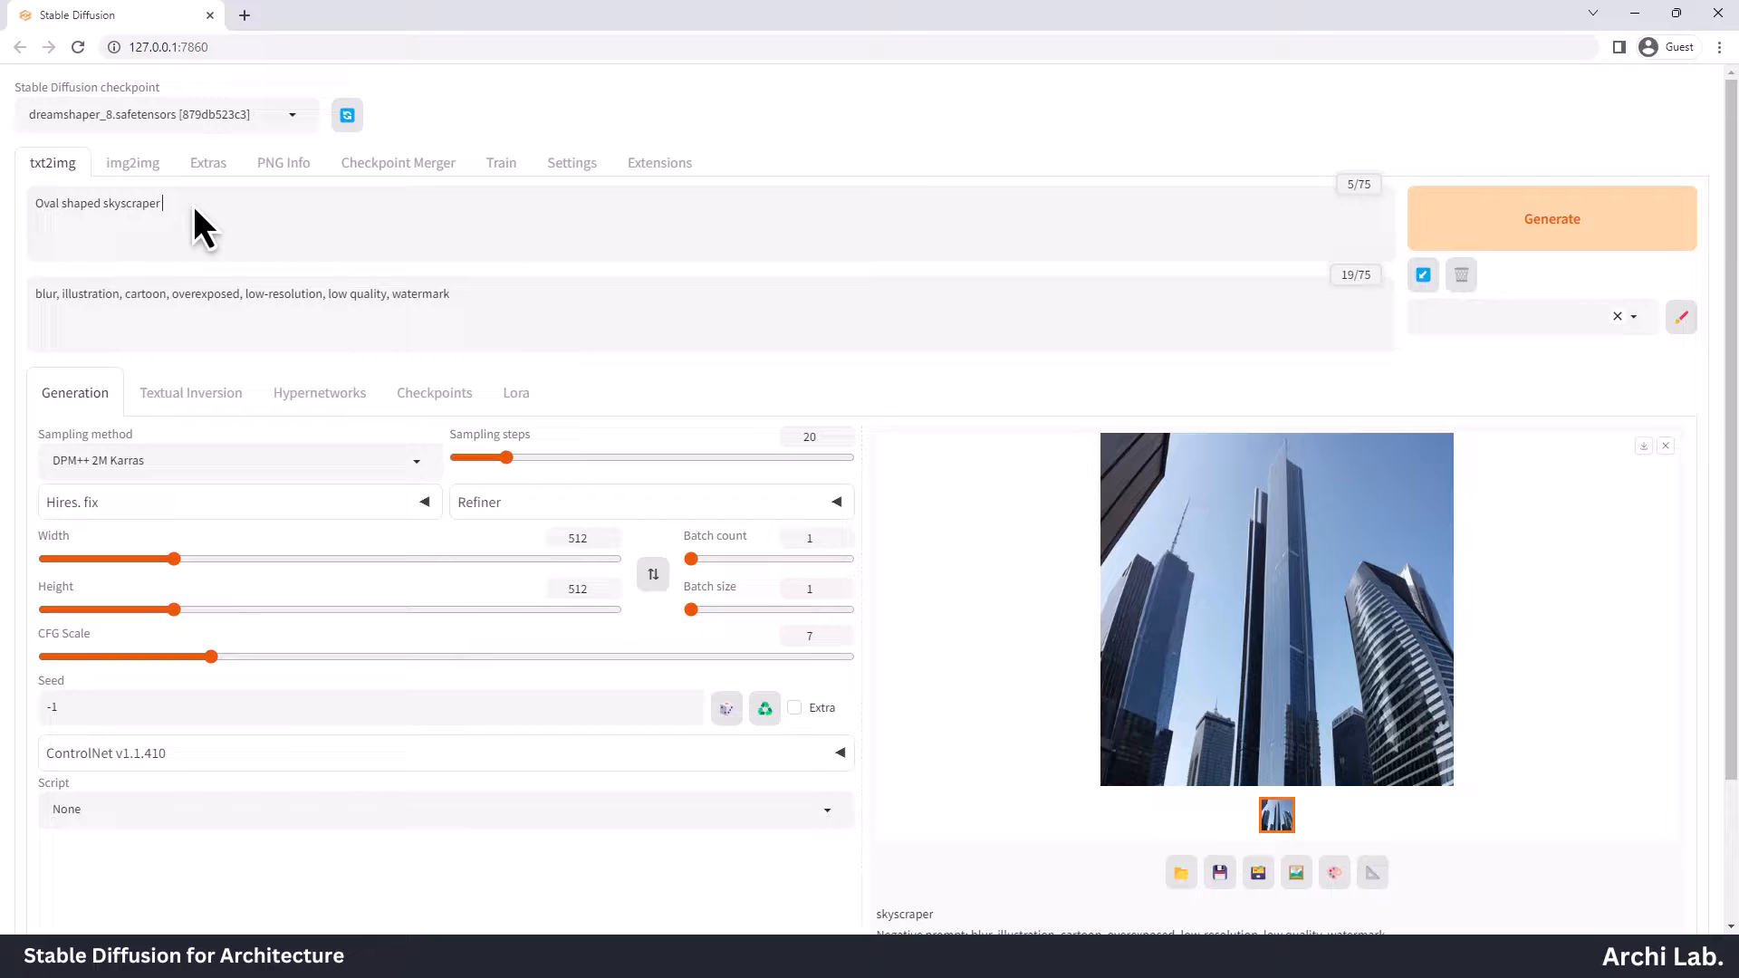
pyautogui.write('that is 200m high, located near riverfront')
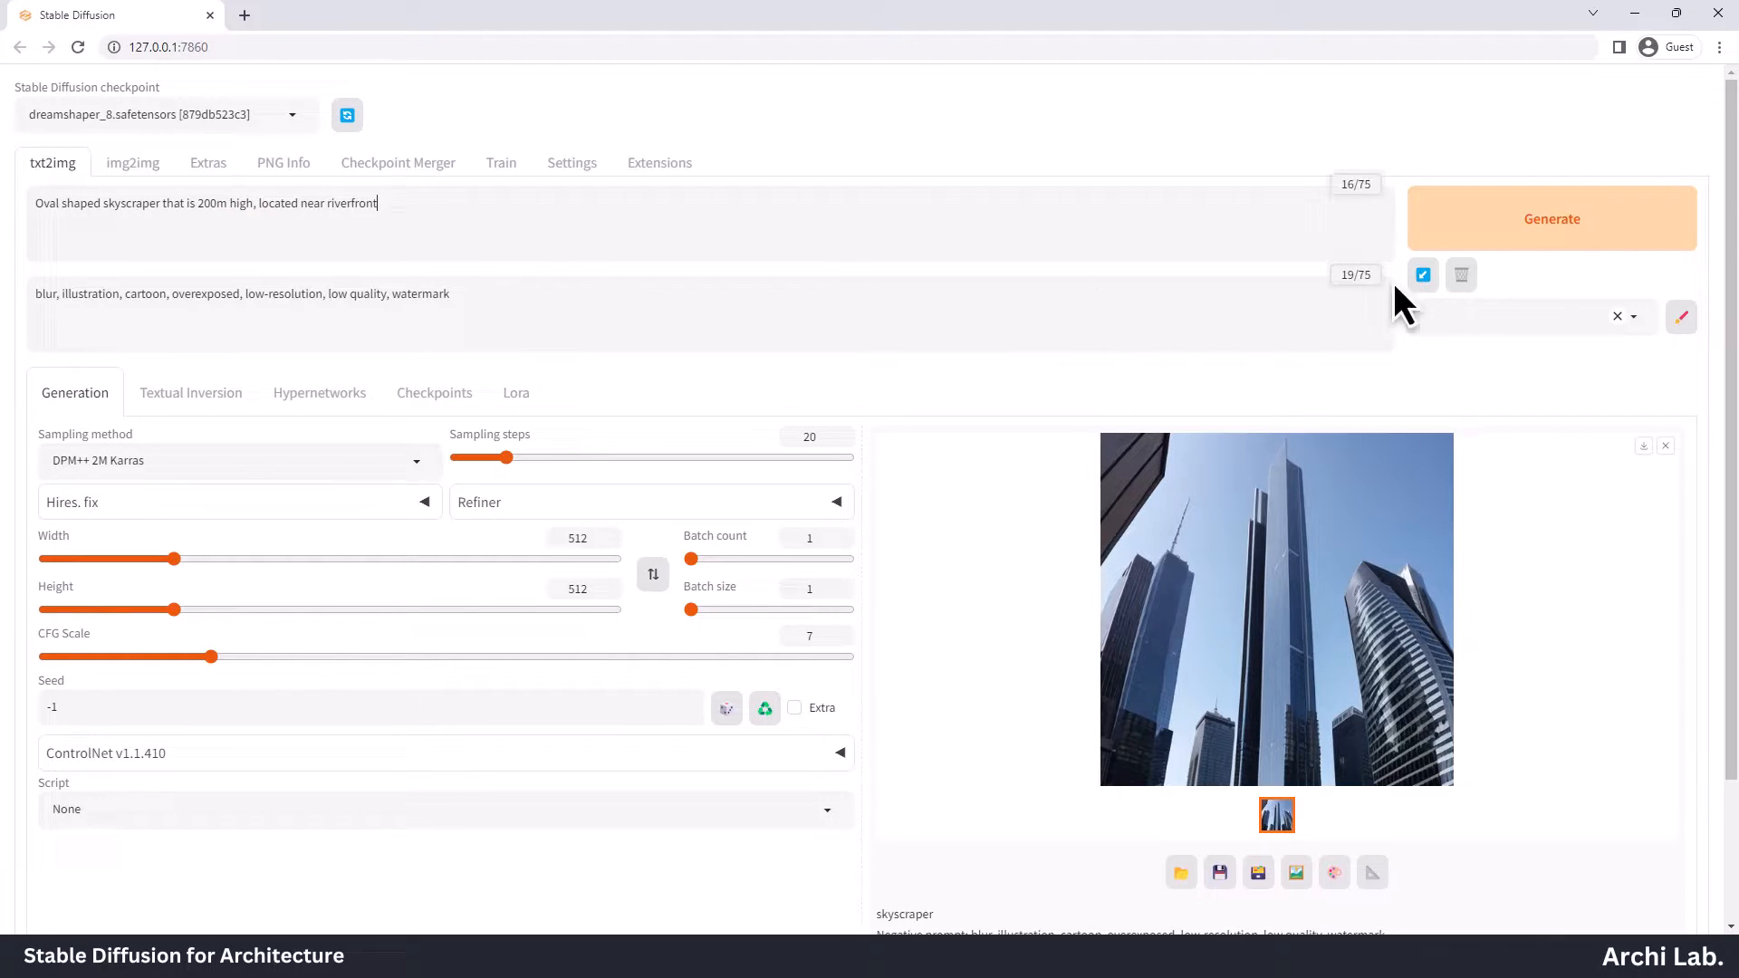
pyautogui.click(1552, 219)
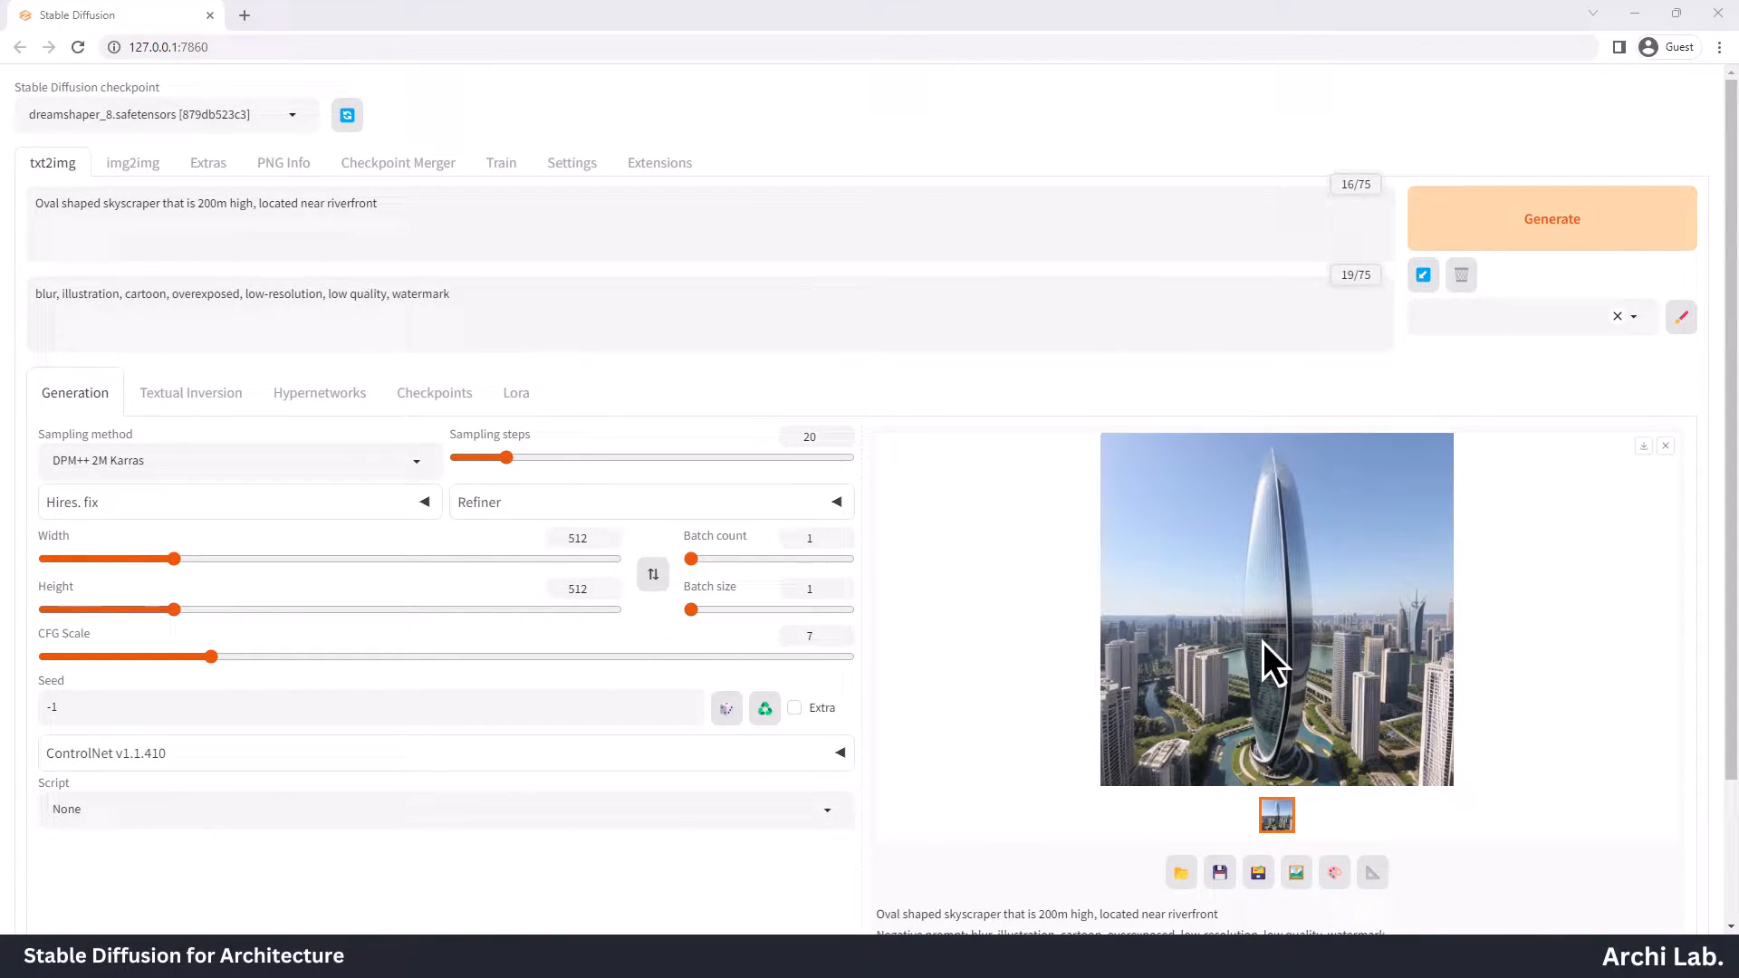
pyautogui.click(1275, 608)
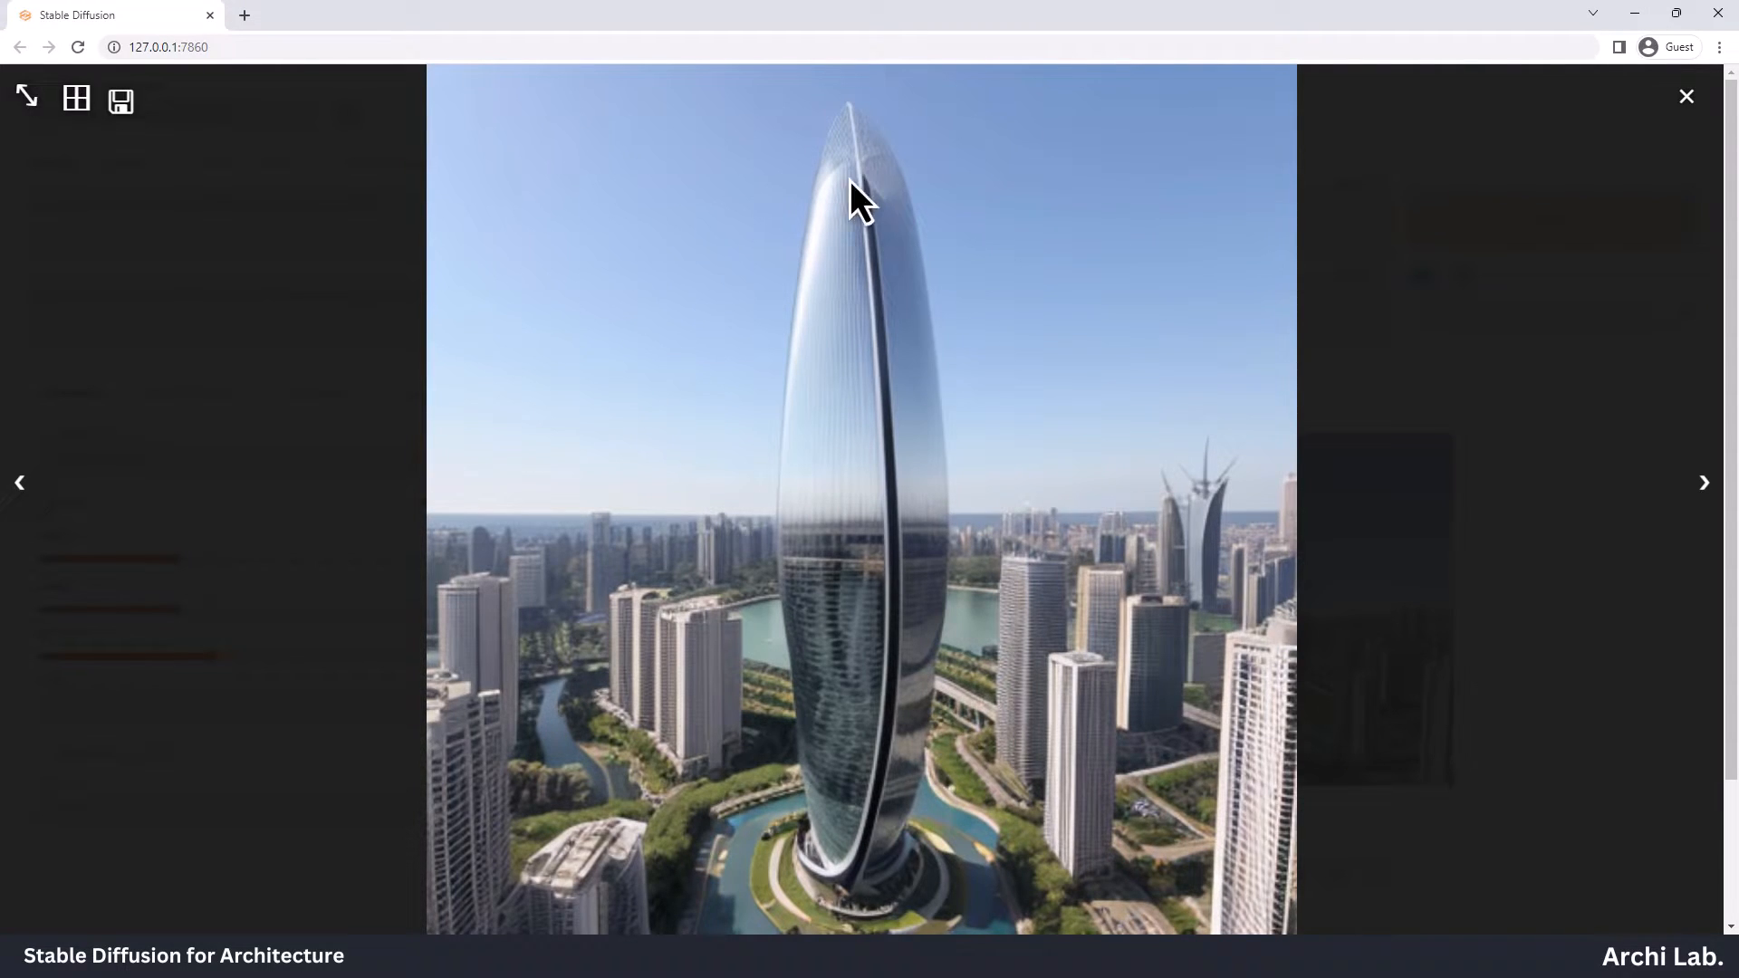
pyautogui.moveTo(797, 436)
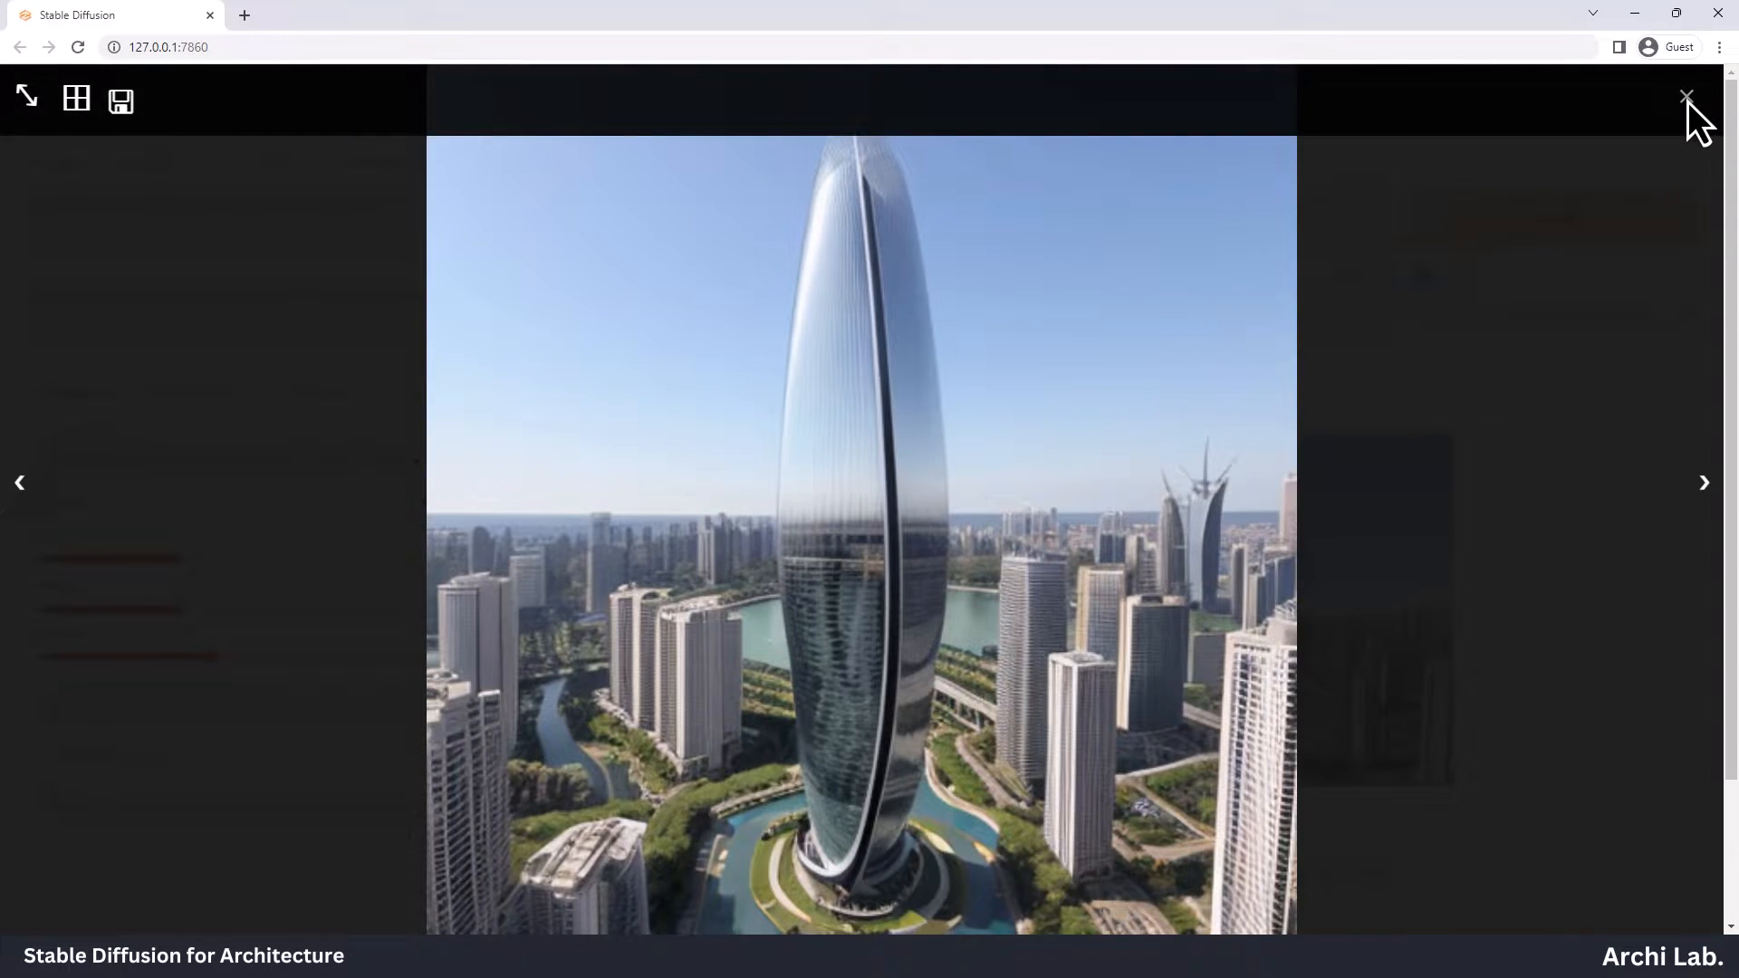
pyautogui.click(1685, 96)
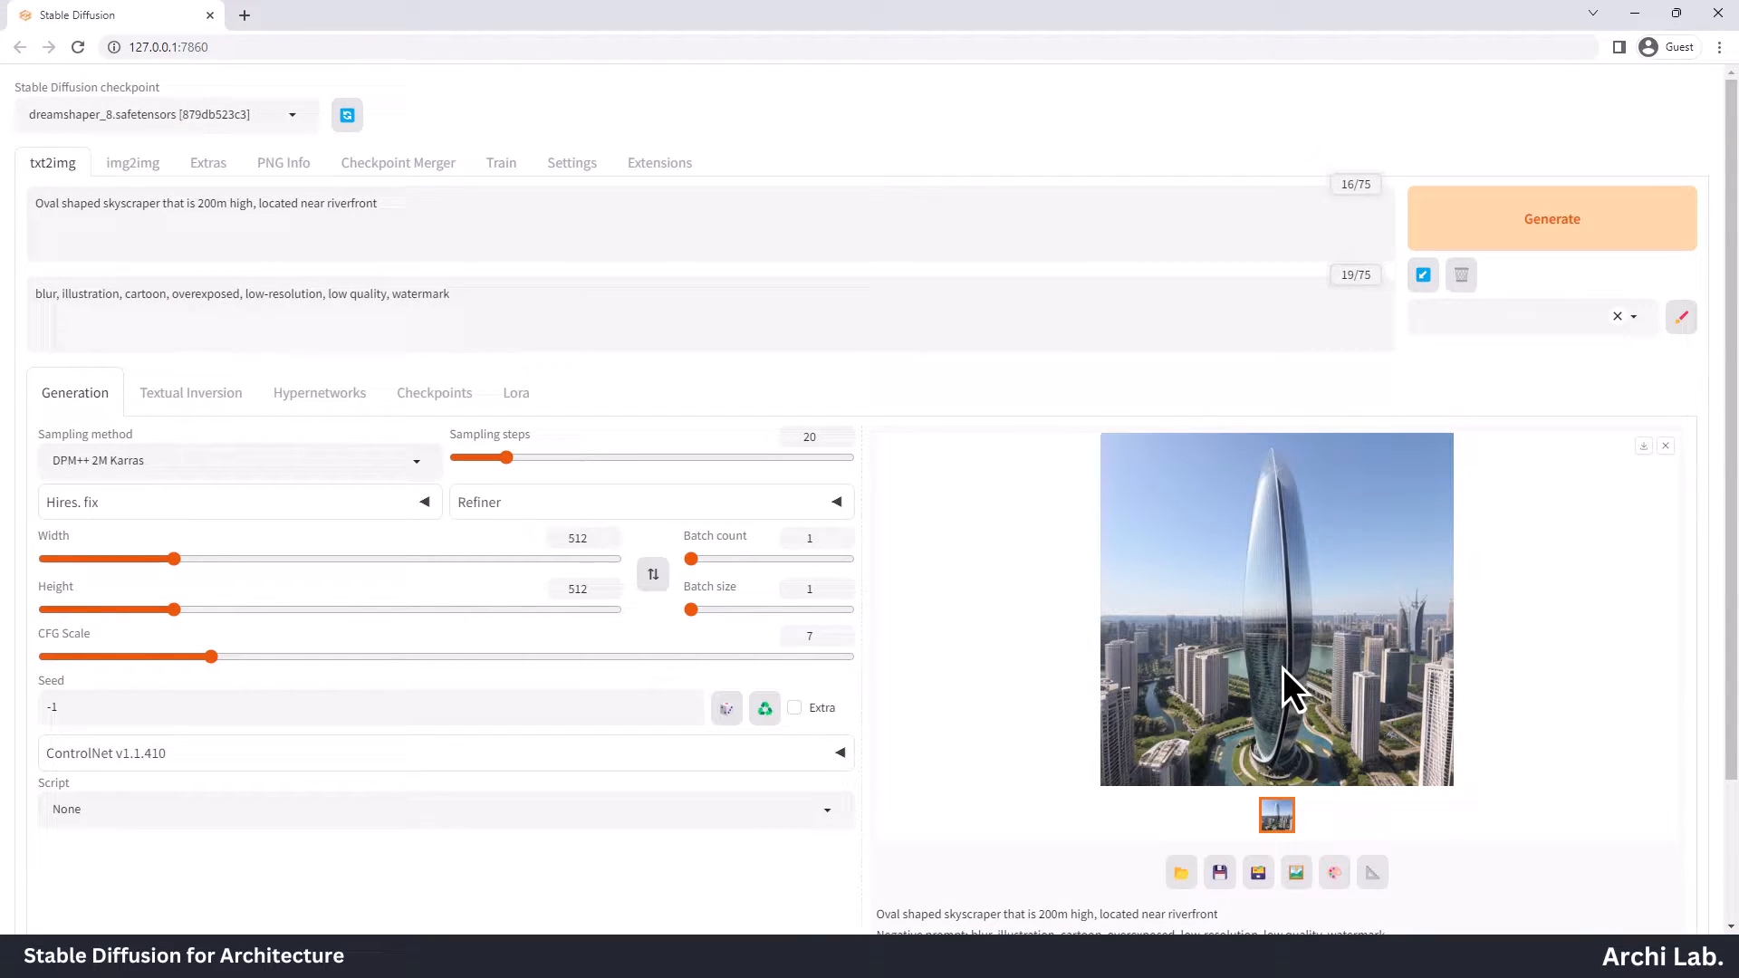
pyautogui.moveTo(120, 234)
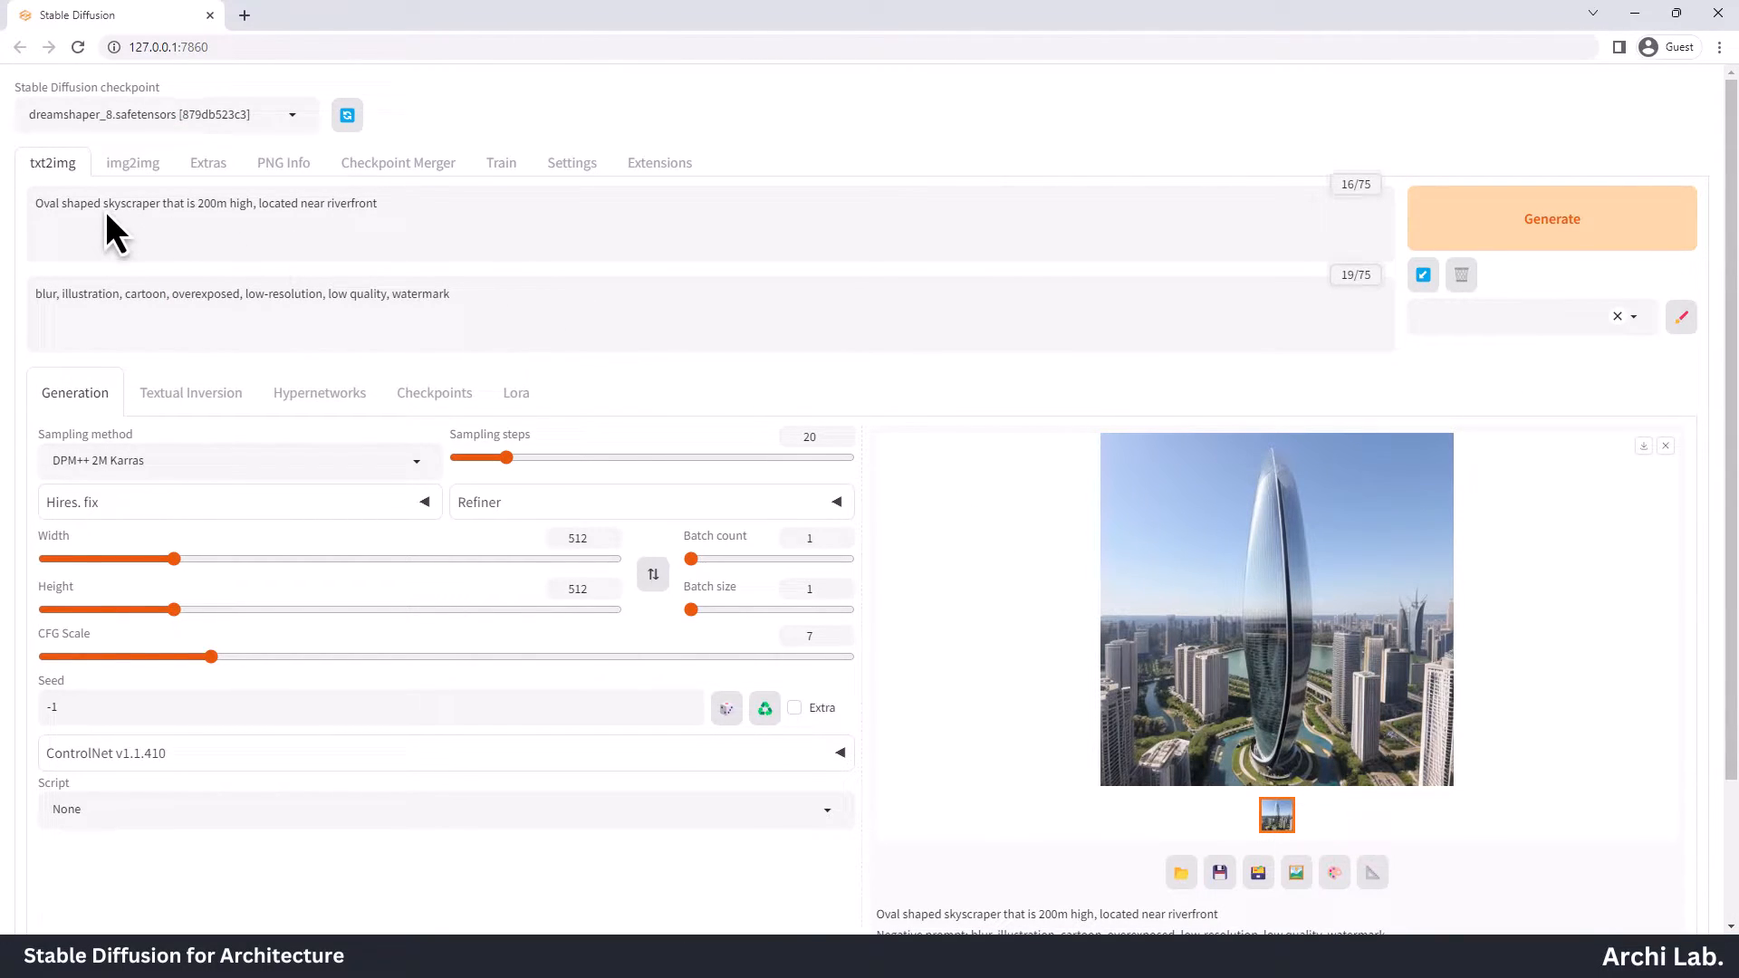
pyautogui.moveTo(32, 241)
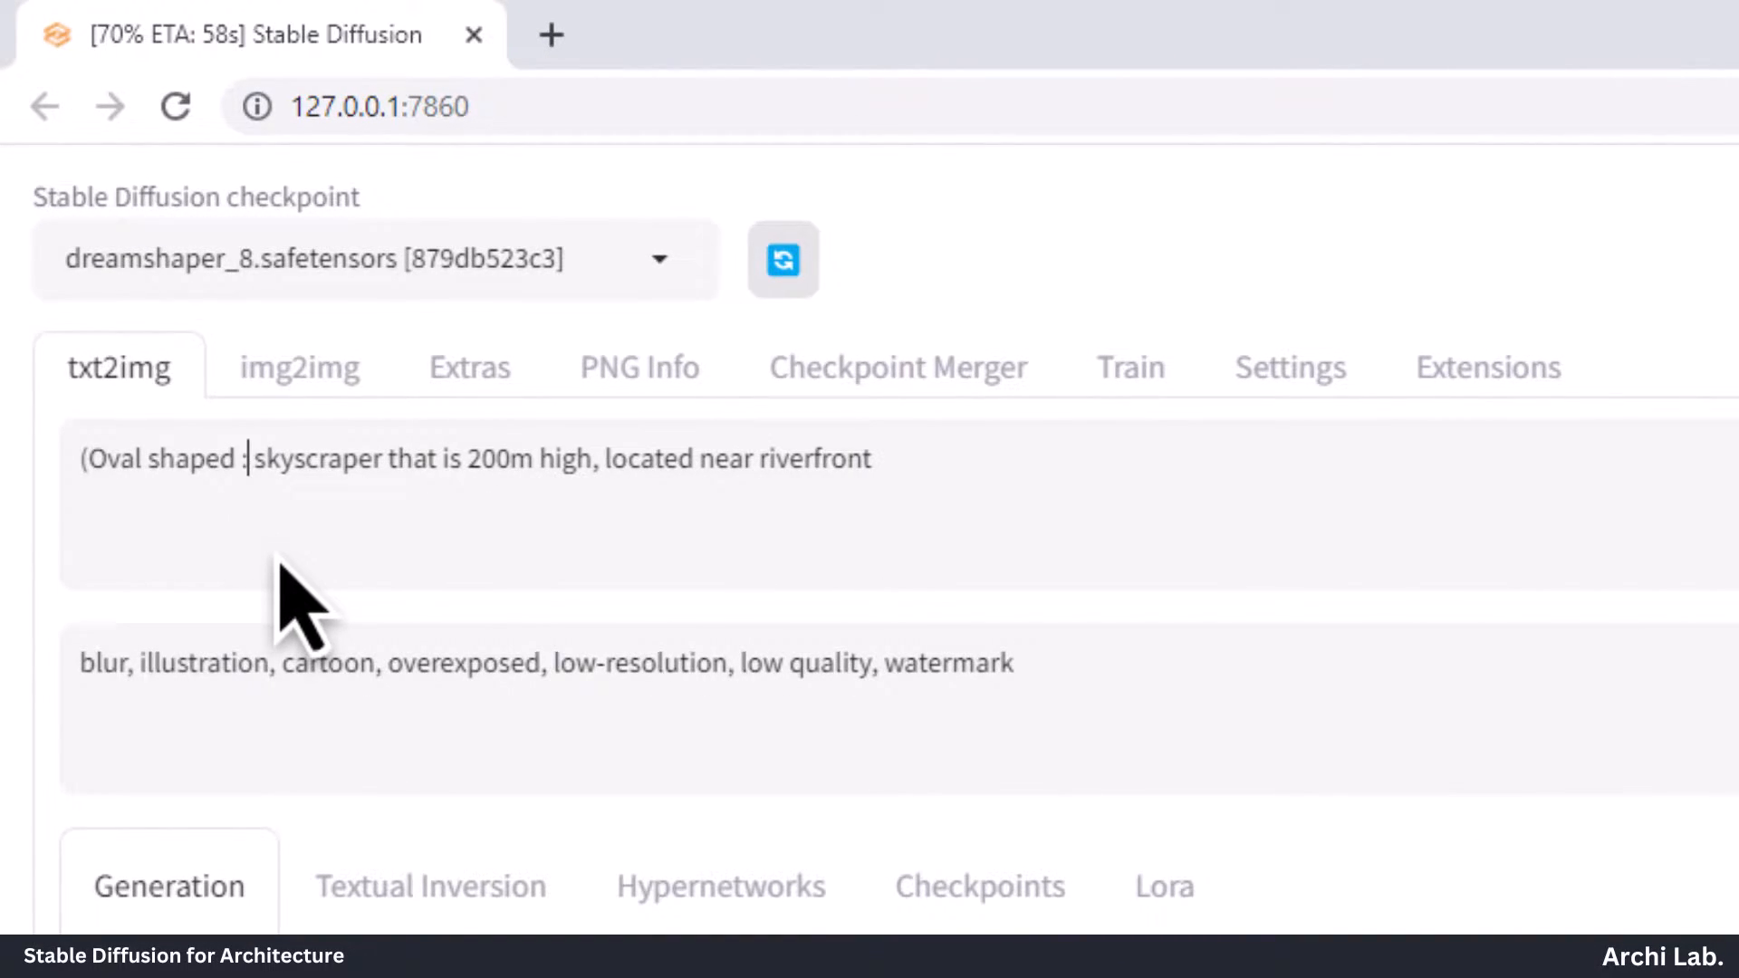
# Weight 'Oval shaped' at 0.5 in the prompt, regenerate and review the riverside tower
pyautogui.write('0.5)')
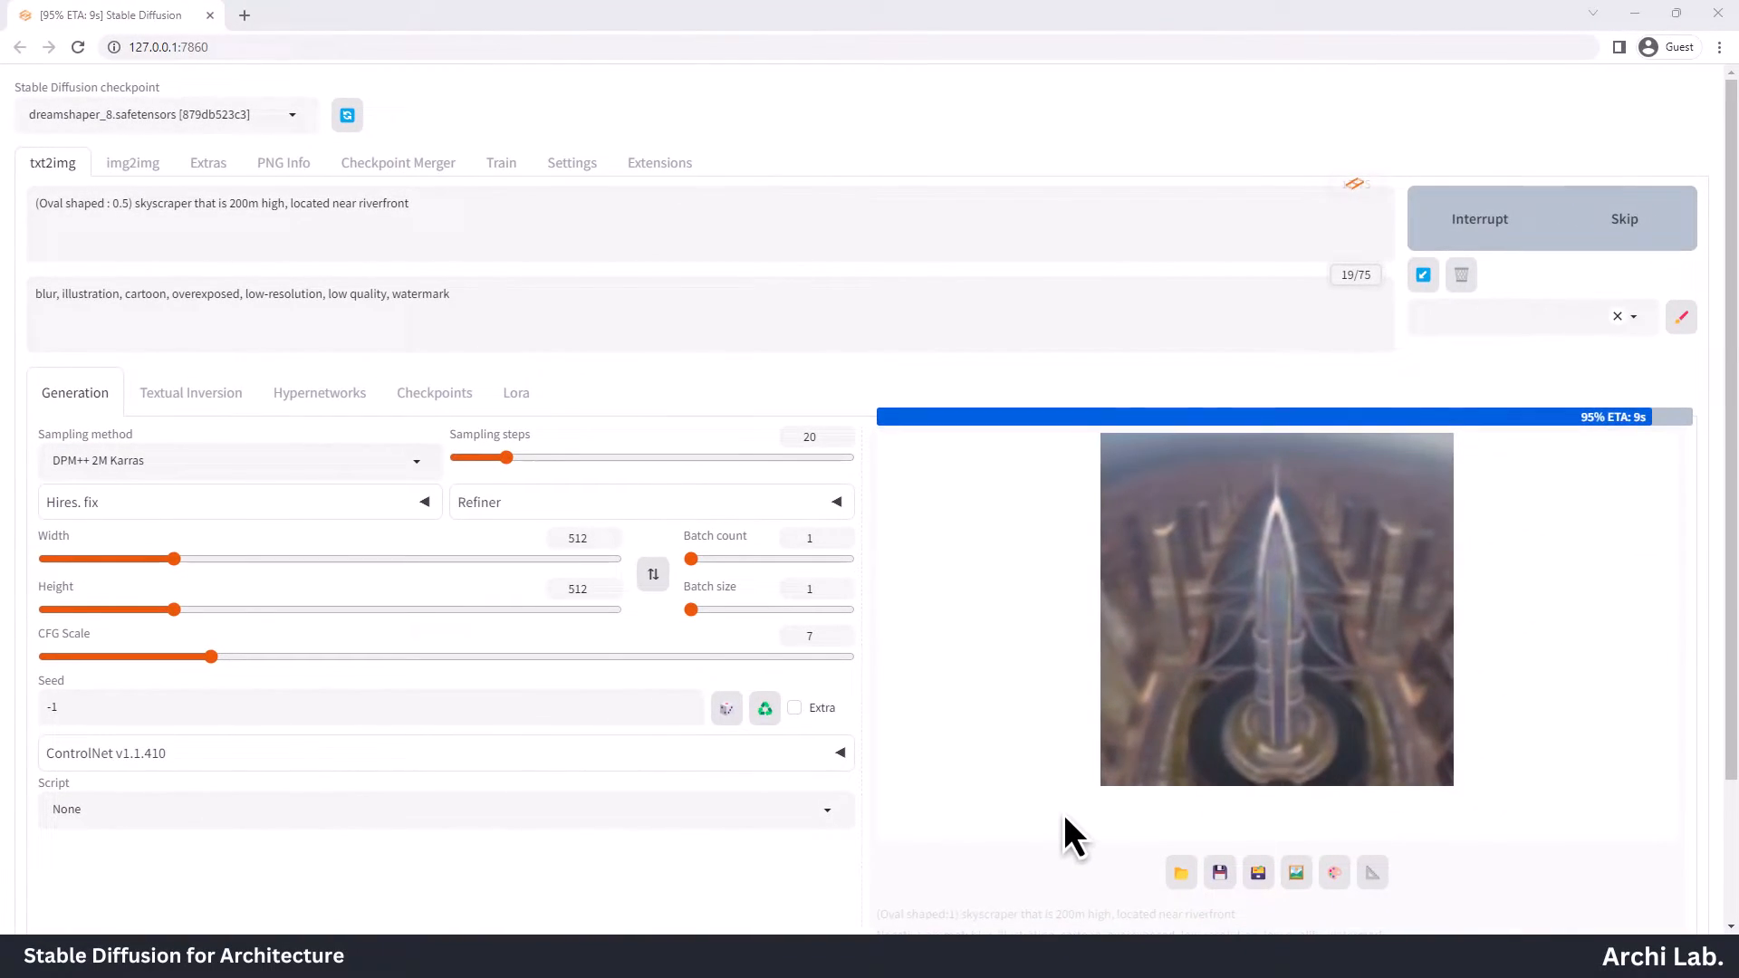
pyautogui.click(1275, 609)
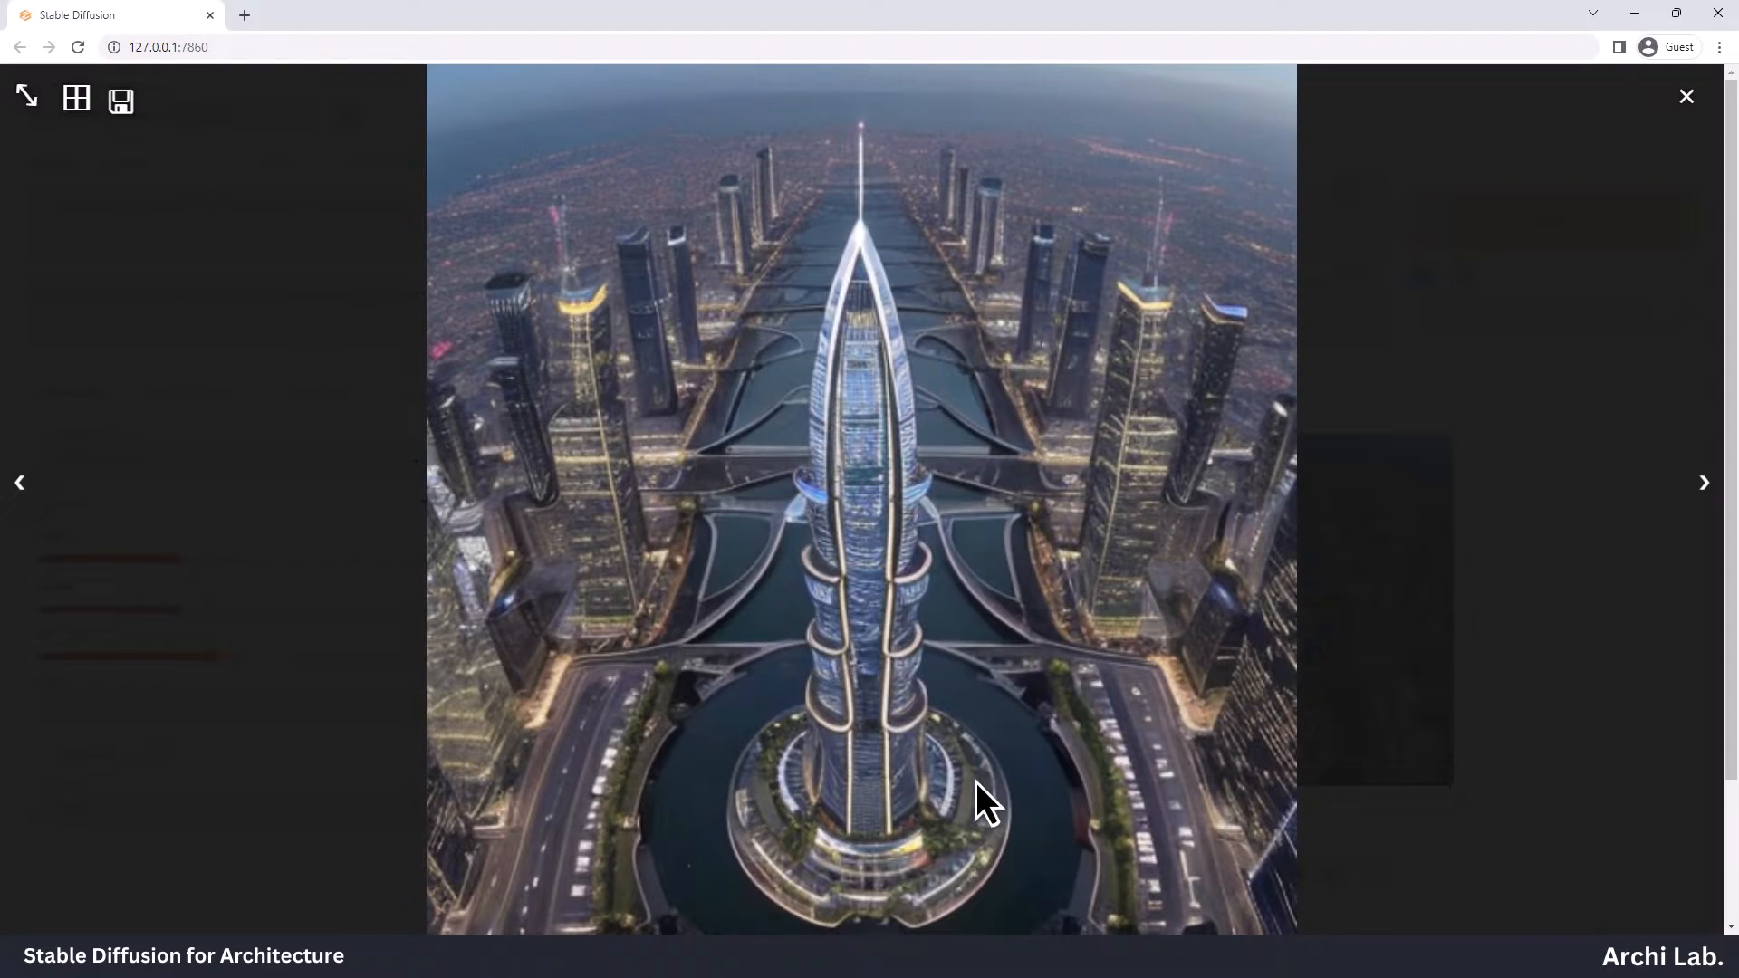
pyautogui.moveTo(803, 730)
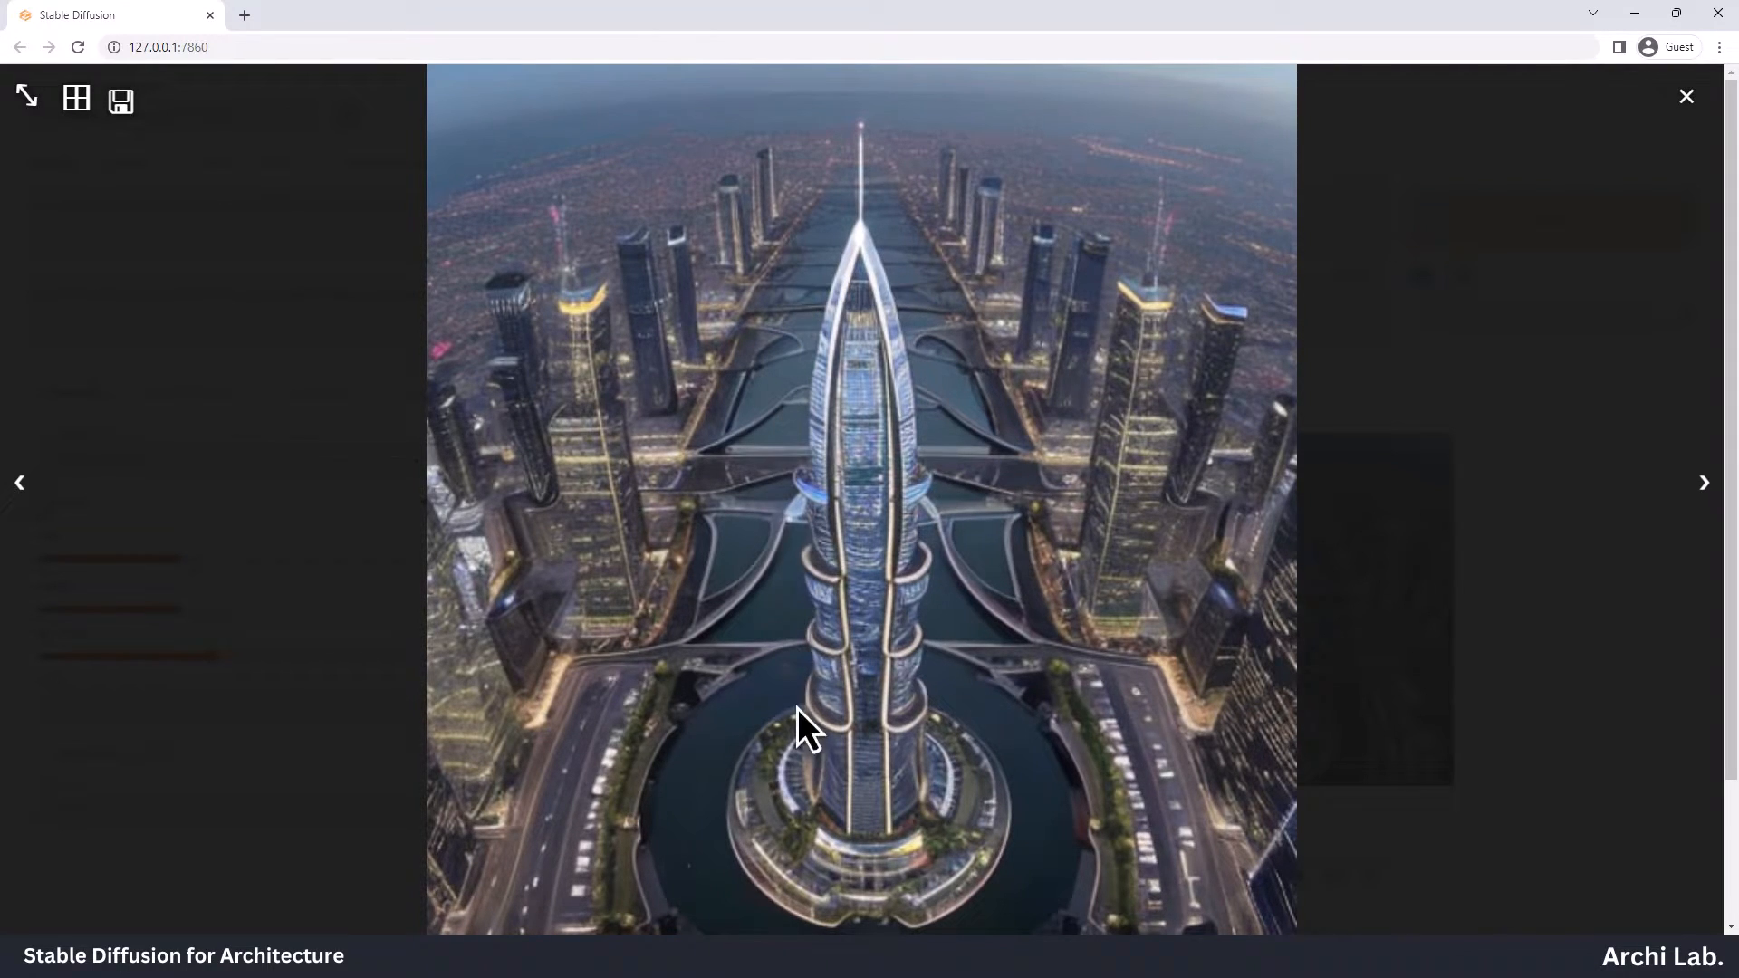
pyautogui.moveTo(896, 404)
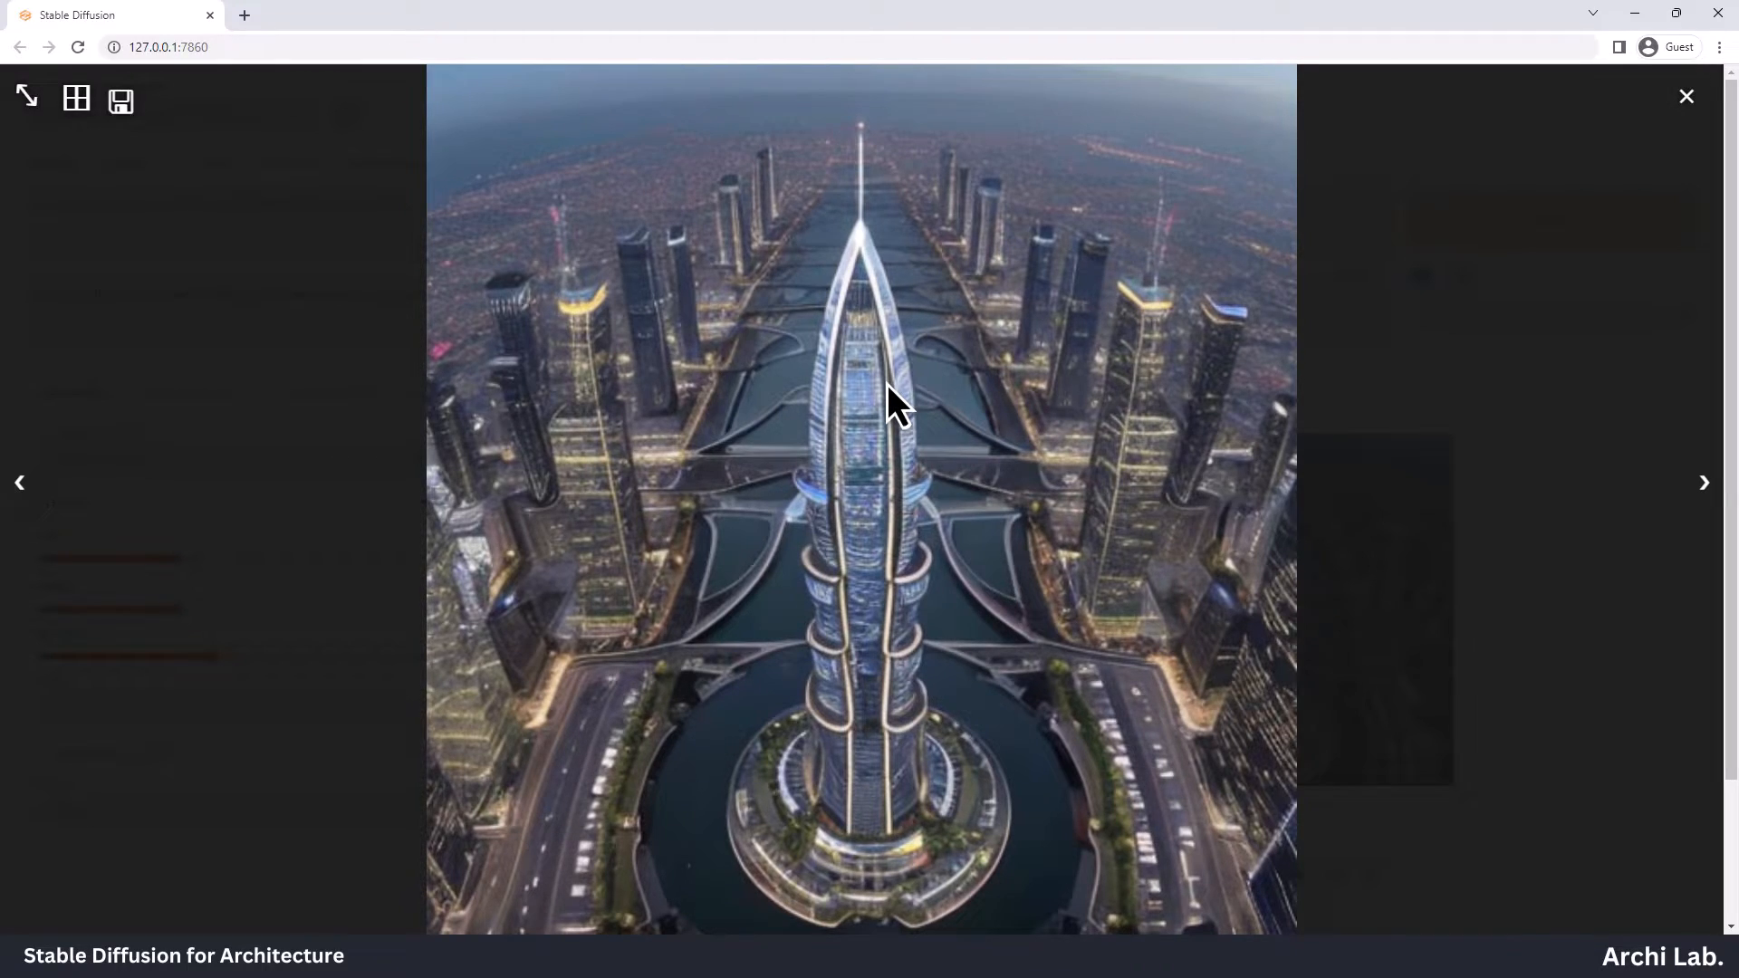
pyautogui.moveTo(956, 655)
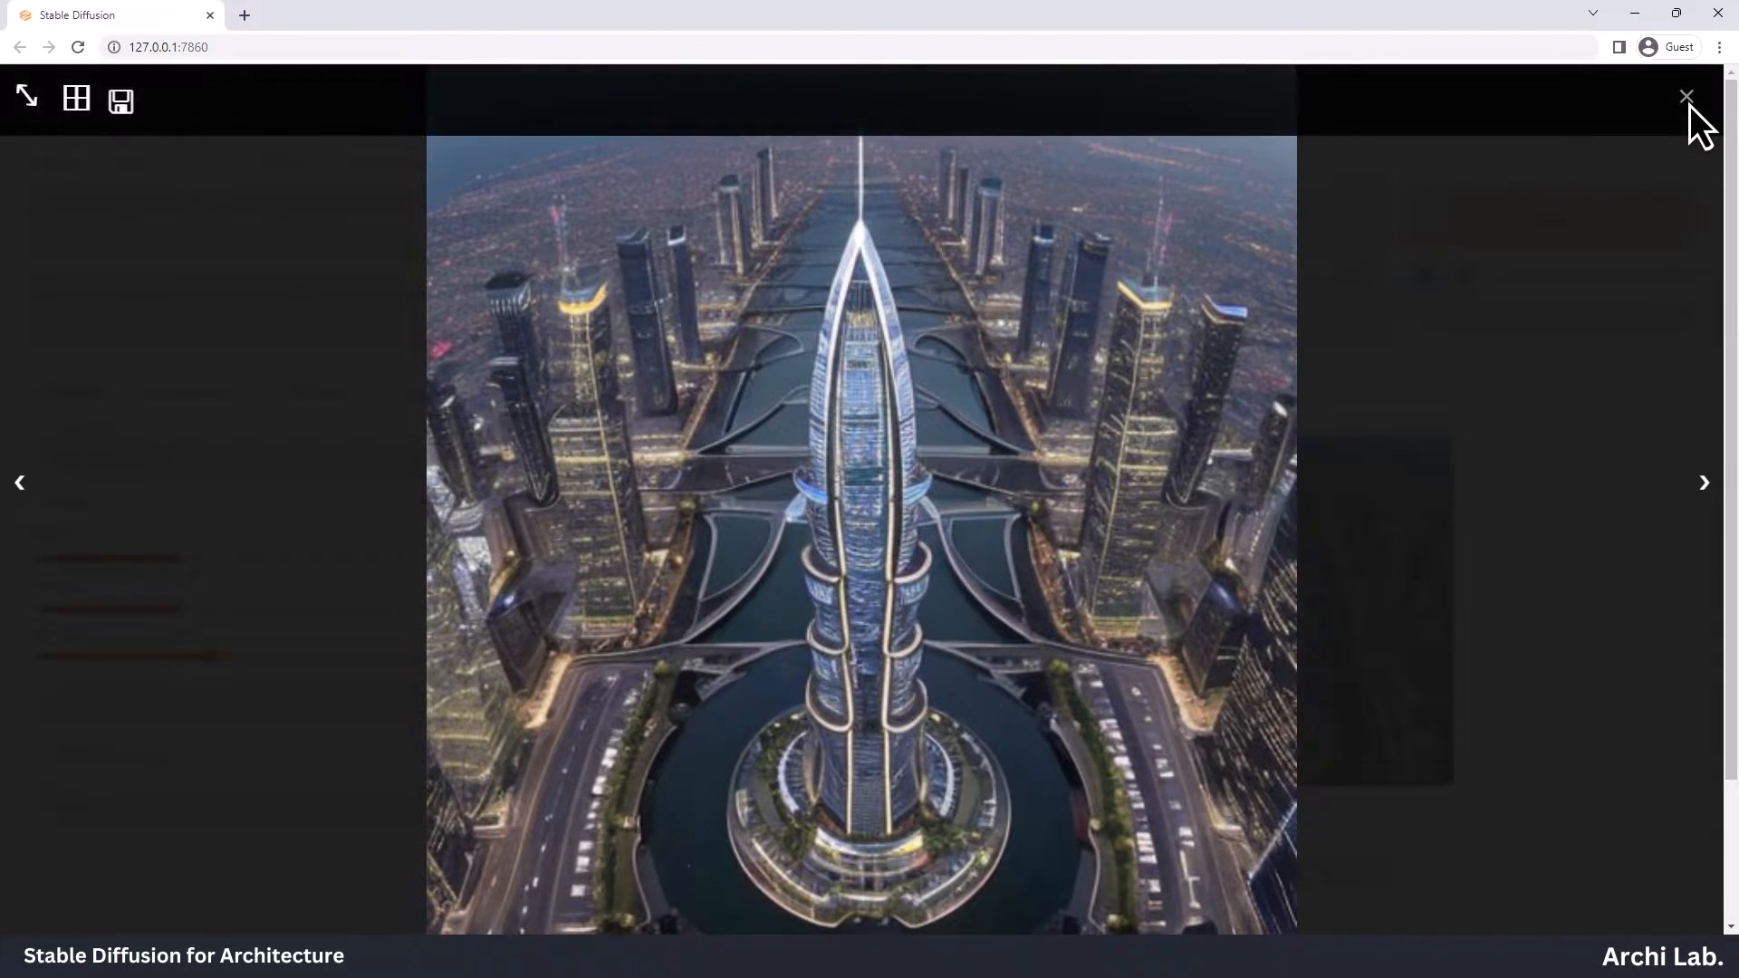
pyautogui.click(1685, 98)
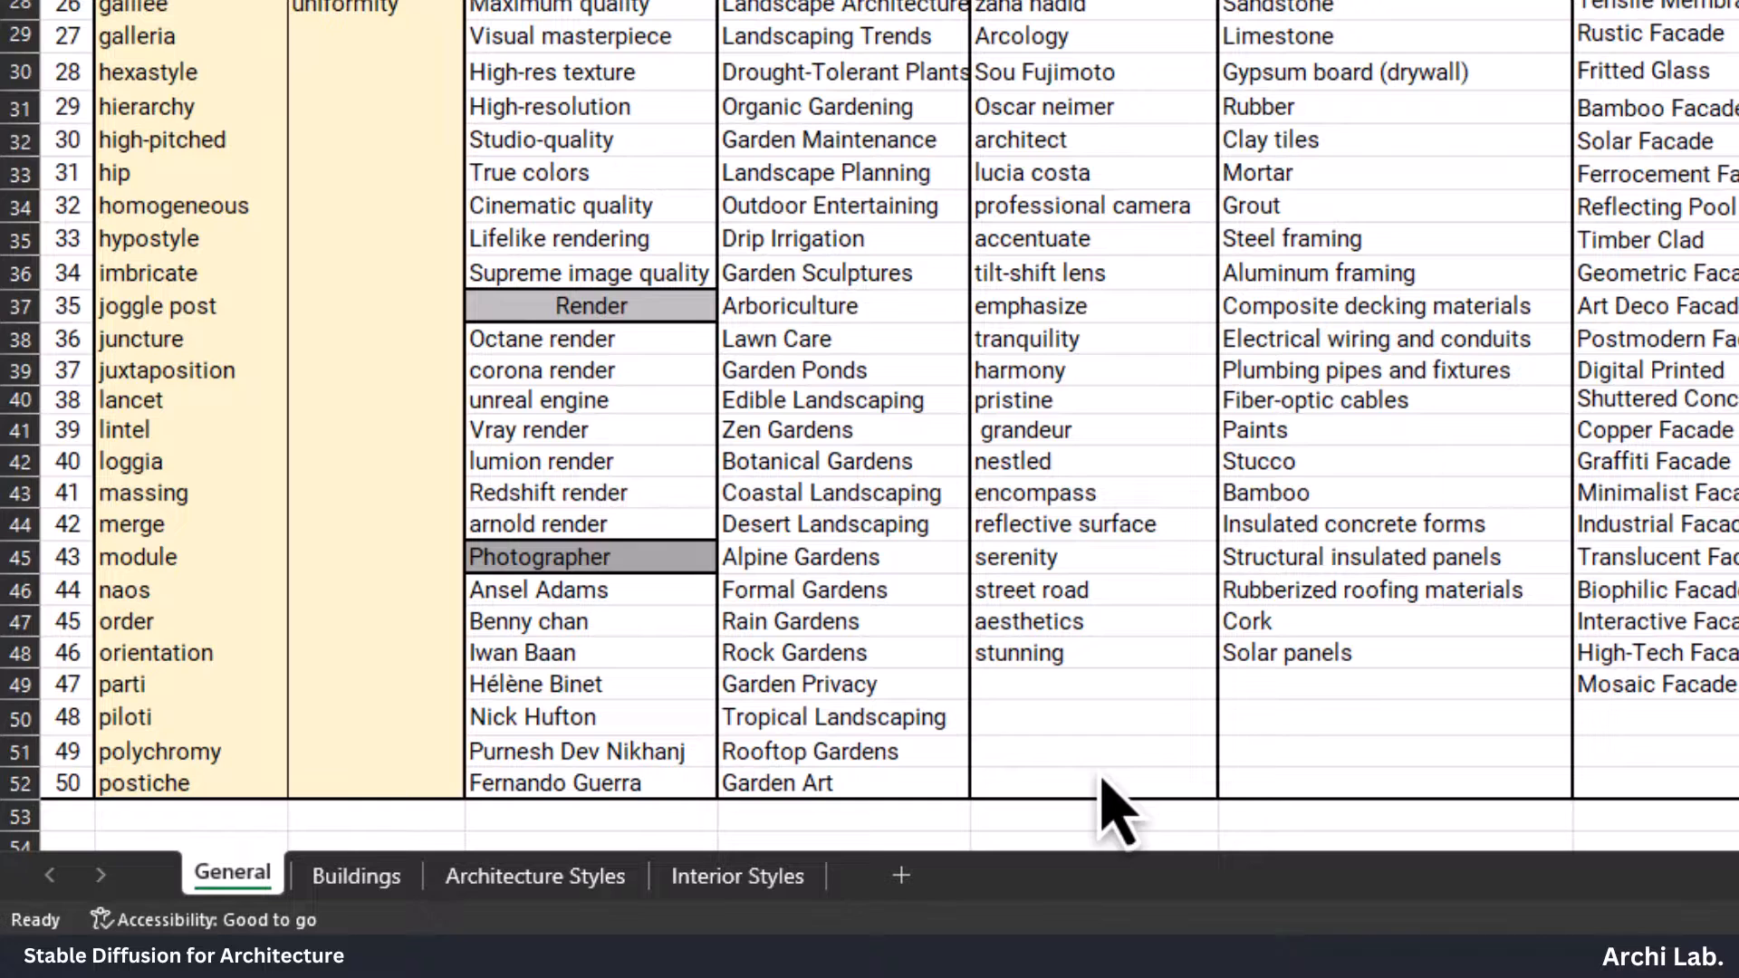
# Copy a render keyword from the General sheet of the keyword template in Excel
pyautogui.click(1092, 750)
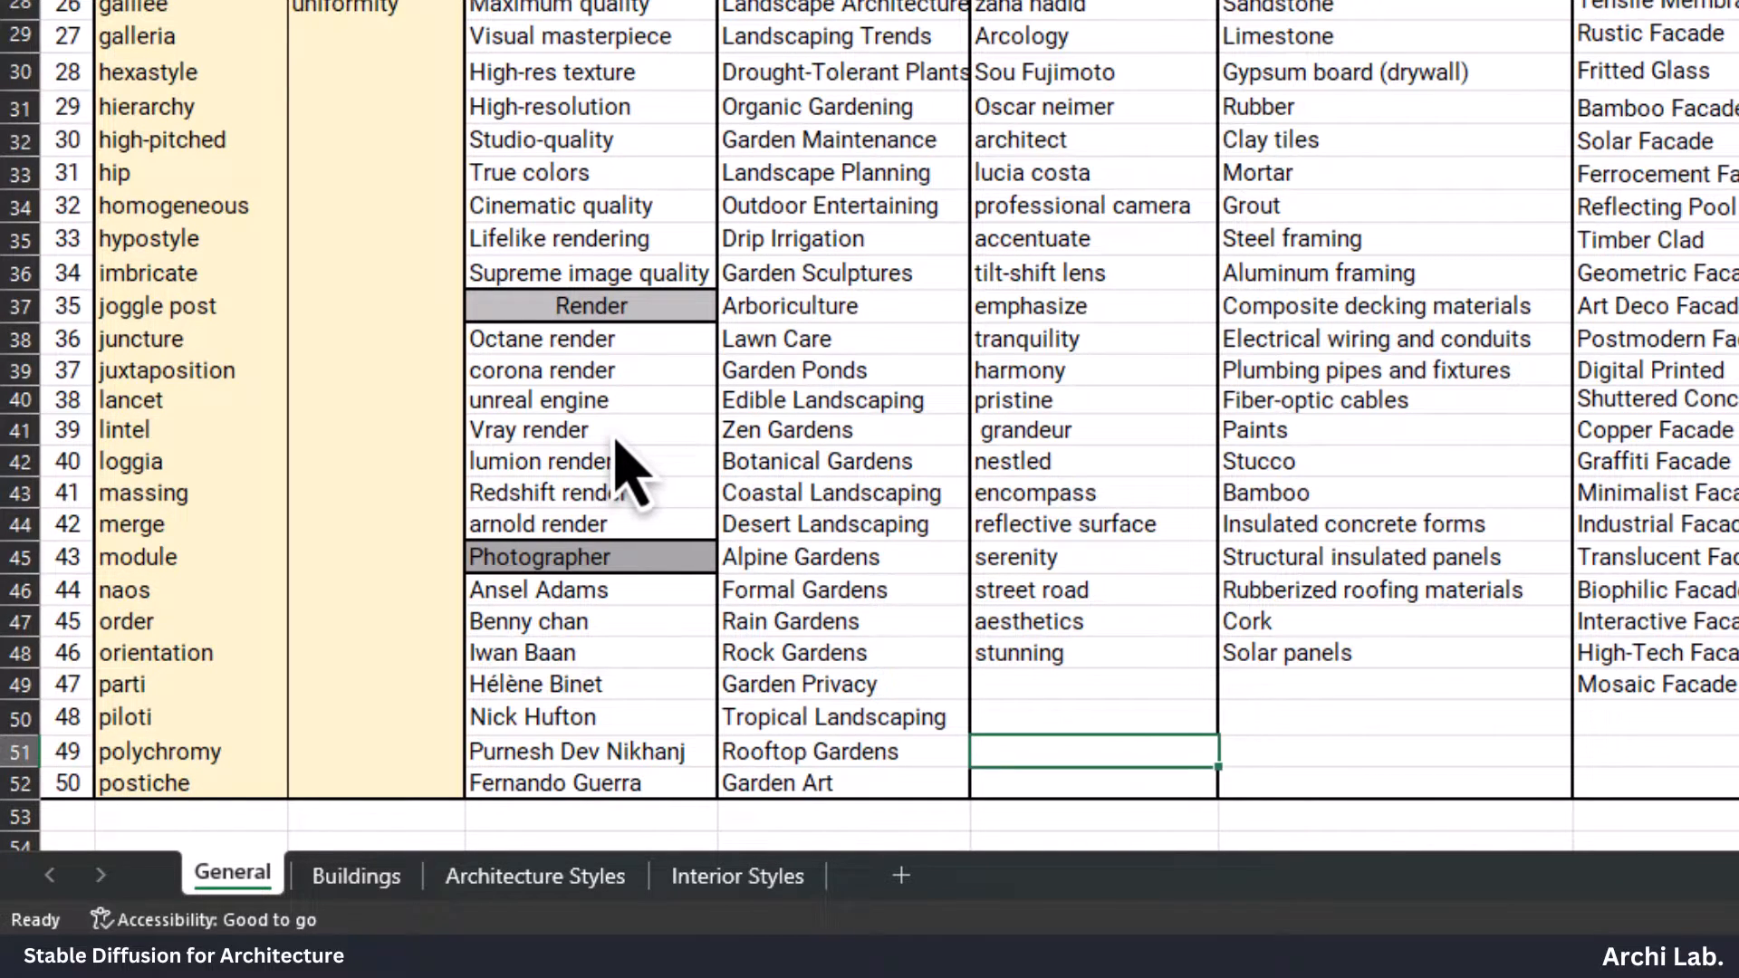
pyautogui.press('ctrl+c')
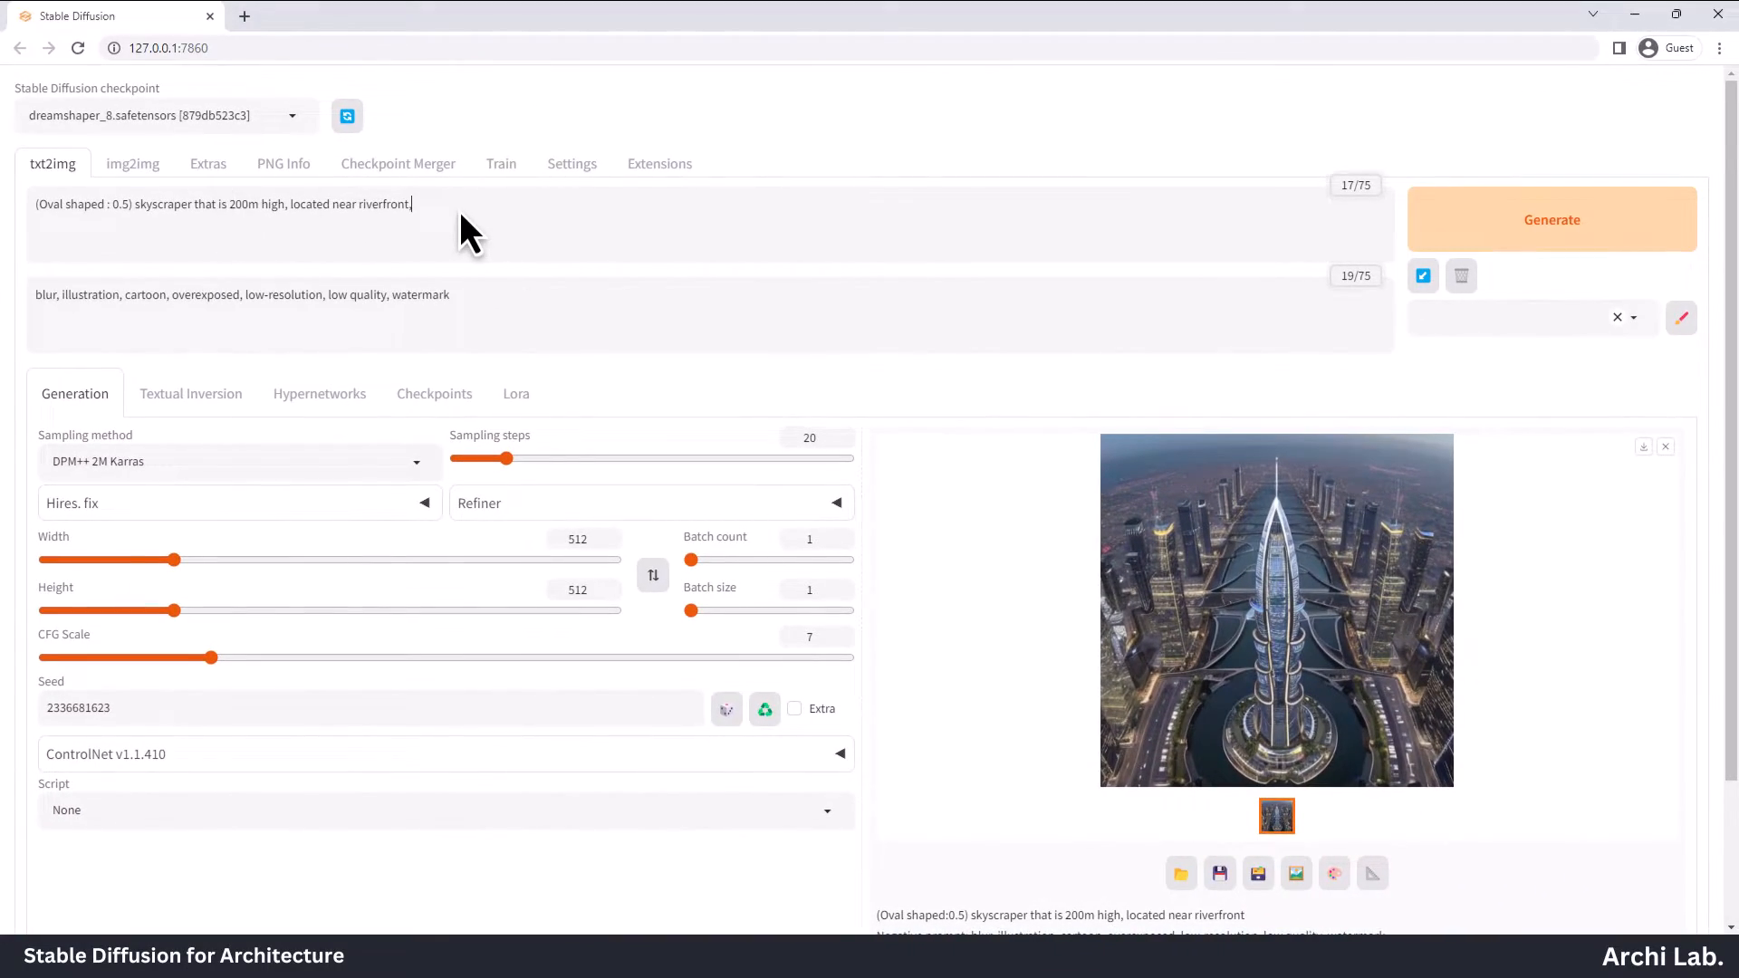
# Add 'Vray render' to the prompt, regenerate and review the glass oval tower
pyautogui.write(', Vray render')
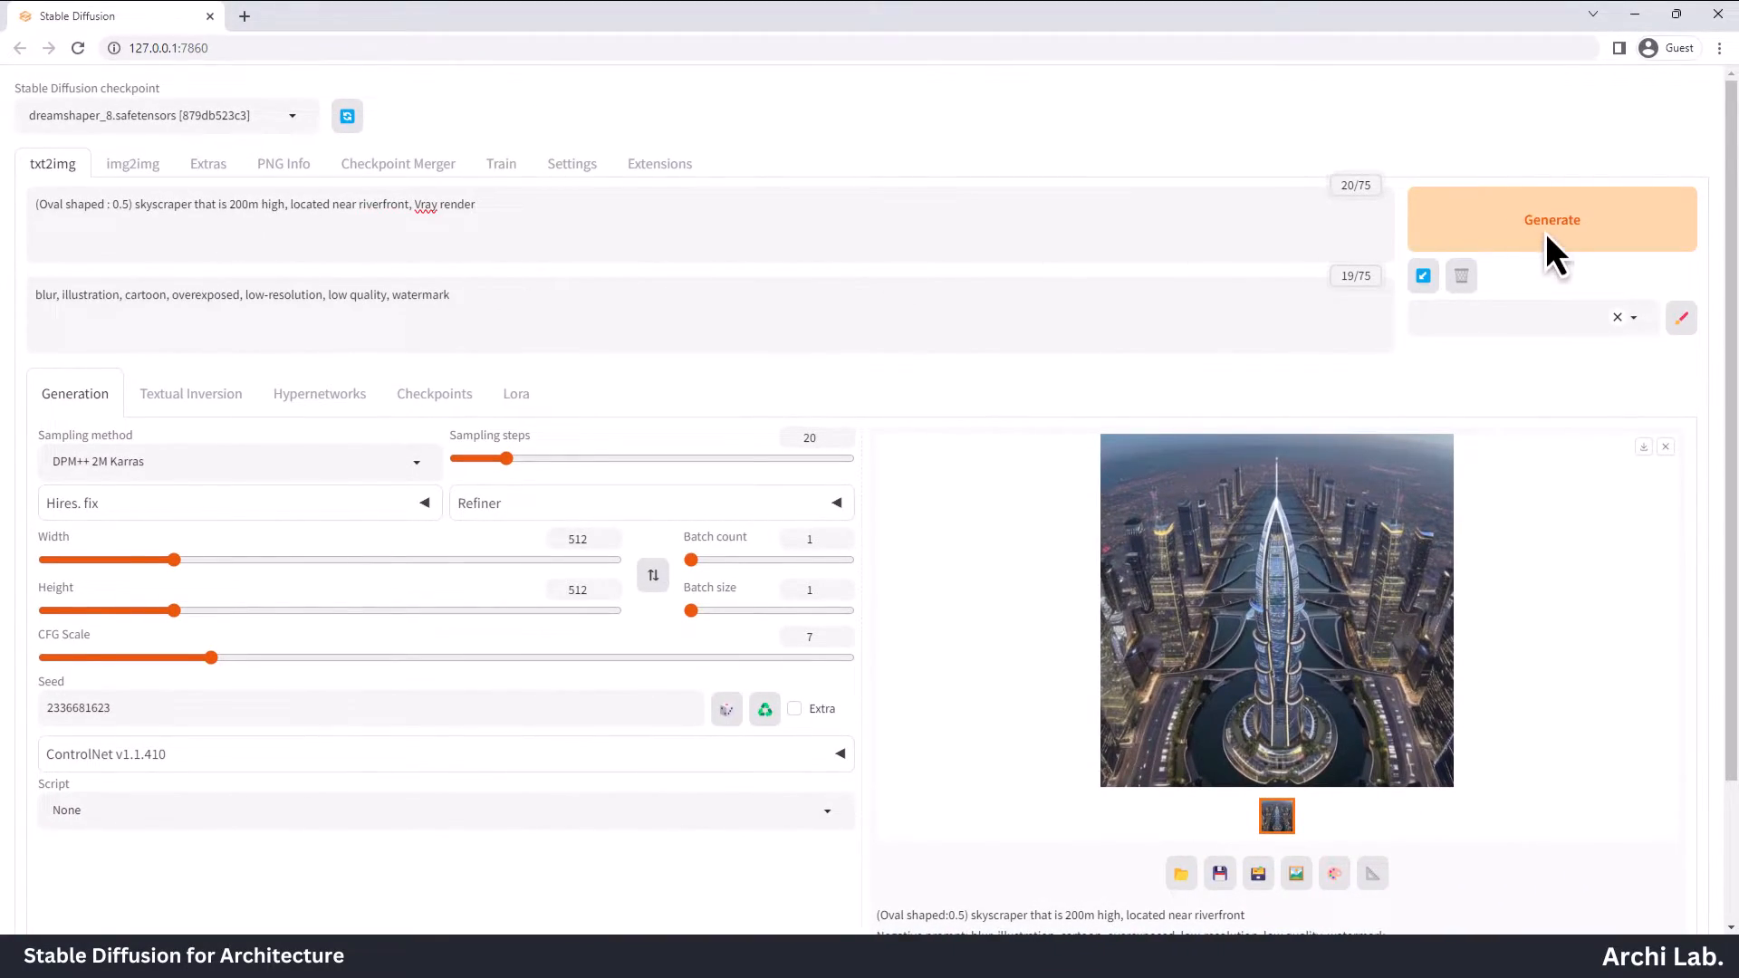
pyautogui.click(1551, 219)
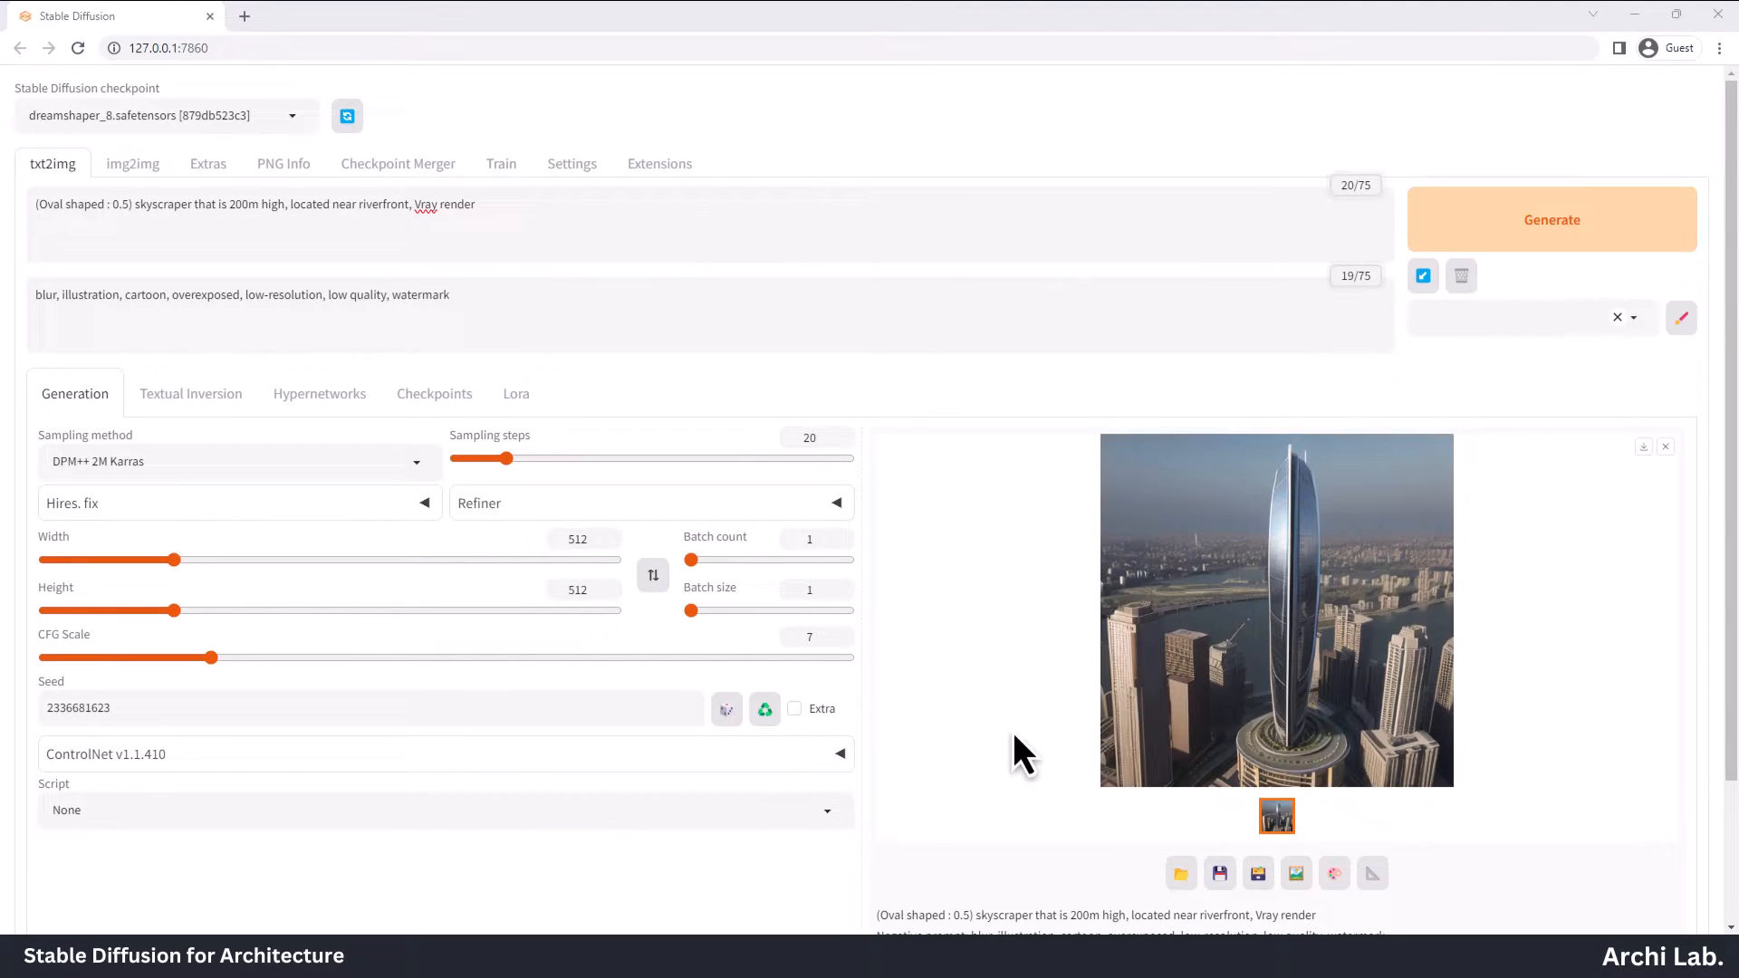
pyautogui.click(1275, 611)
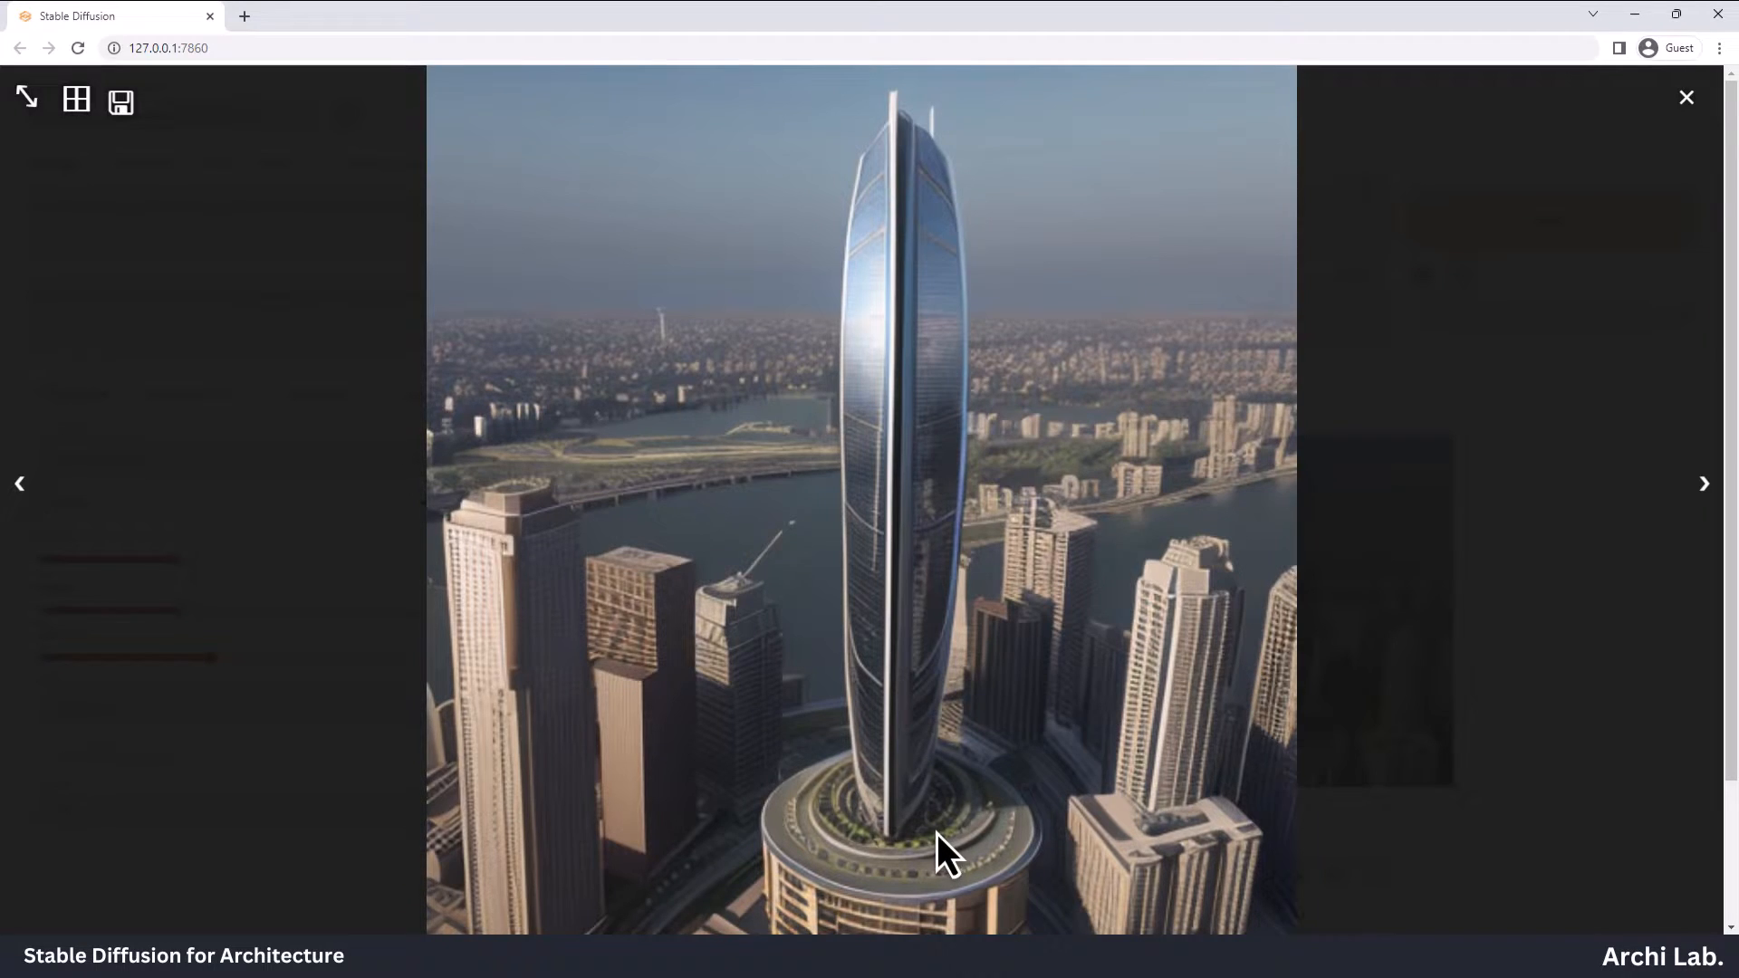
pyautogui.moveTo(945, 516)
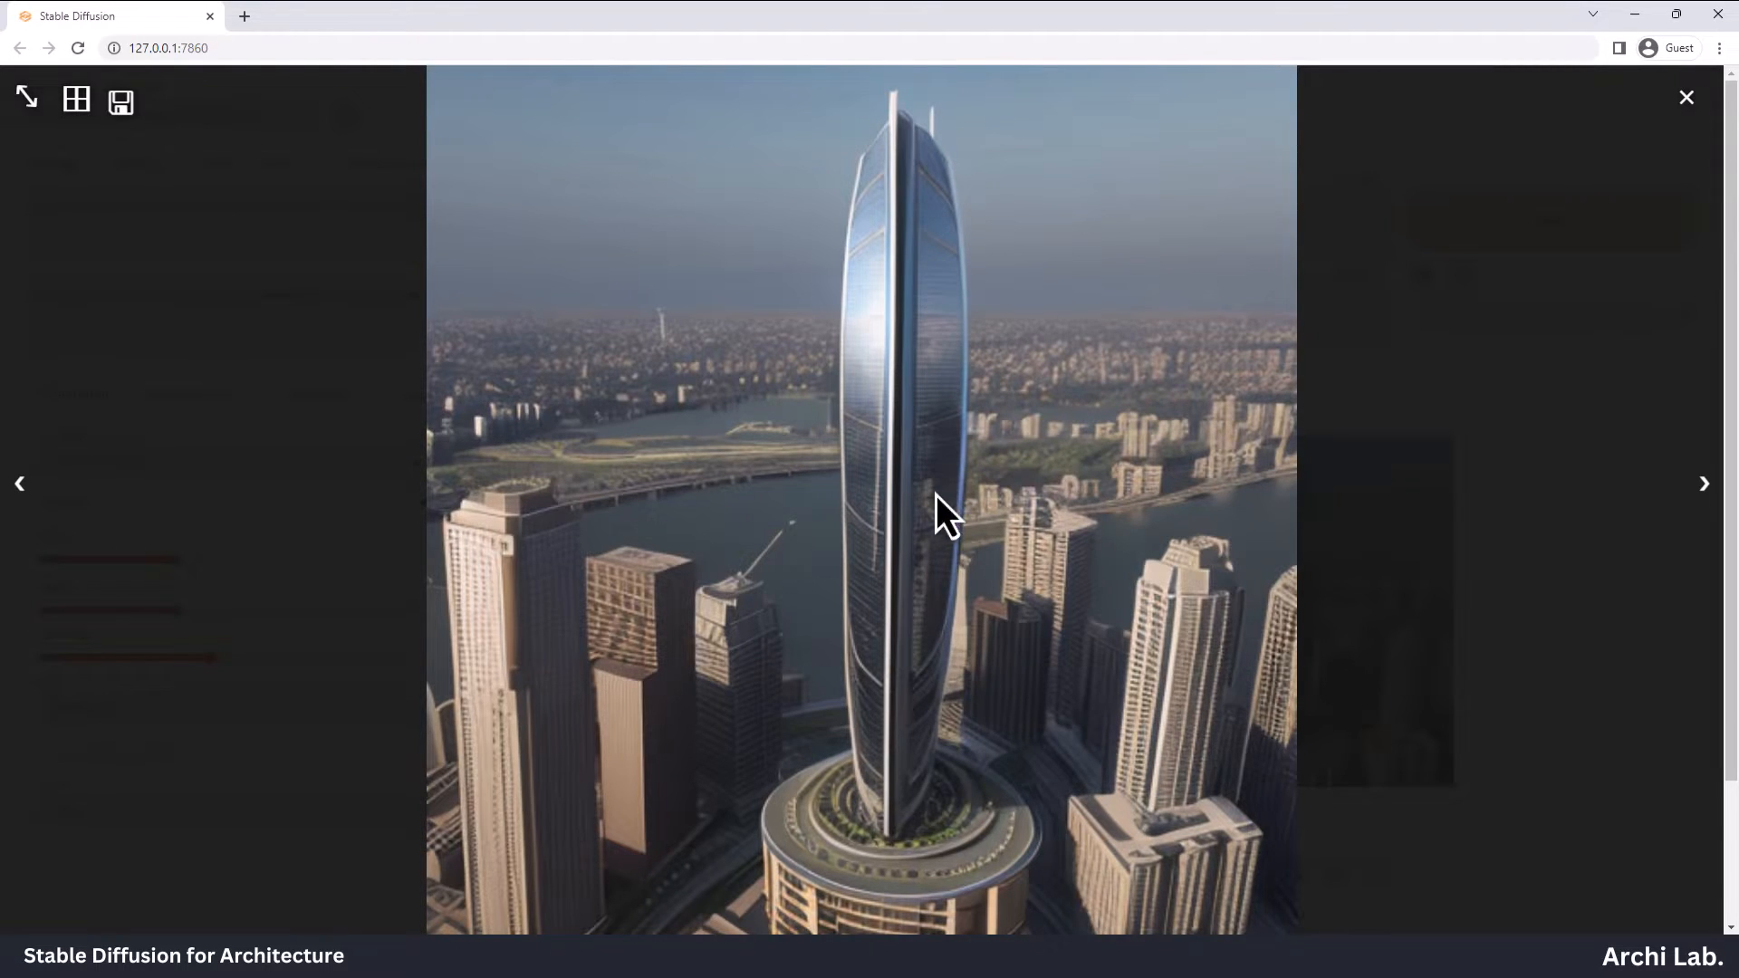
pyautogui.moveTo(960, 194)
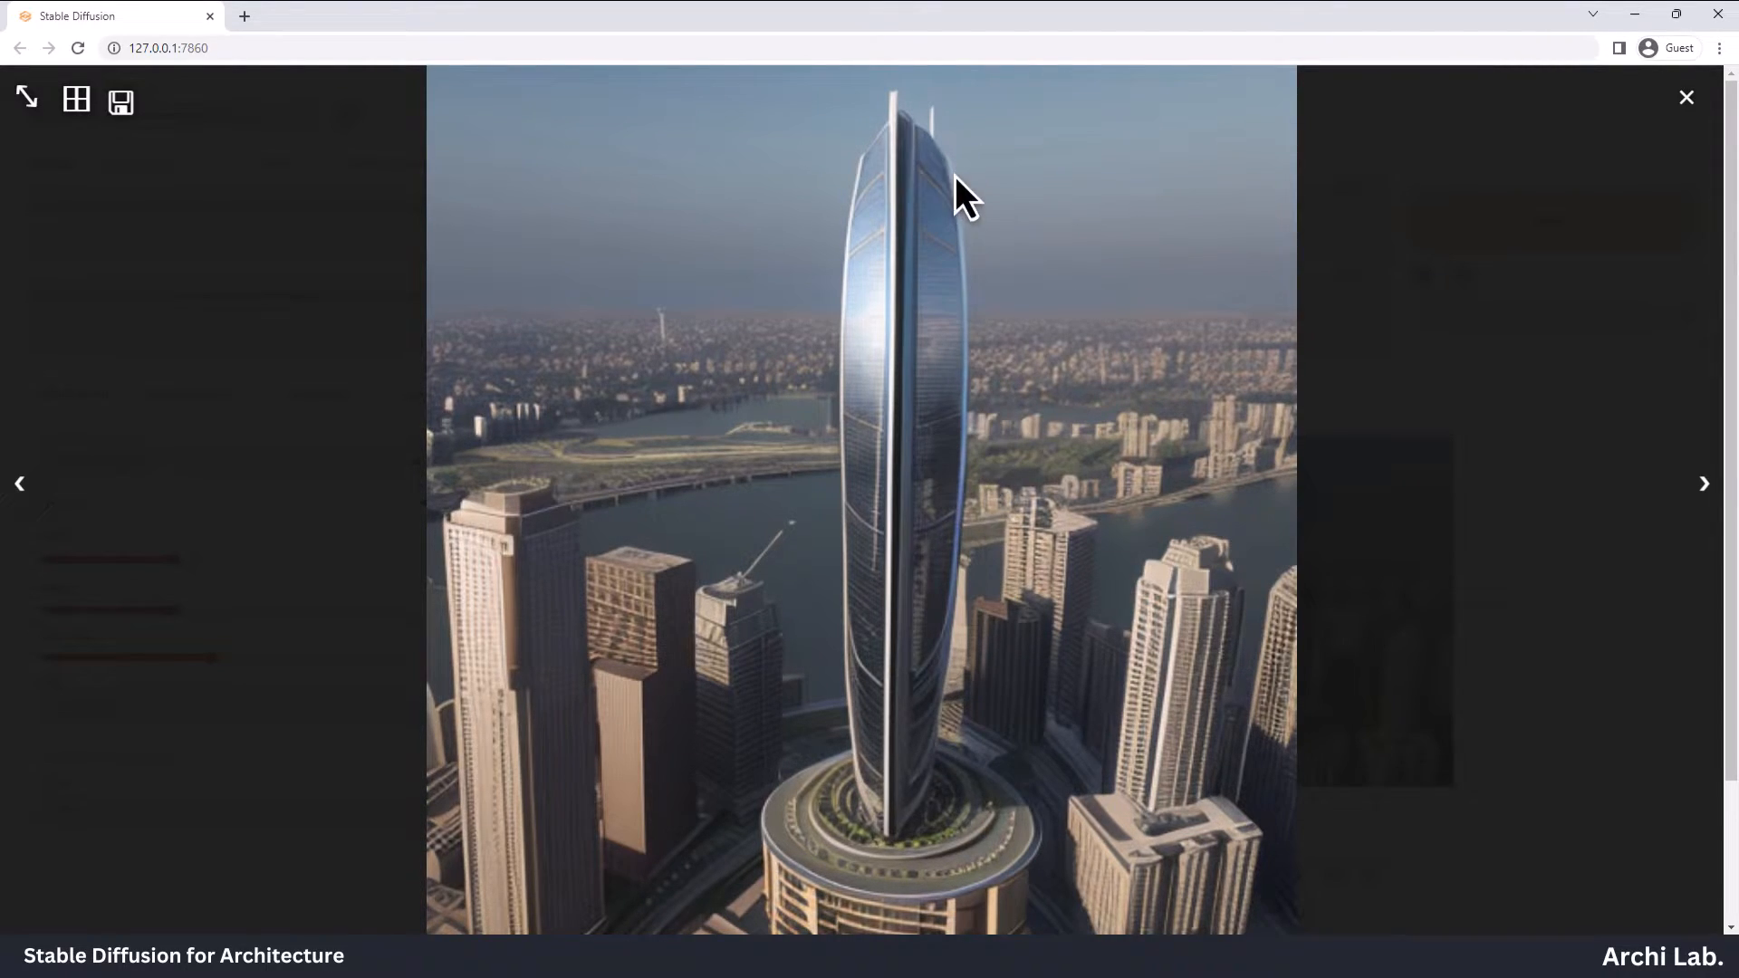
pyautogui.moveTo(932, 345)
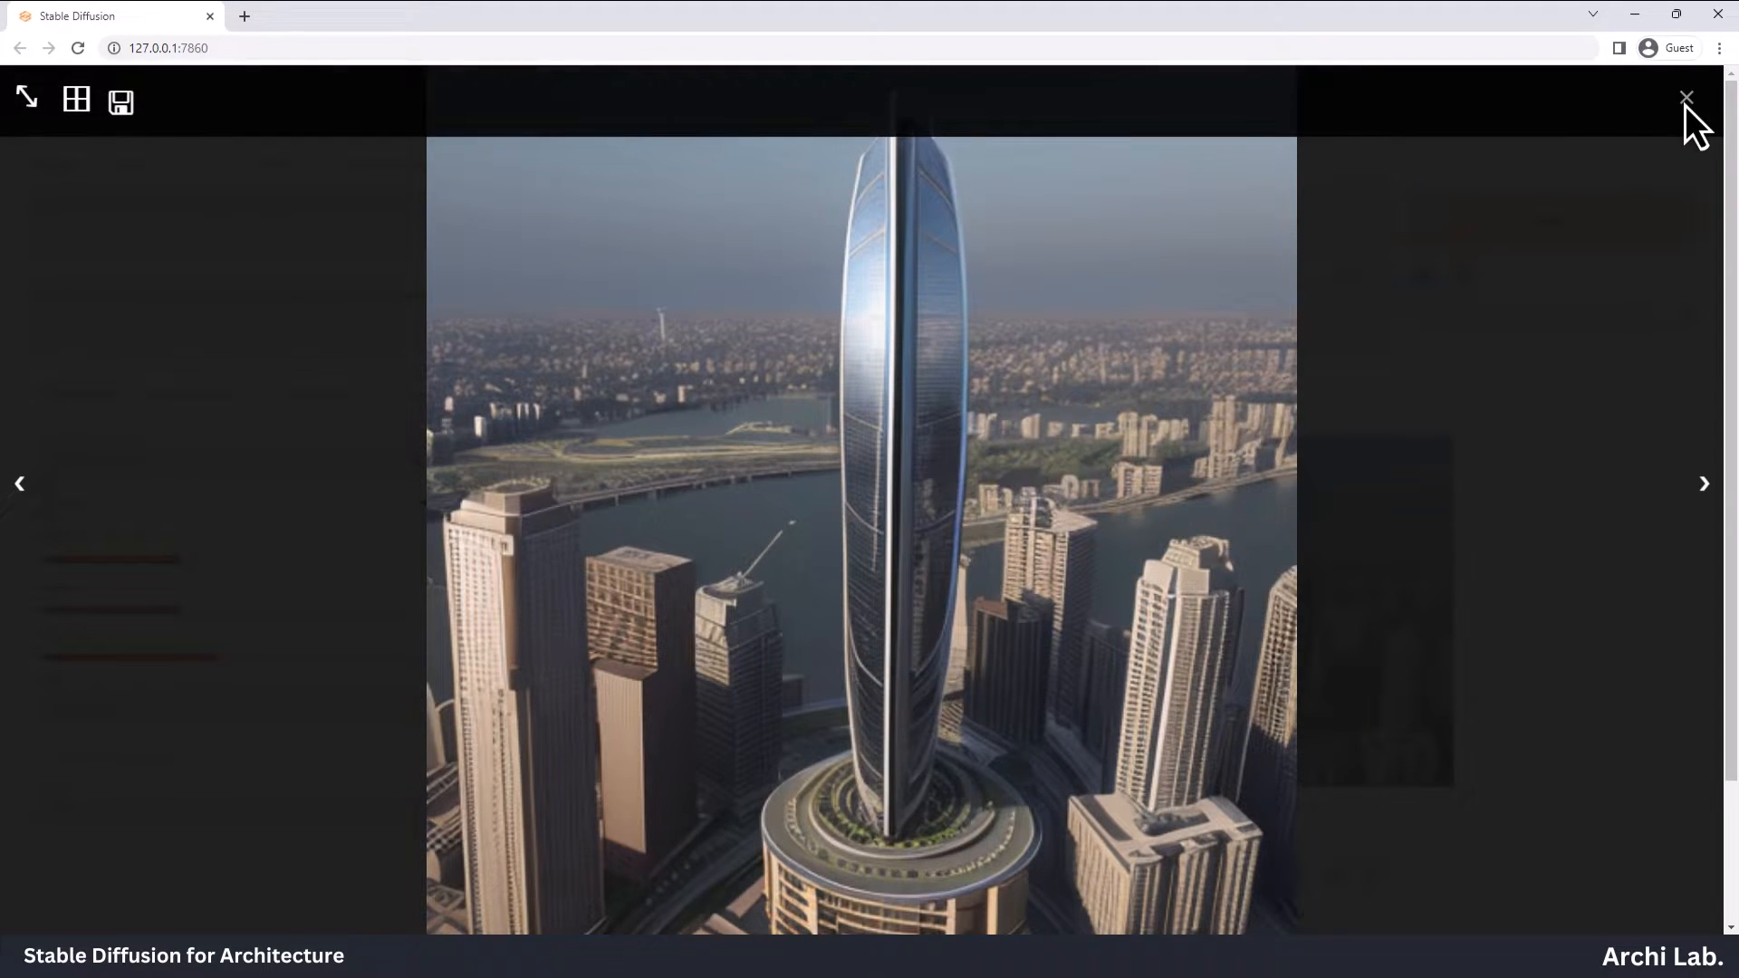
pyautogui.click(1685, 97)
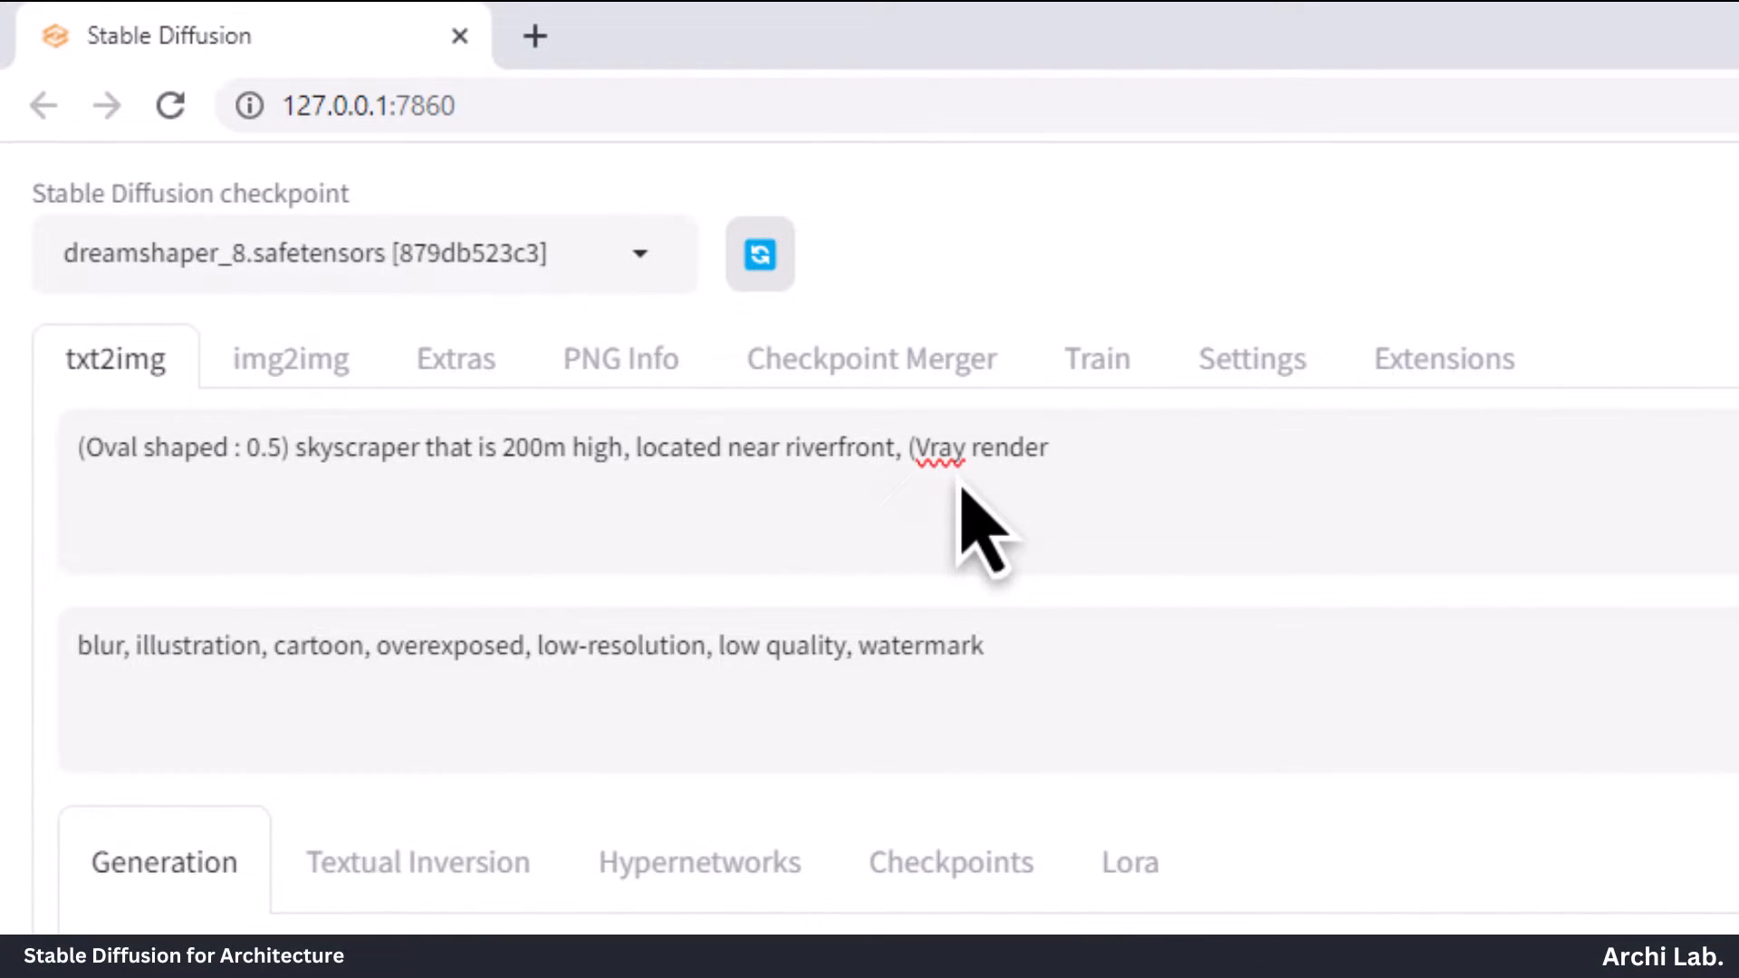
# Weight Vray render at 1.3, regenerate and review the riverfront oval skyscraper
pyautogui.click(1044, 448)
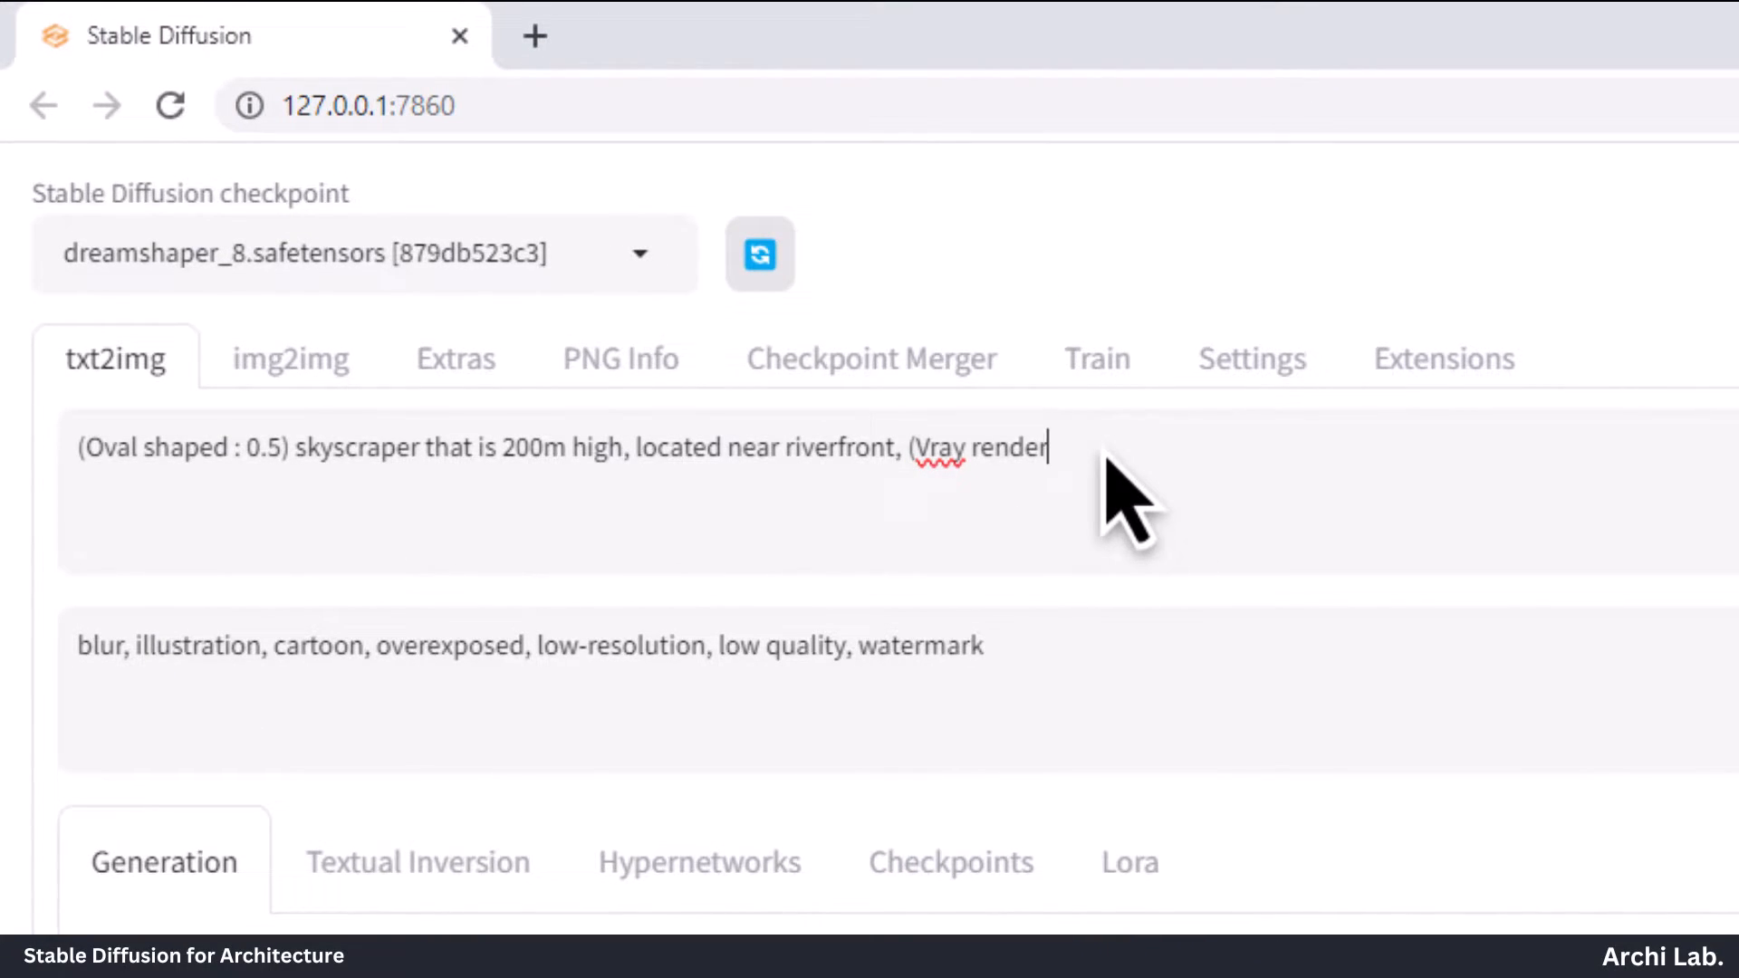
pyautogui.write(':1.3')
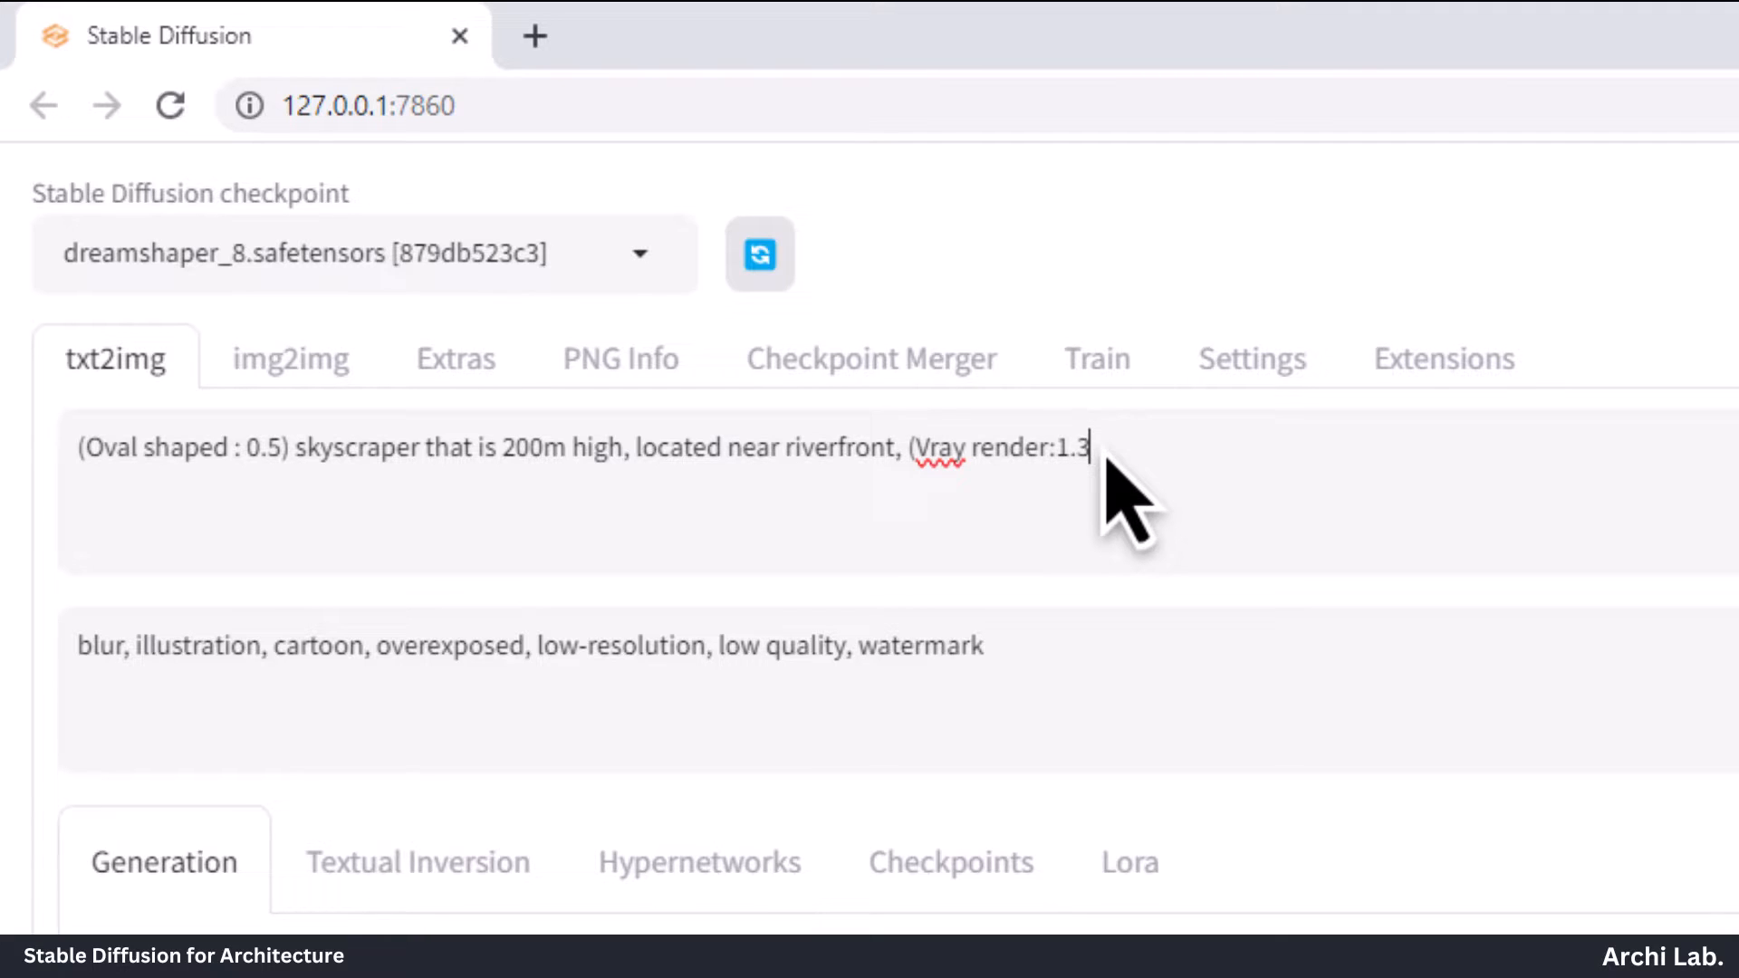
pyautogui.write(')')
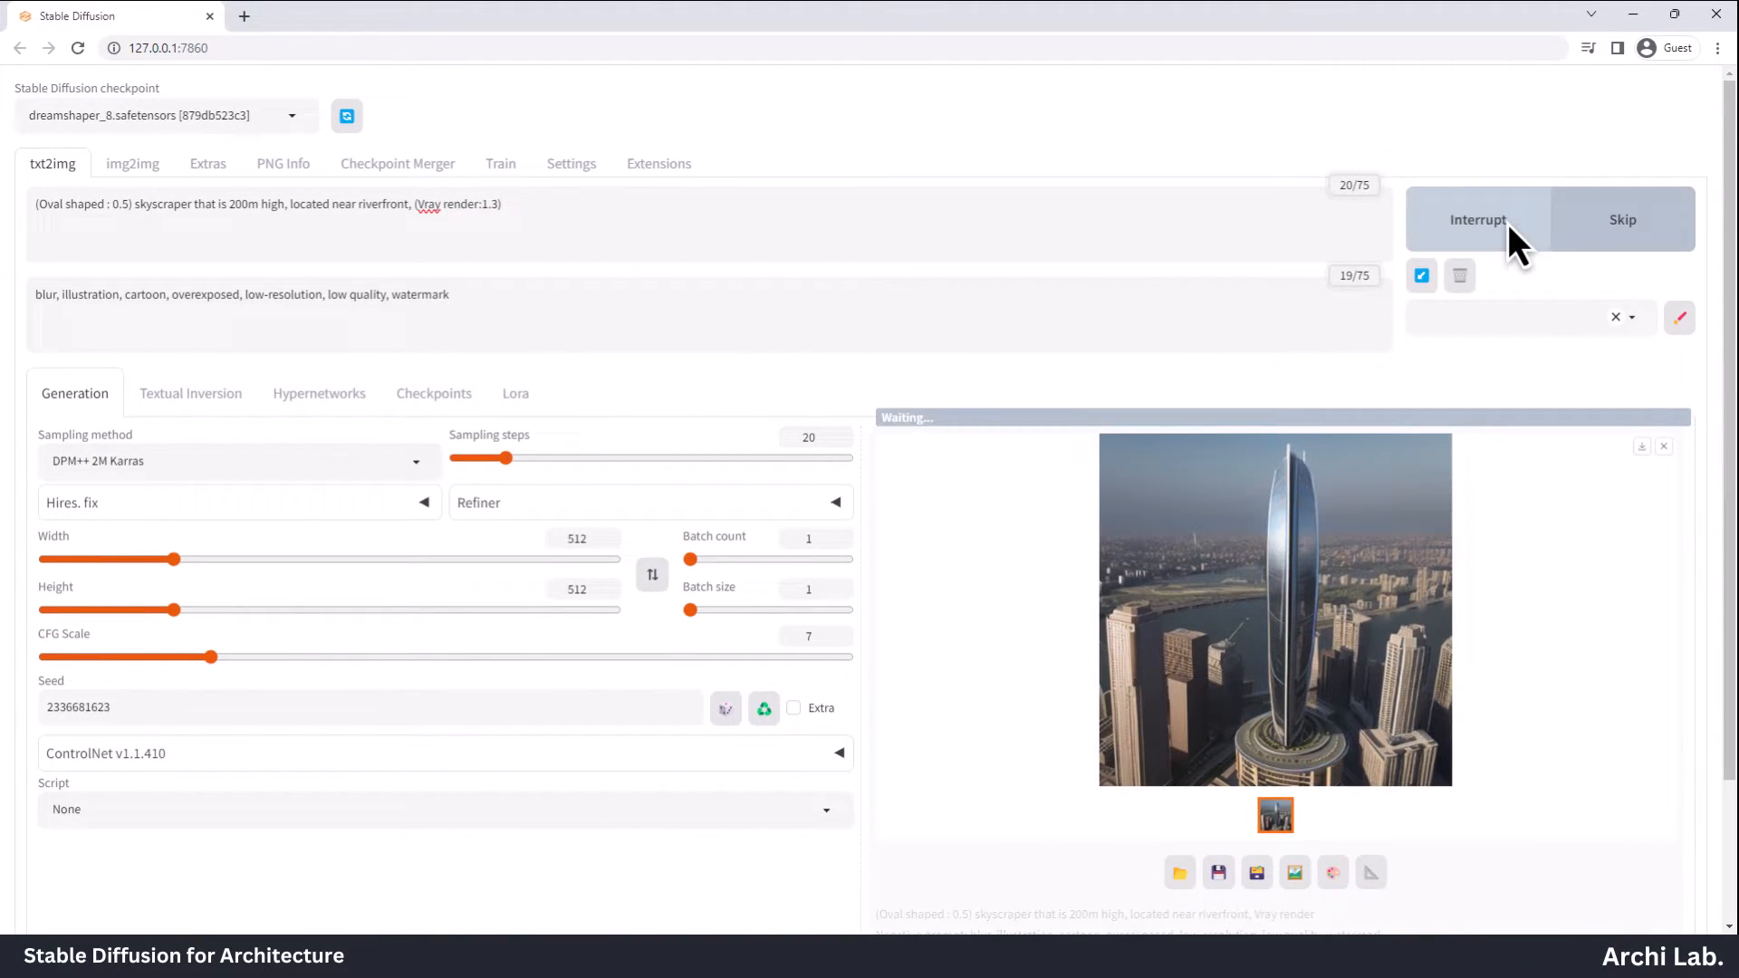
pyautogui.click(1273, 609)
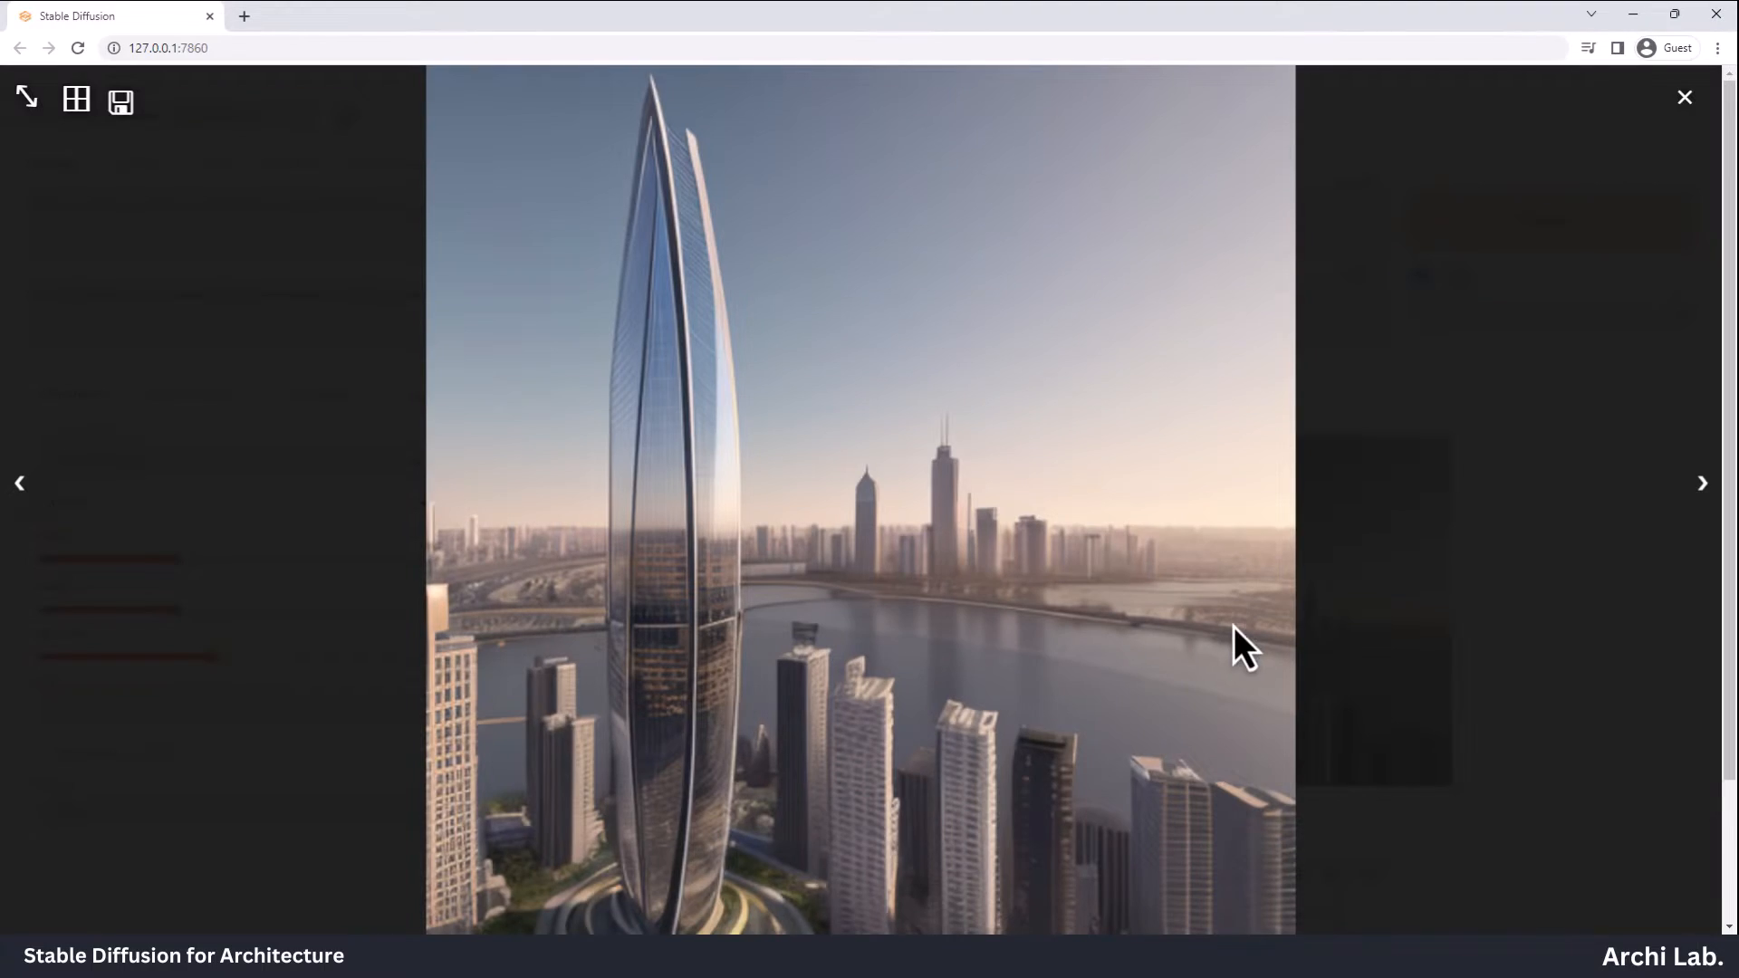
pyautogui.moveTo(705, 205)
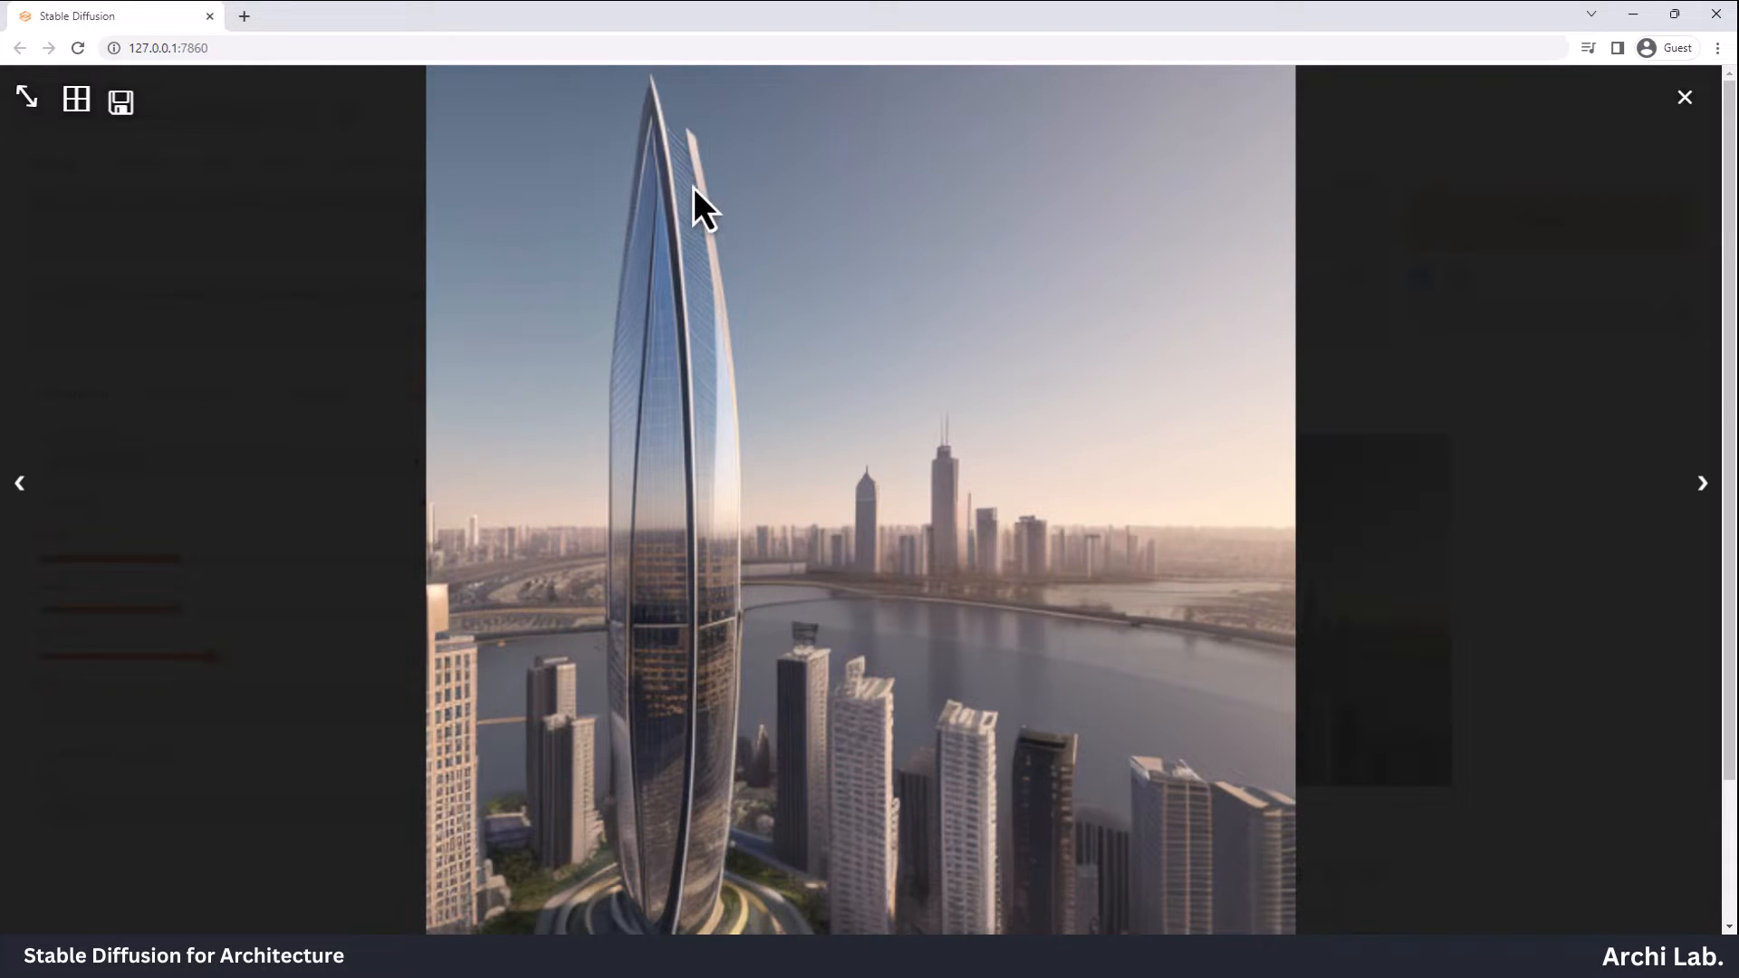
pyautogui.moveTo(730, 397)
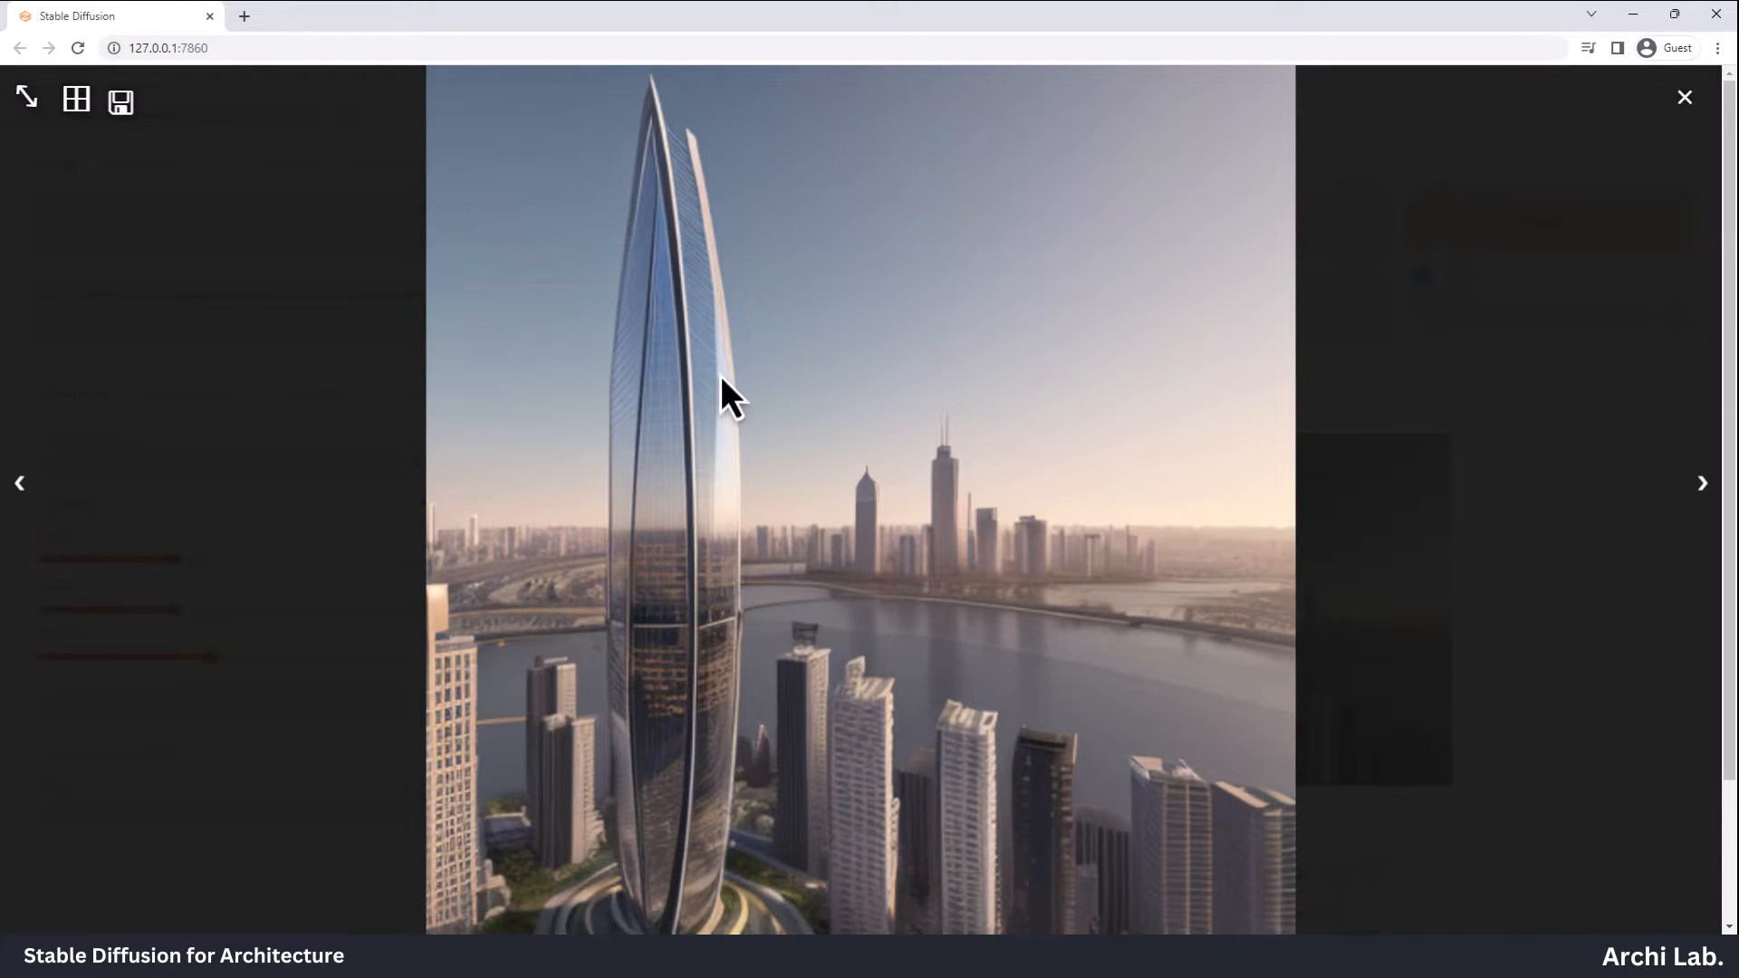
pyautogui.moveTo(1474, 422)
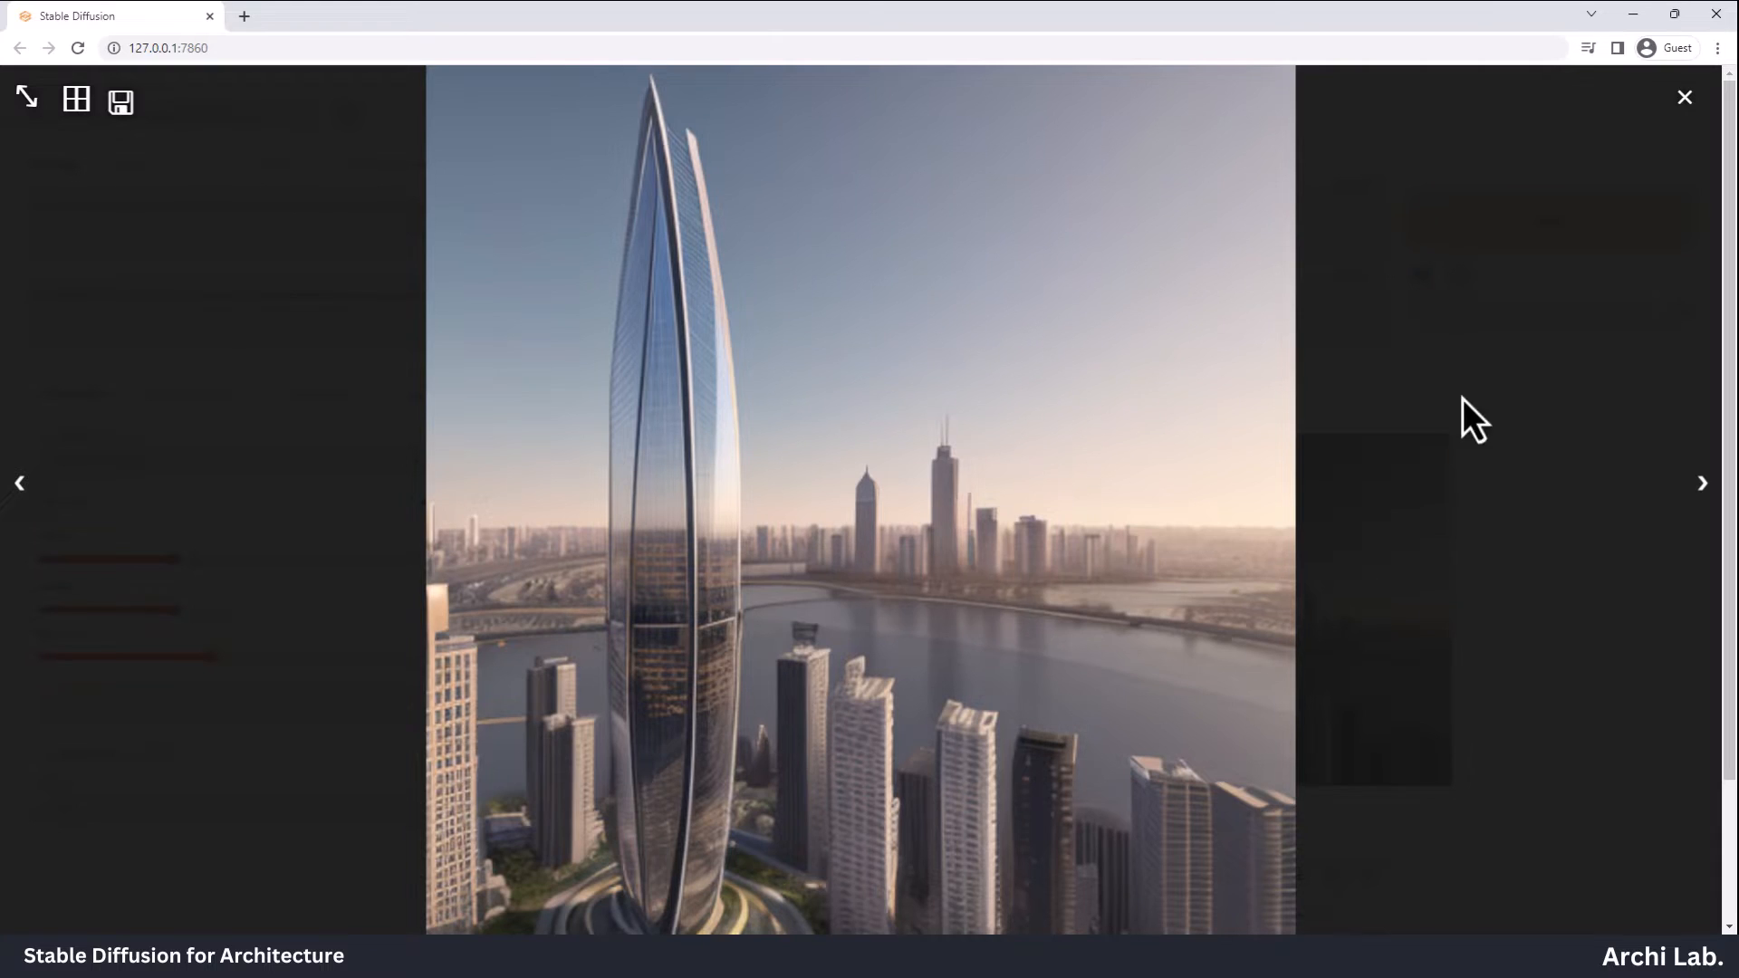
pyautogui.click(1684, 98)
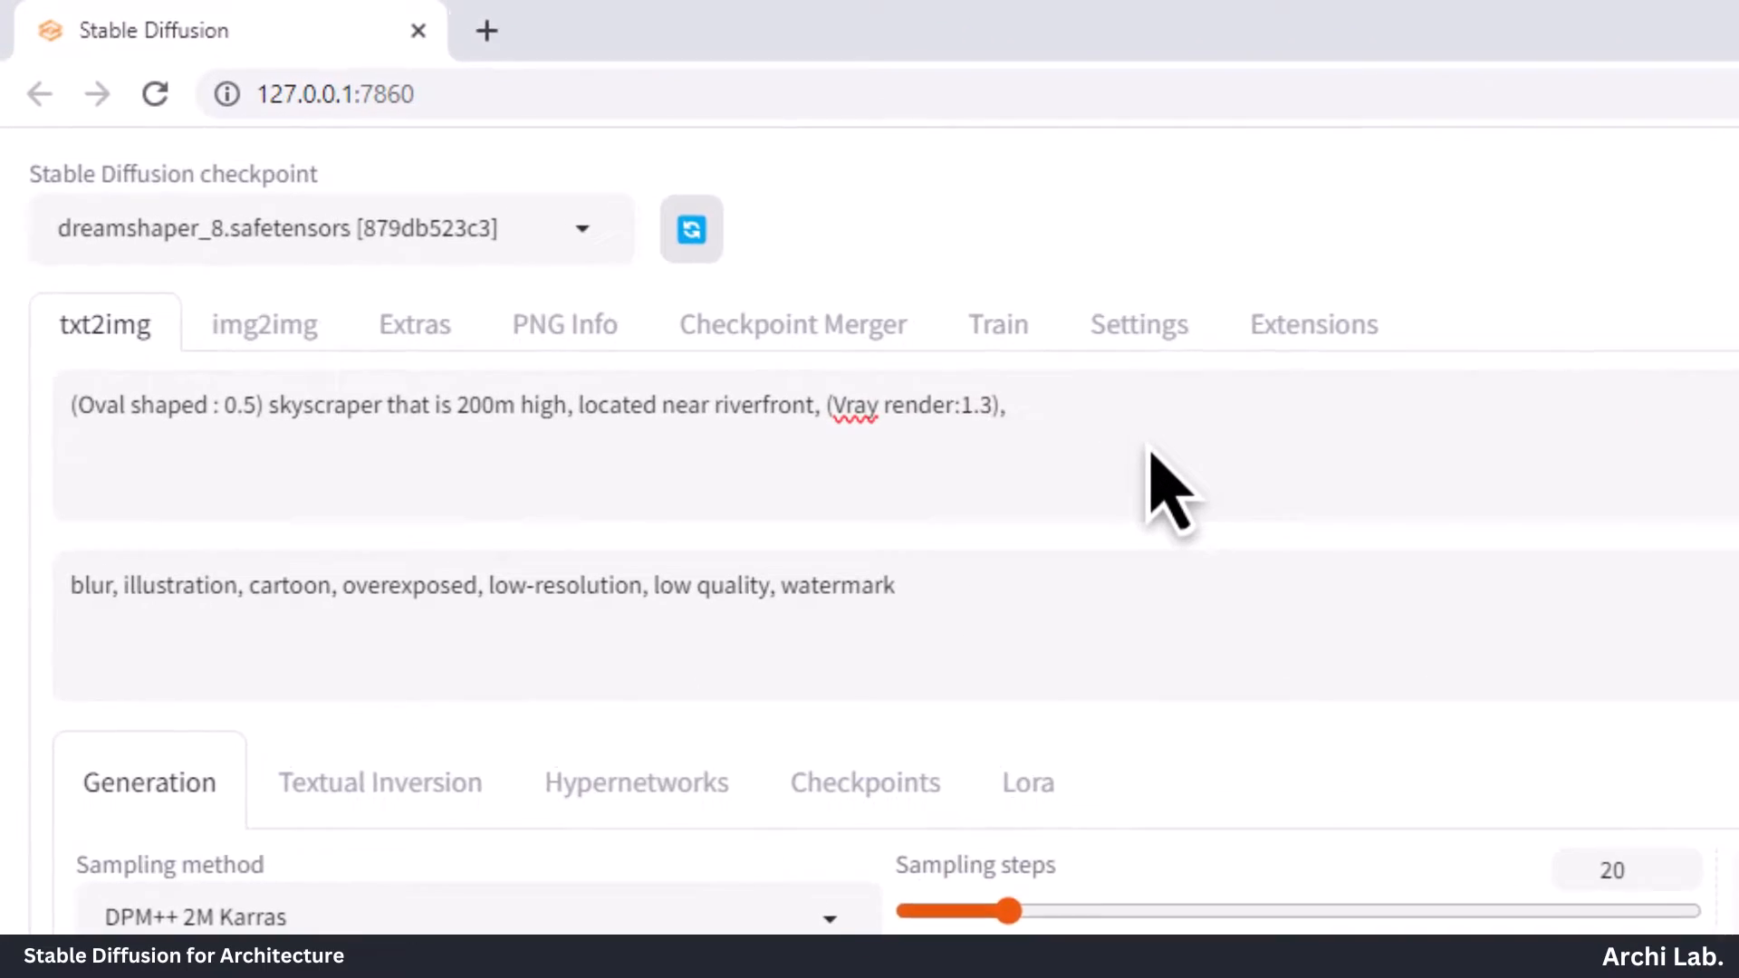
# Append 'designed by zaha hadid' to the prompt, regenerate and review the twisting ribbed tower
pyautogui.write('designed')
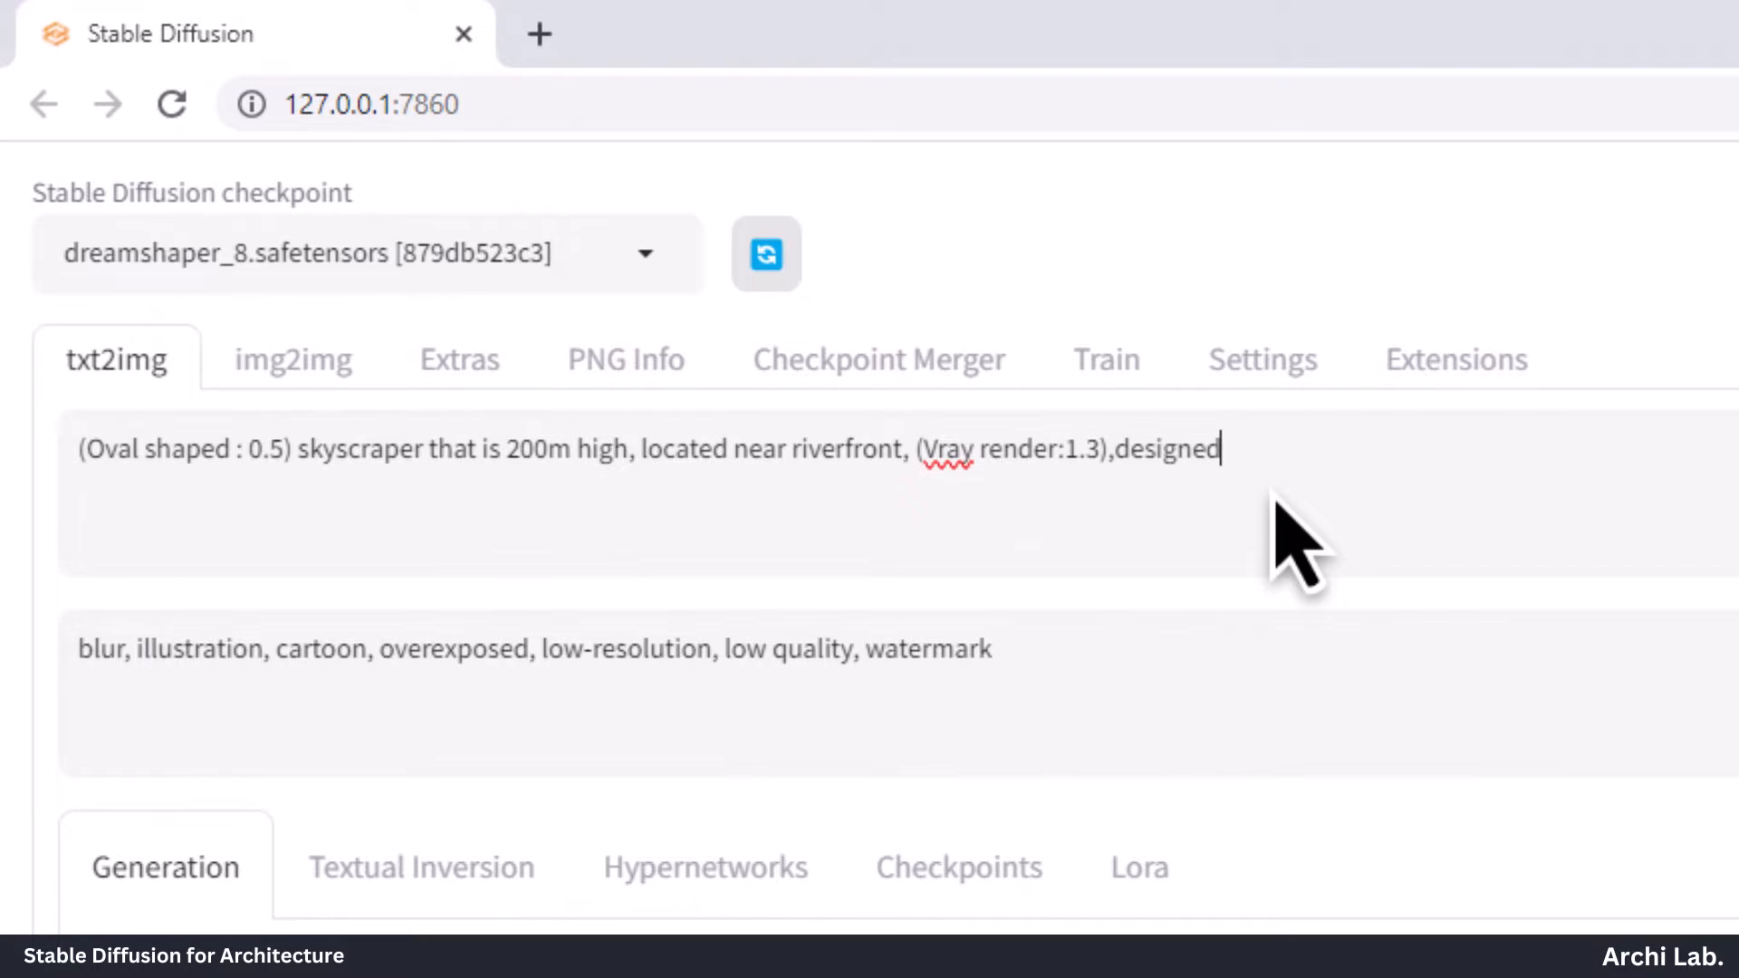
pyautogui.write('by zaha hadi')
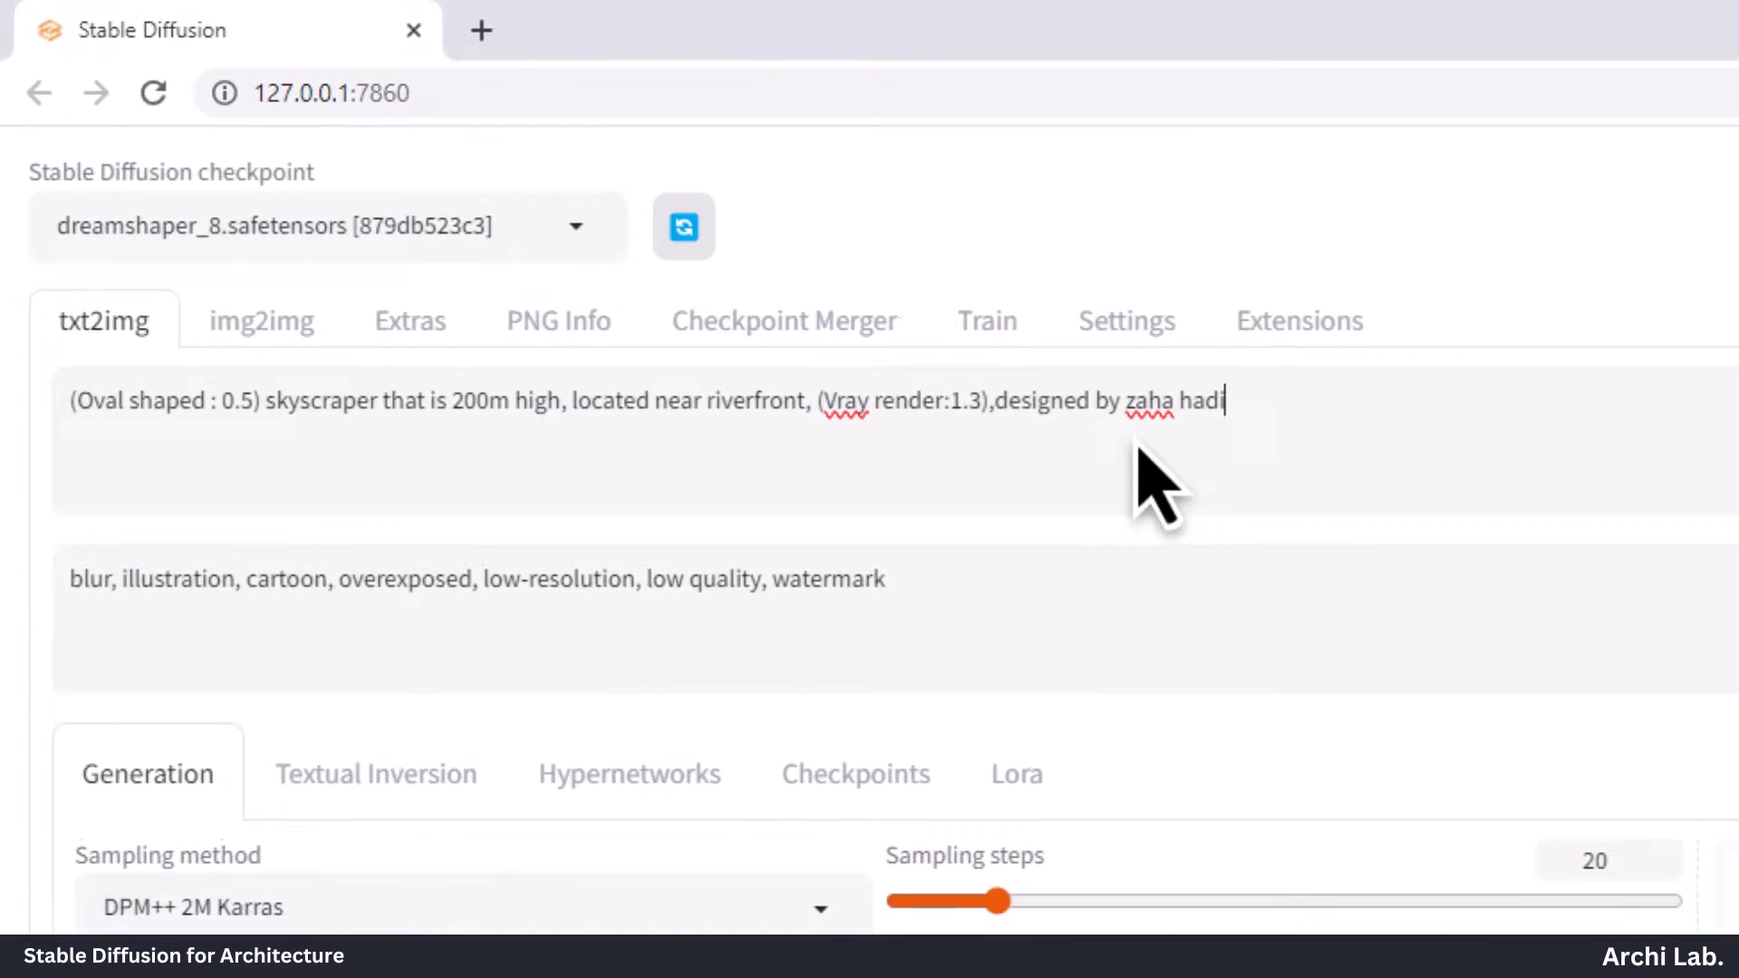
pyautogui.click(1550, 219)
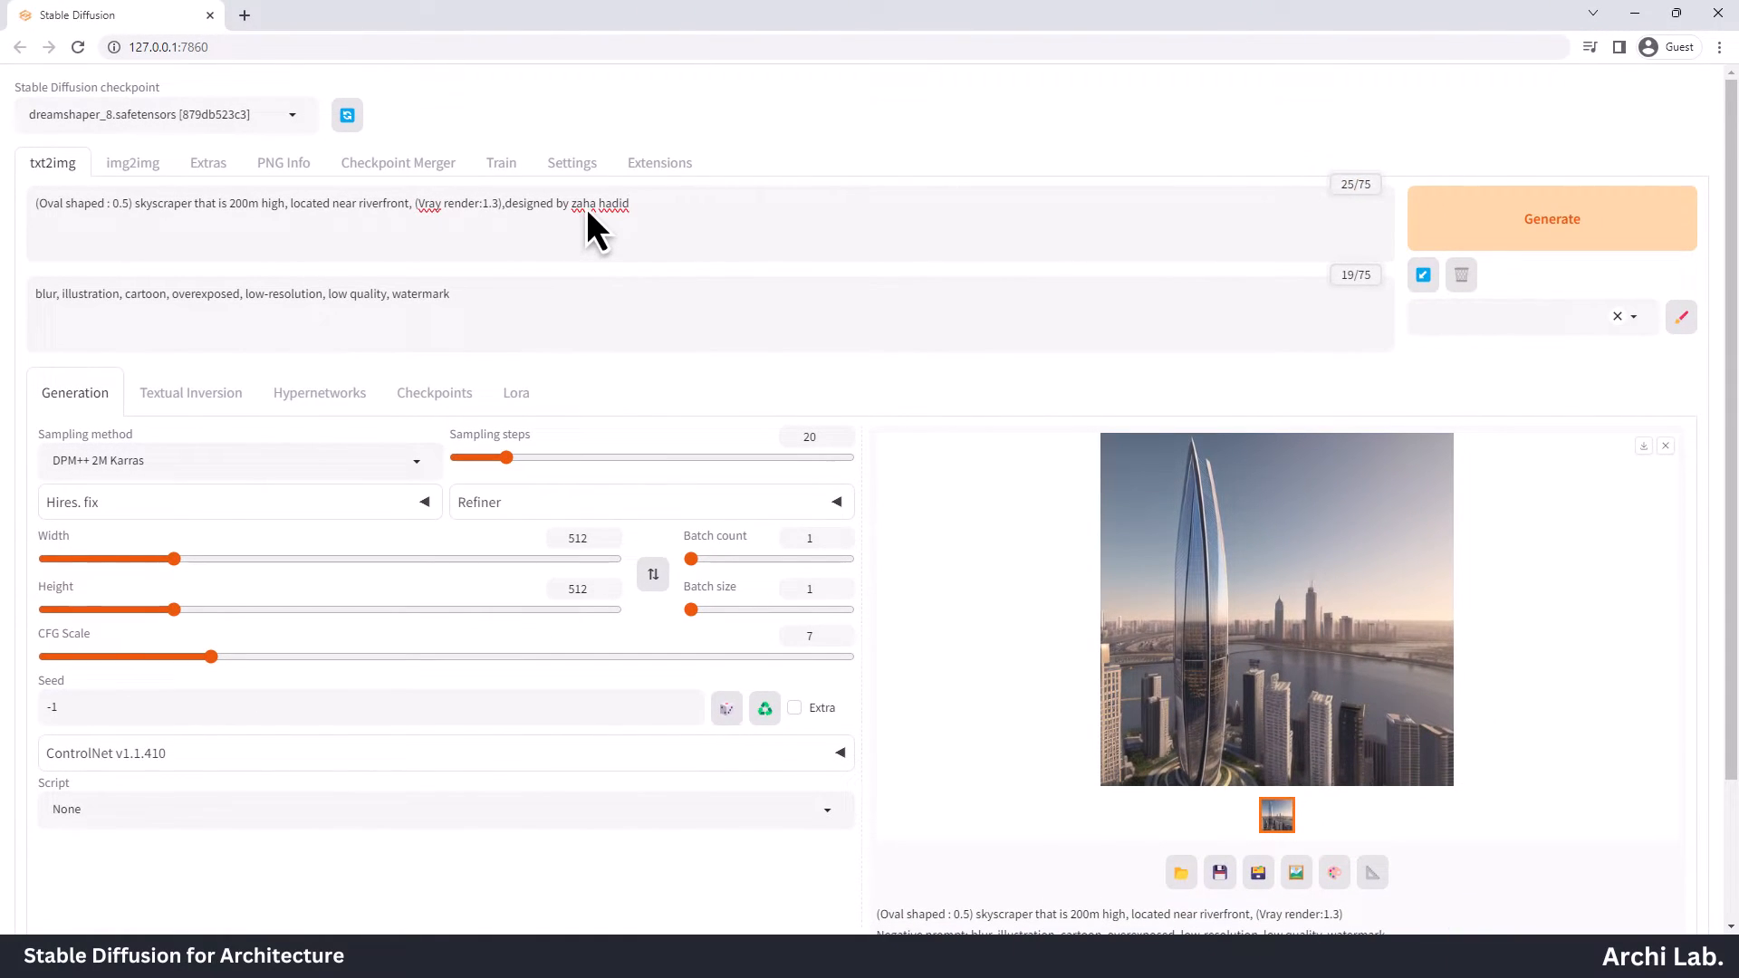
pyautogui.moveTo(1490, 250)
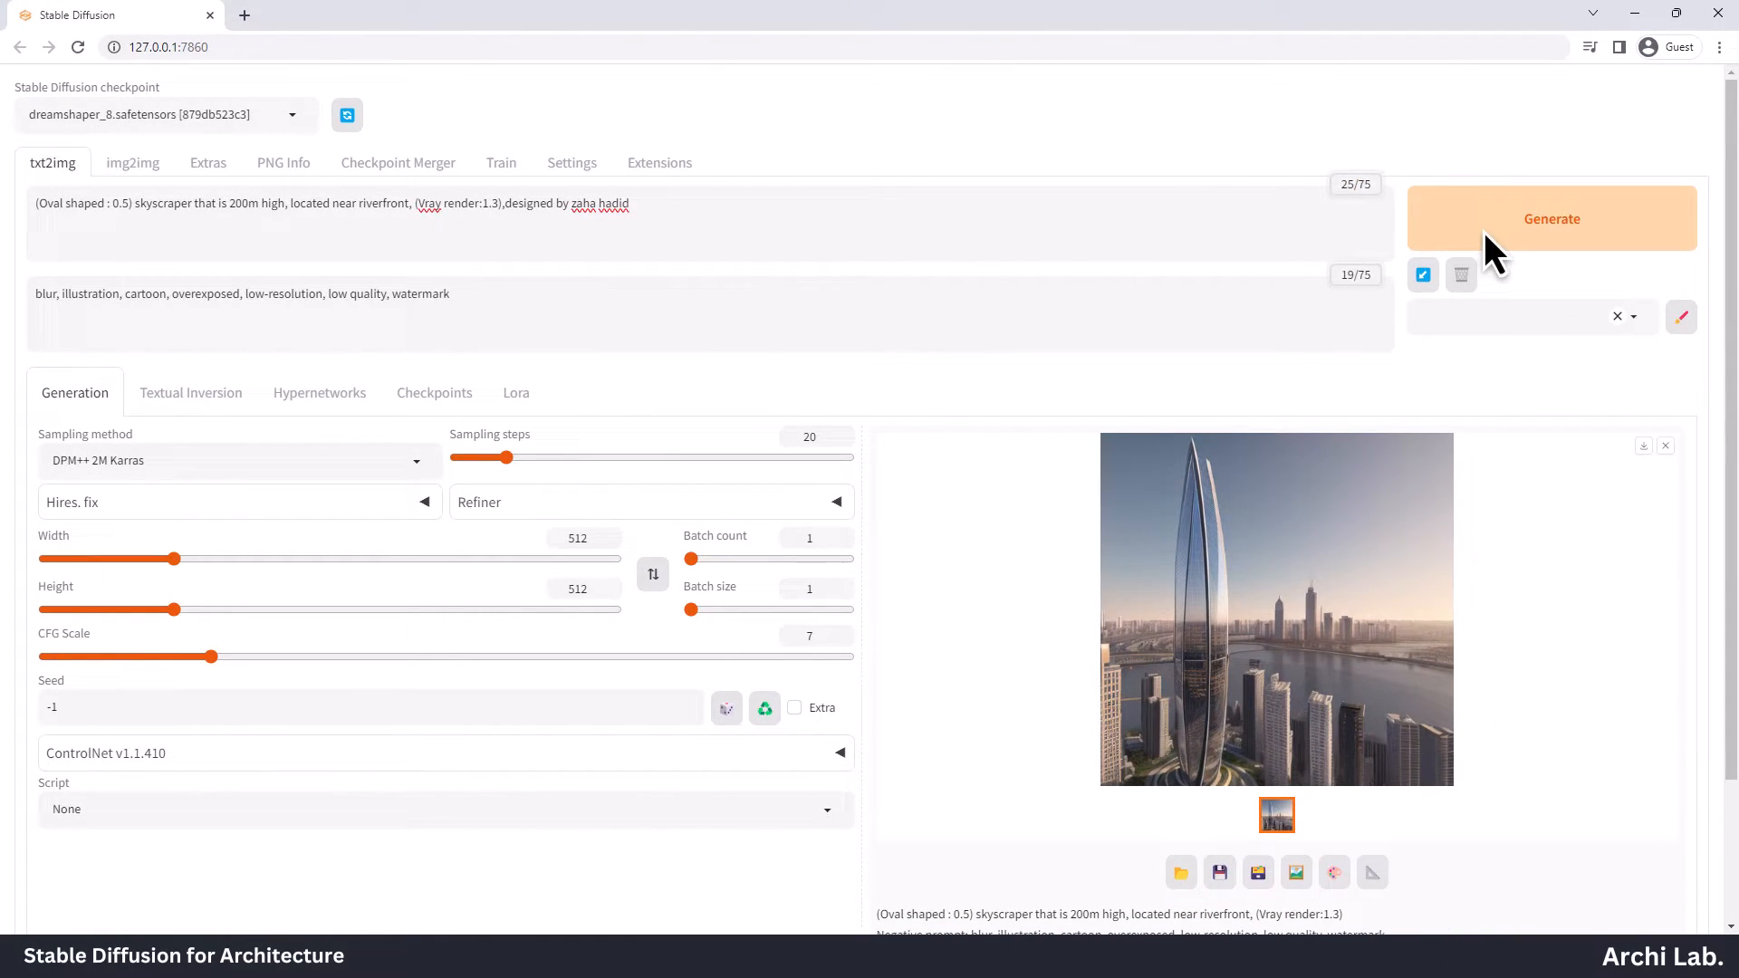
pyautogui.click(1550, 219)
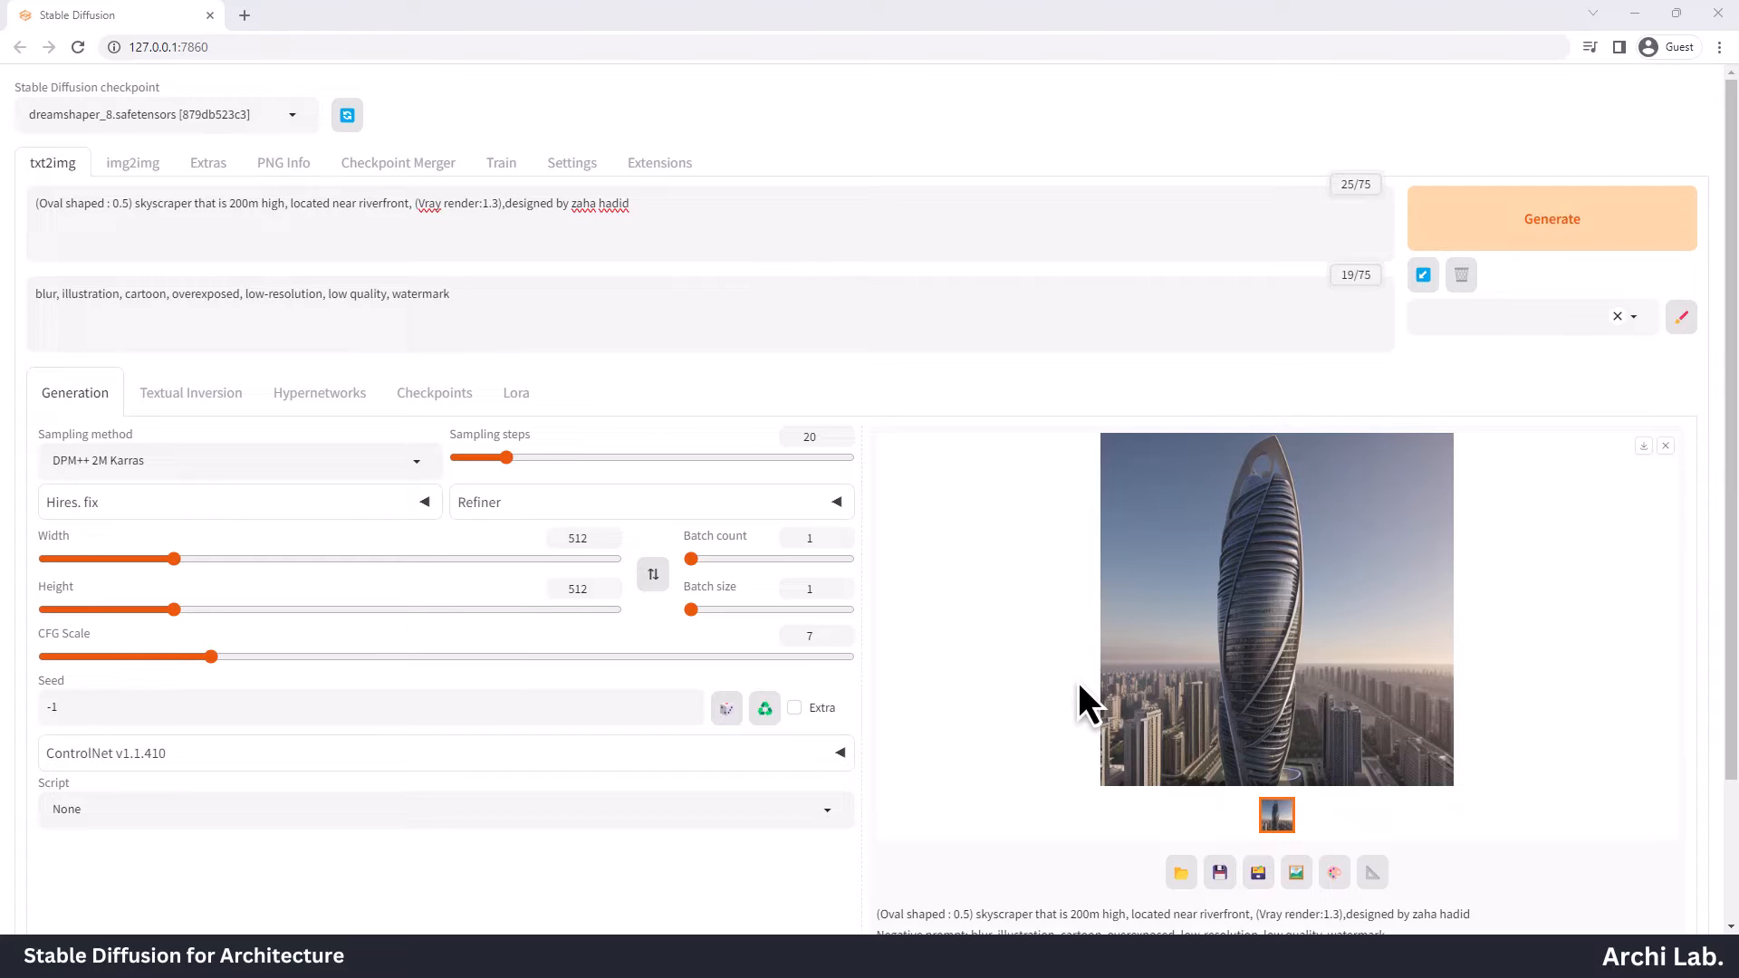
pyautogui.moveTo(1295, 643)
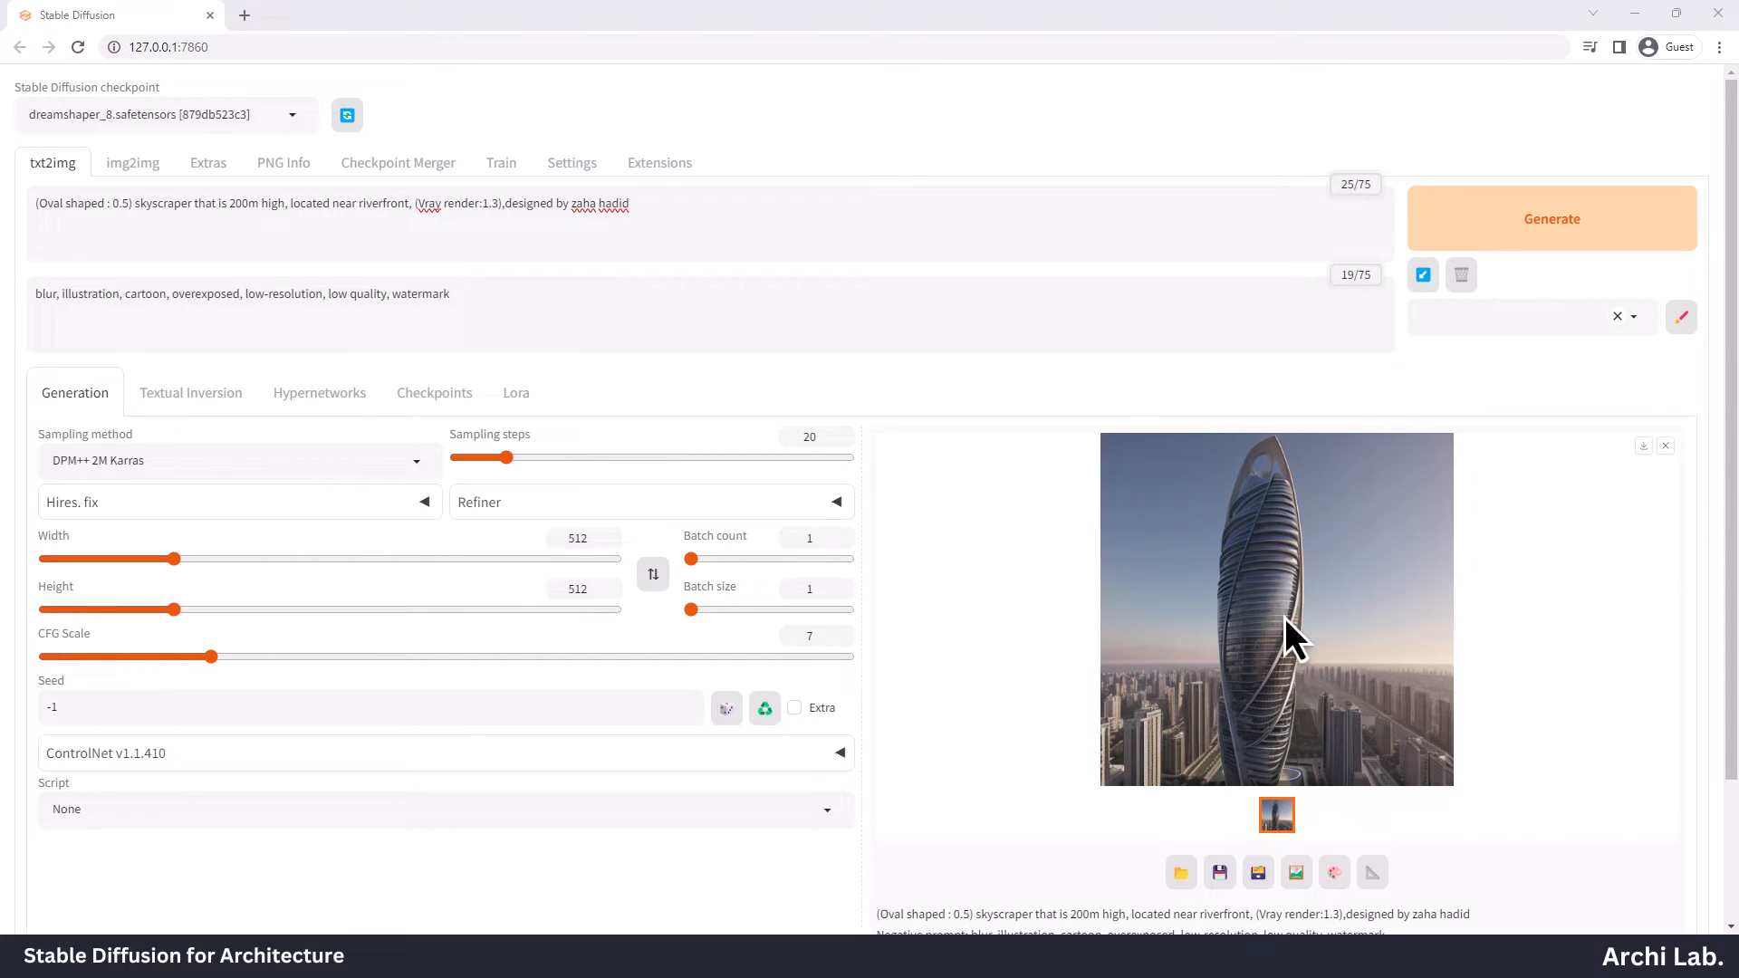
pyautogui.click(1275, 609)
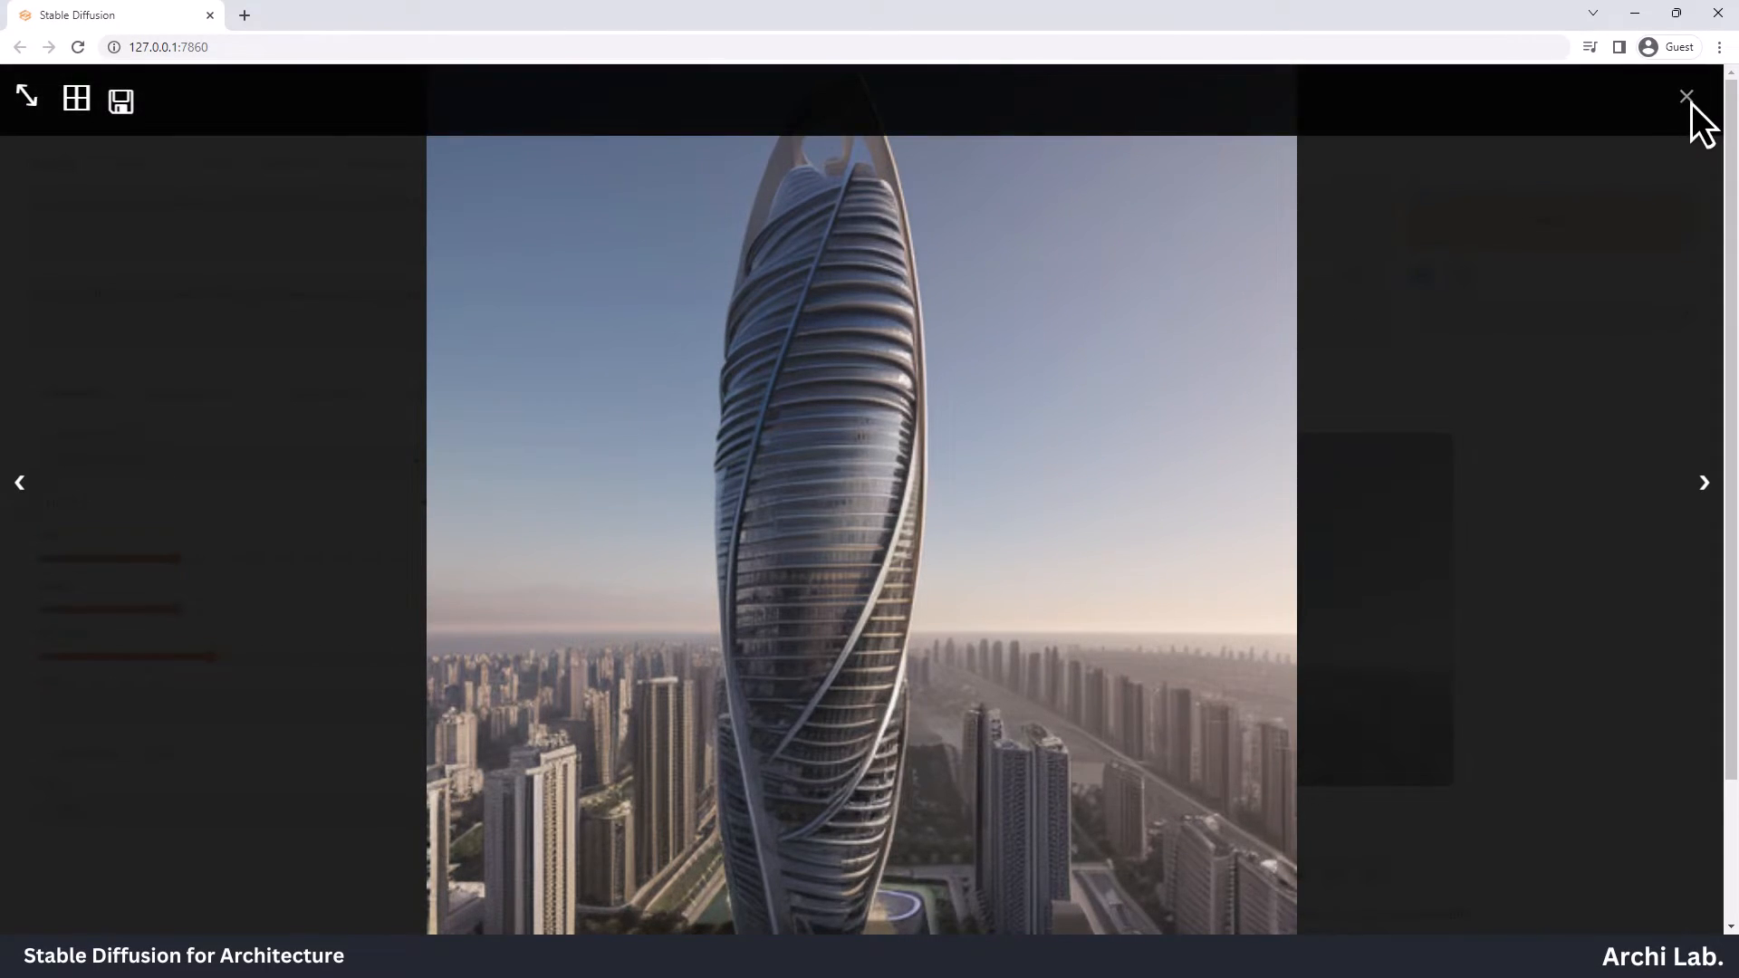
pyautogui.click(1684, 98)
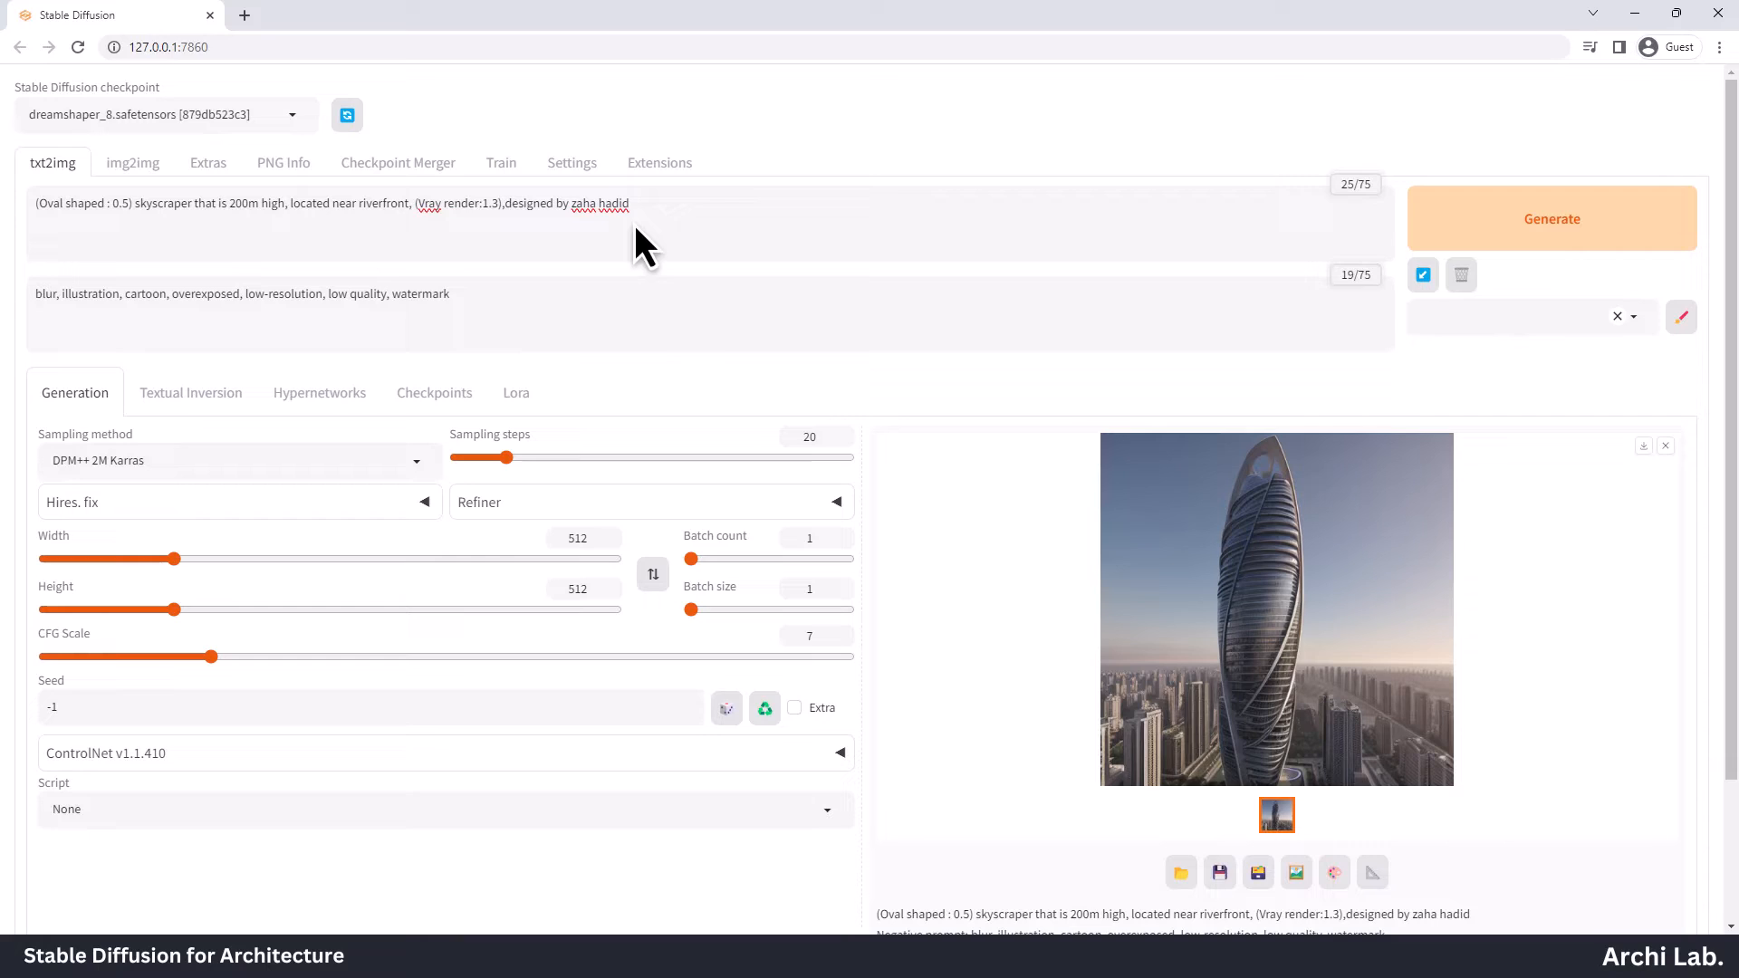
# Weight zaha hadid at 0.8, regenerate and review the slimmer open-crown tower
pyautogui.write(':')
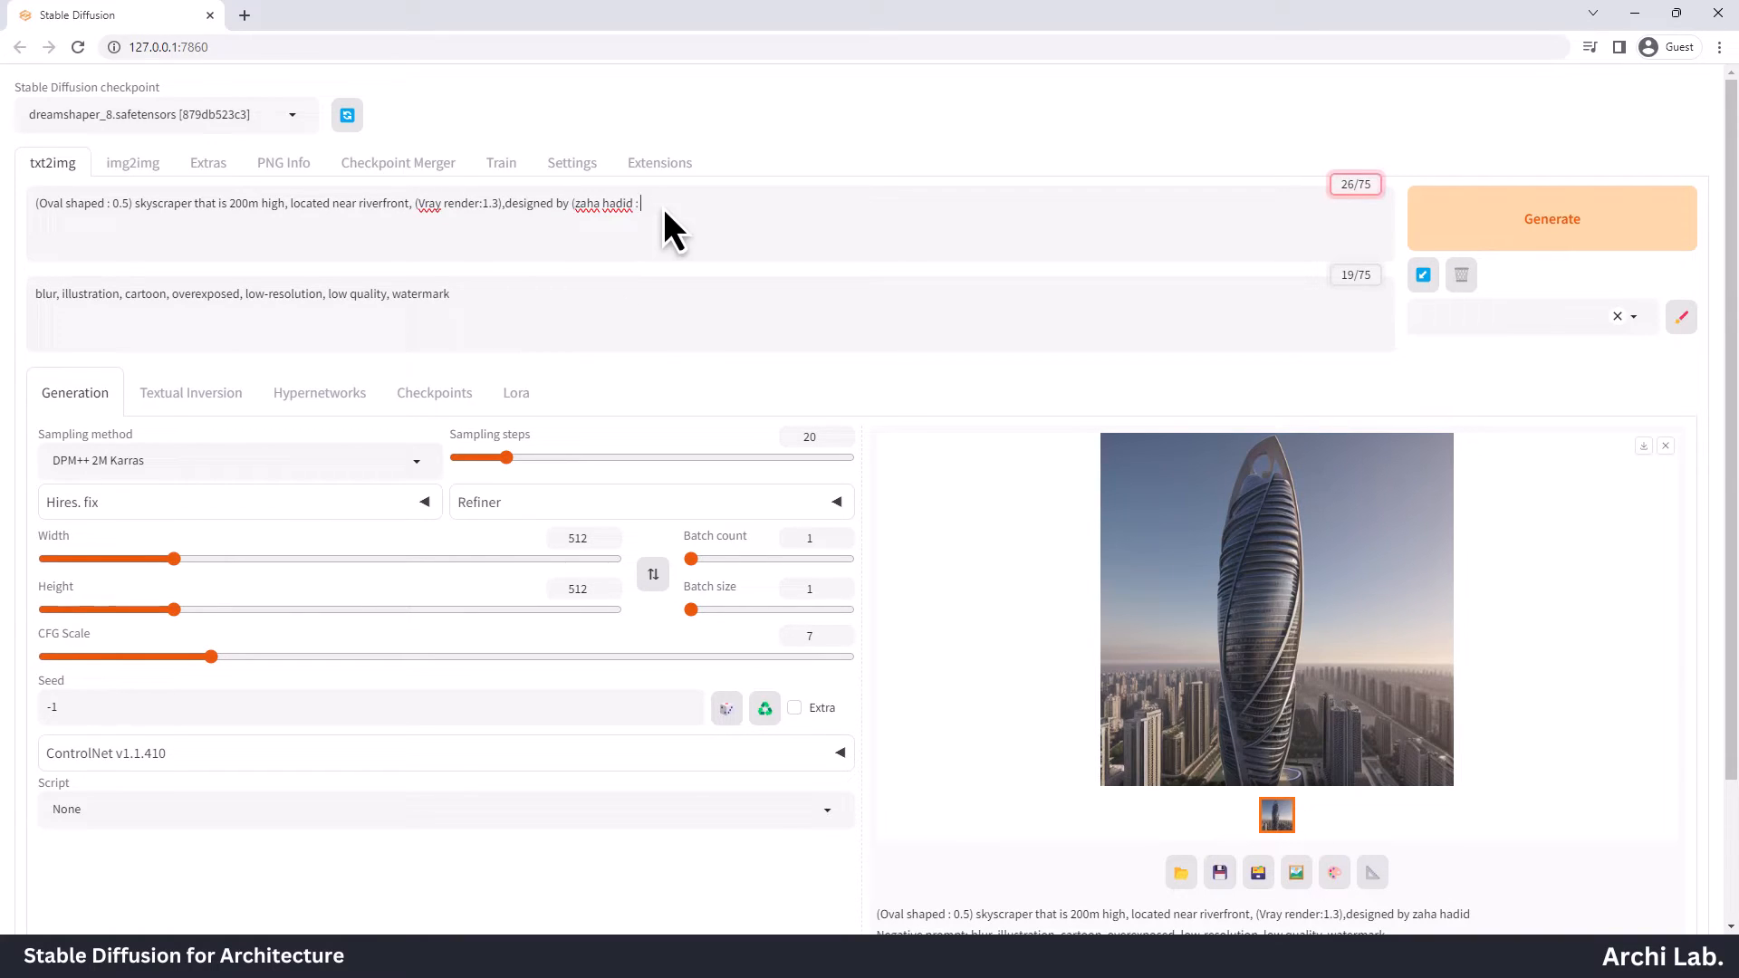
pyautogui.write('0.8)')
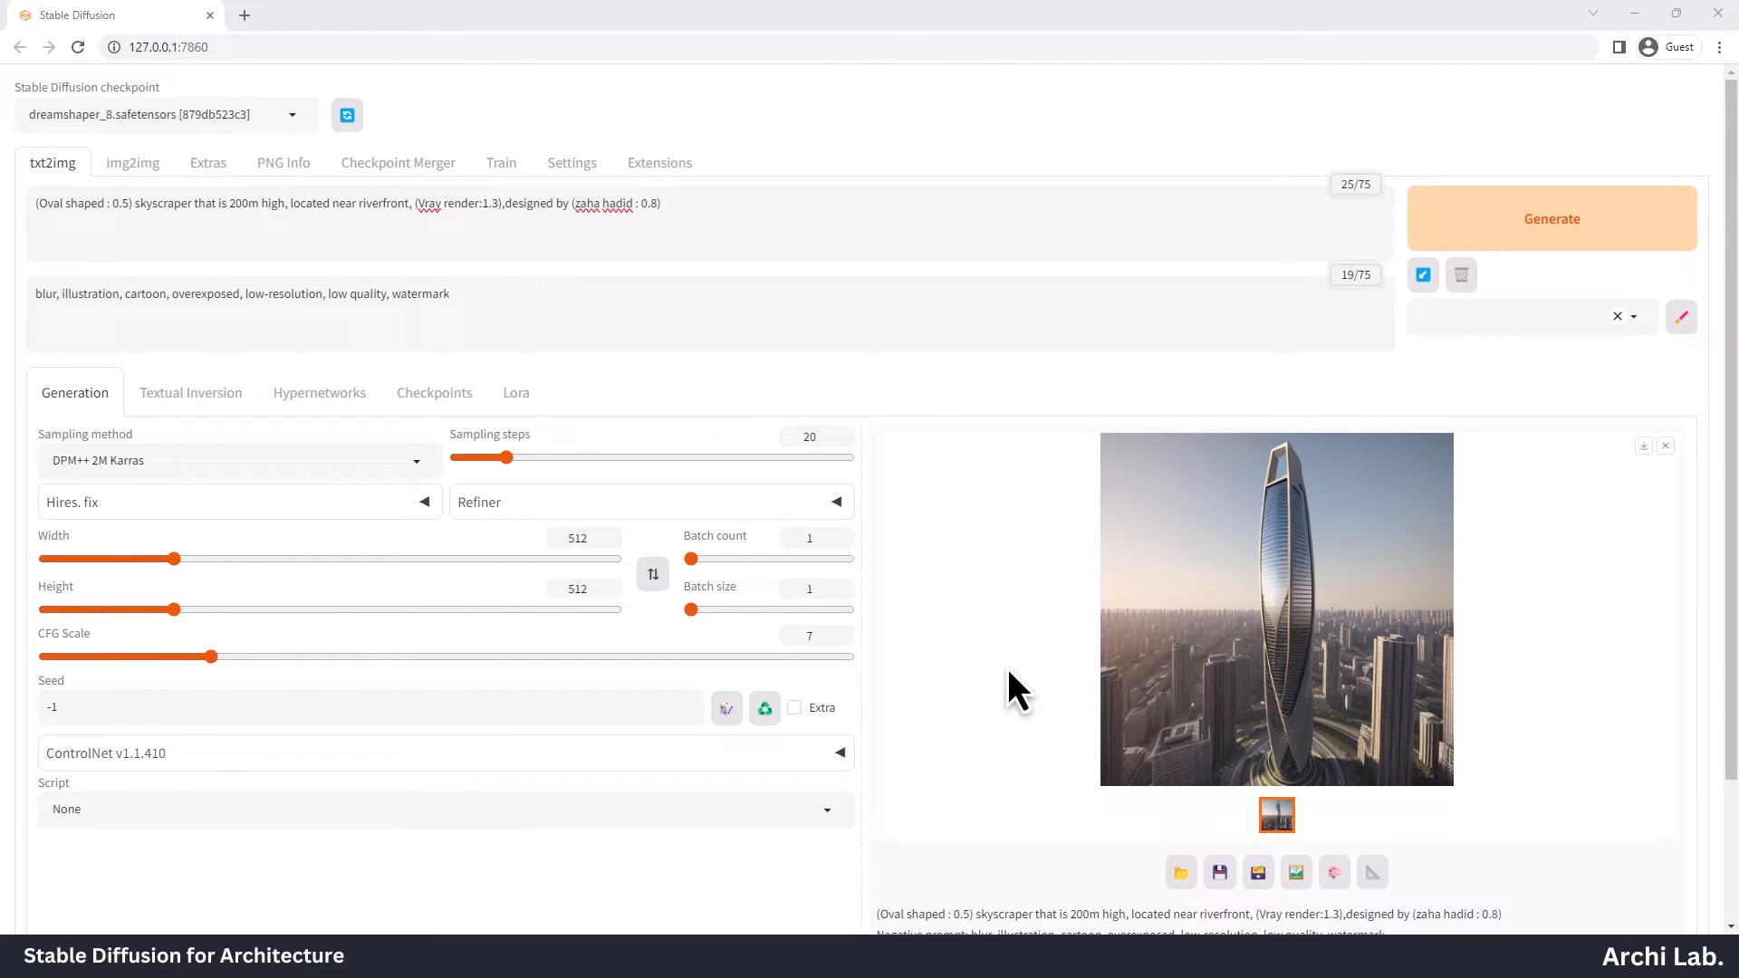
pyautogui.click(1276, 608)
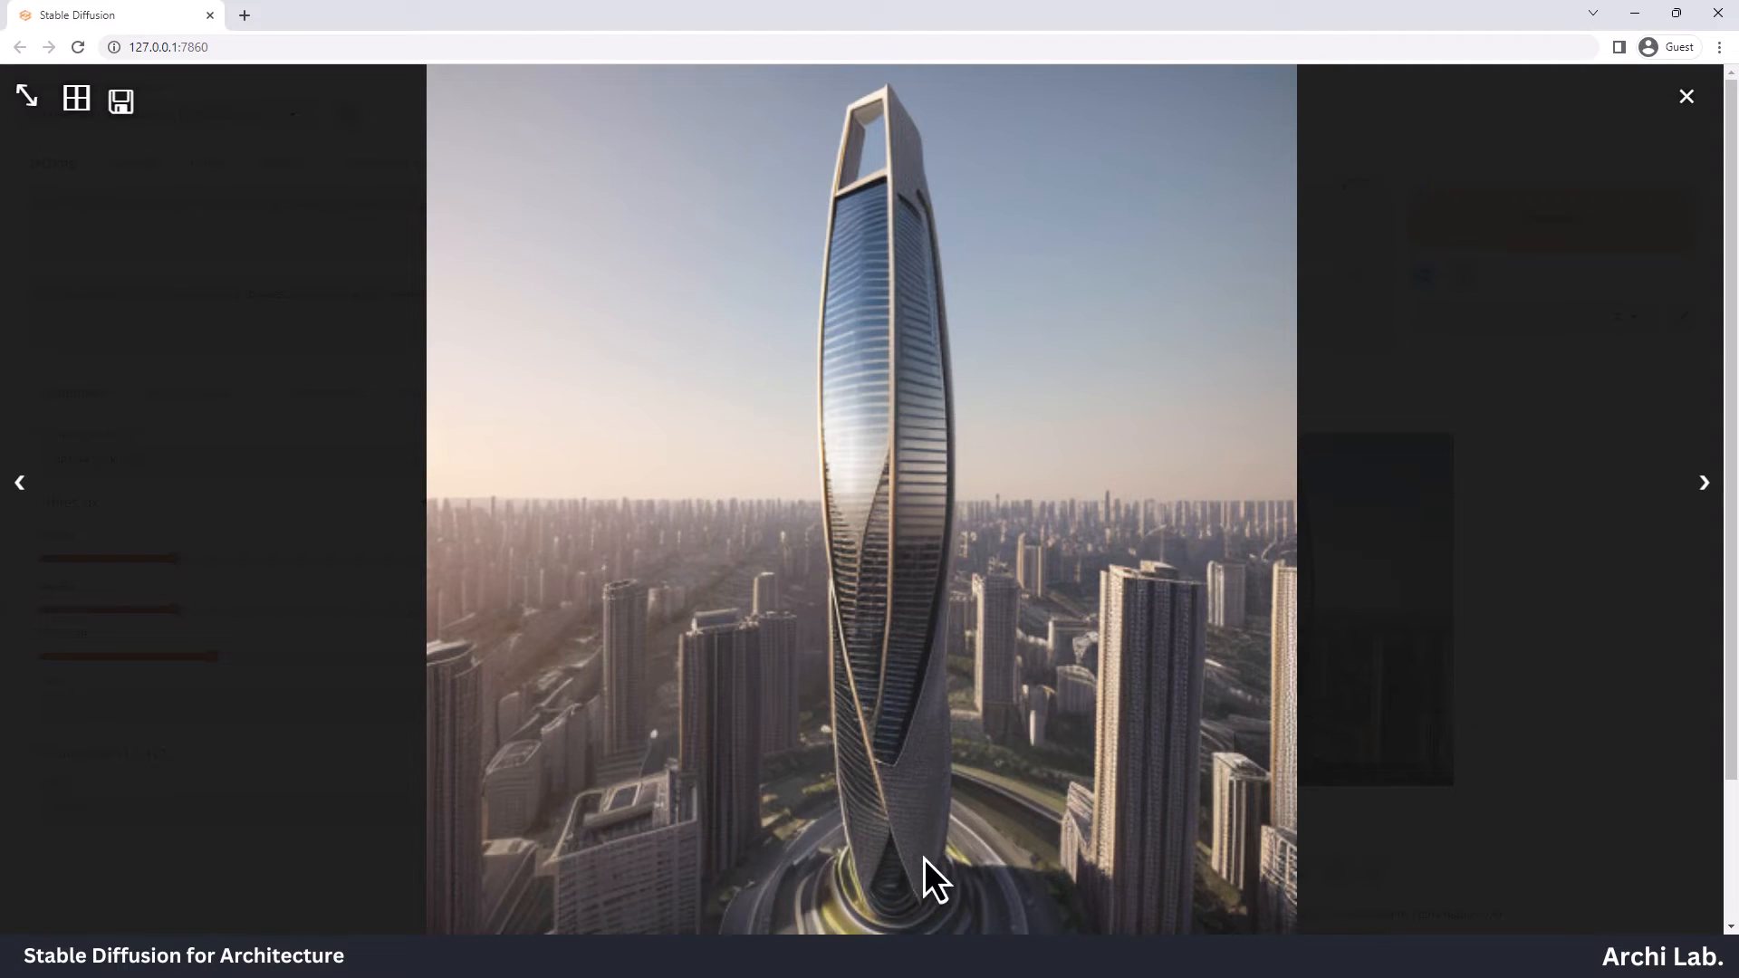
pyautogui.moveTo(910, 753)
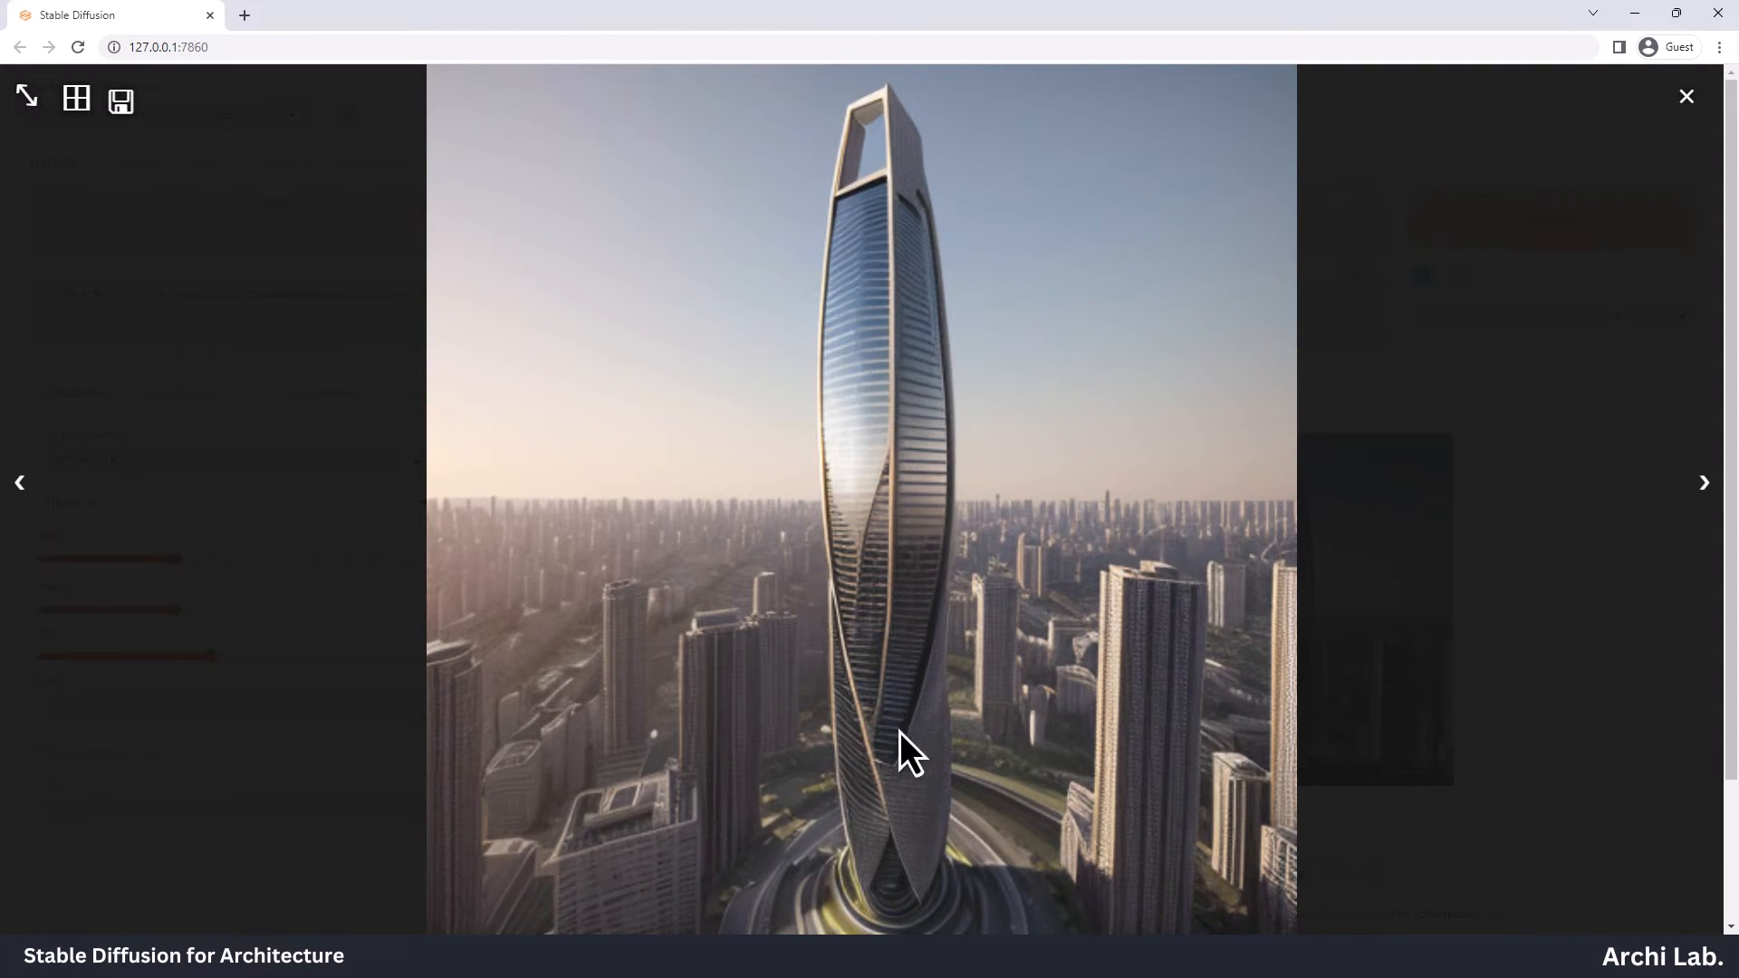
pyautogui.click(1684, 96)
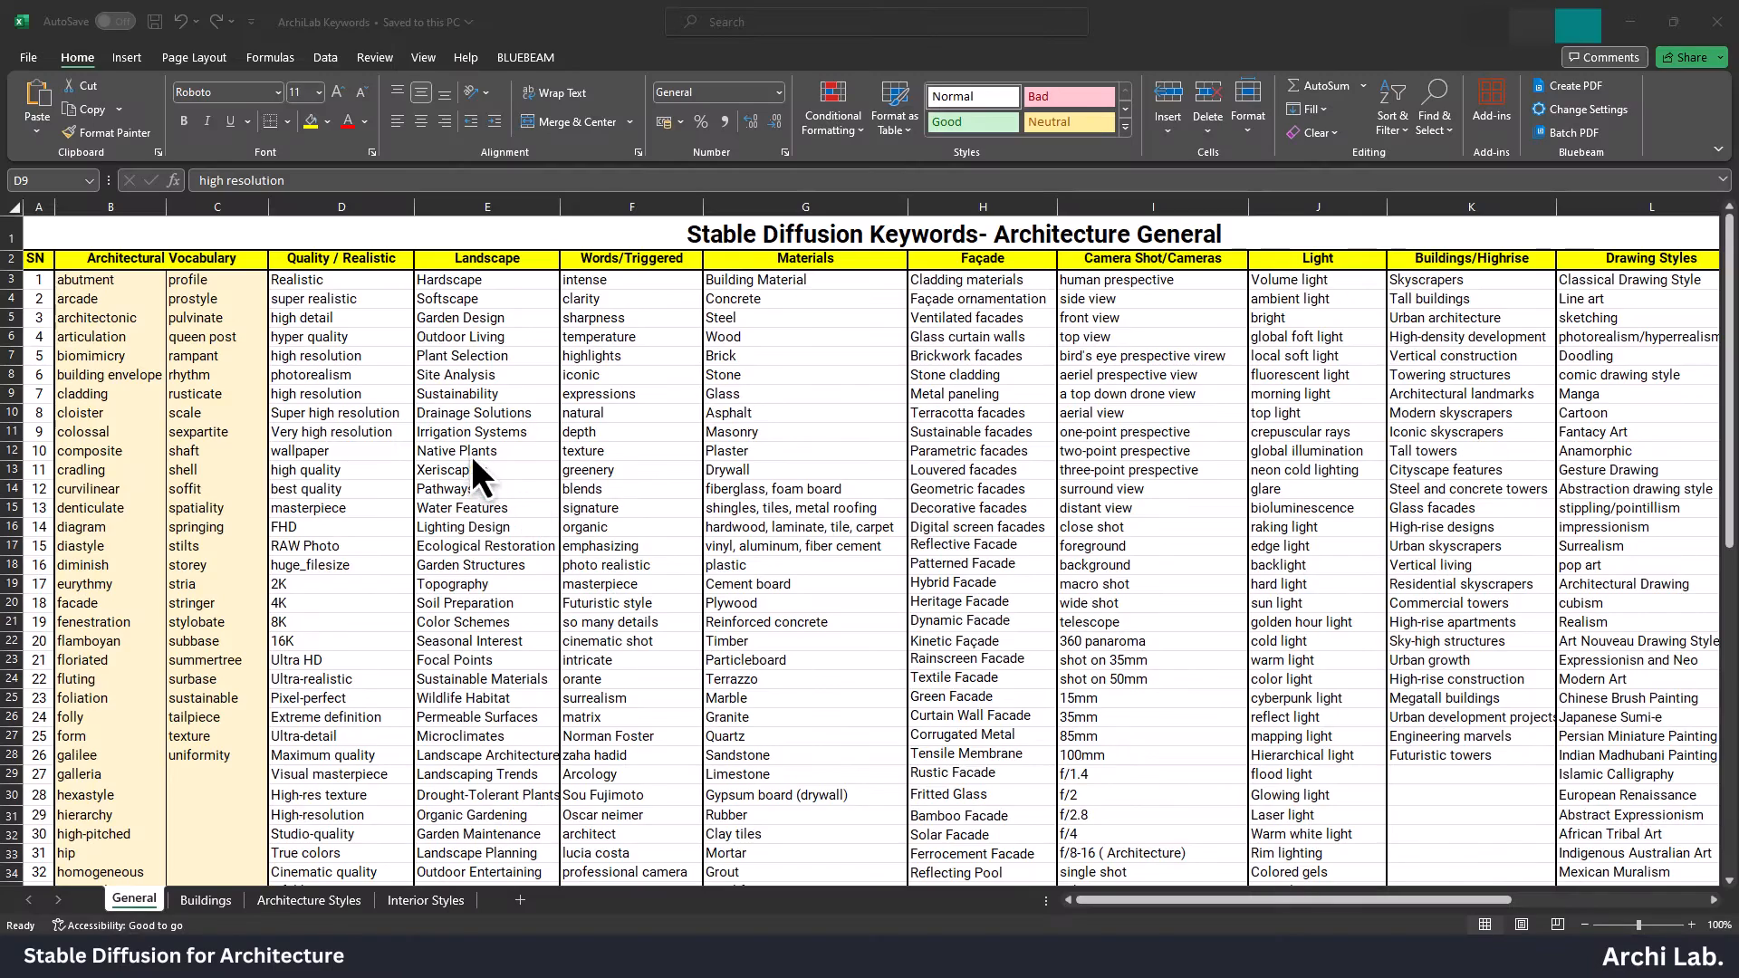
# Review quality keywords like Super high resolution and high quality, then scroll to camera terms
pyautogui.click(113, 20)
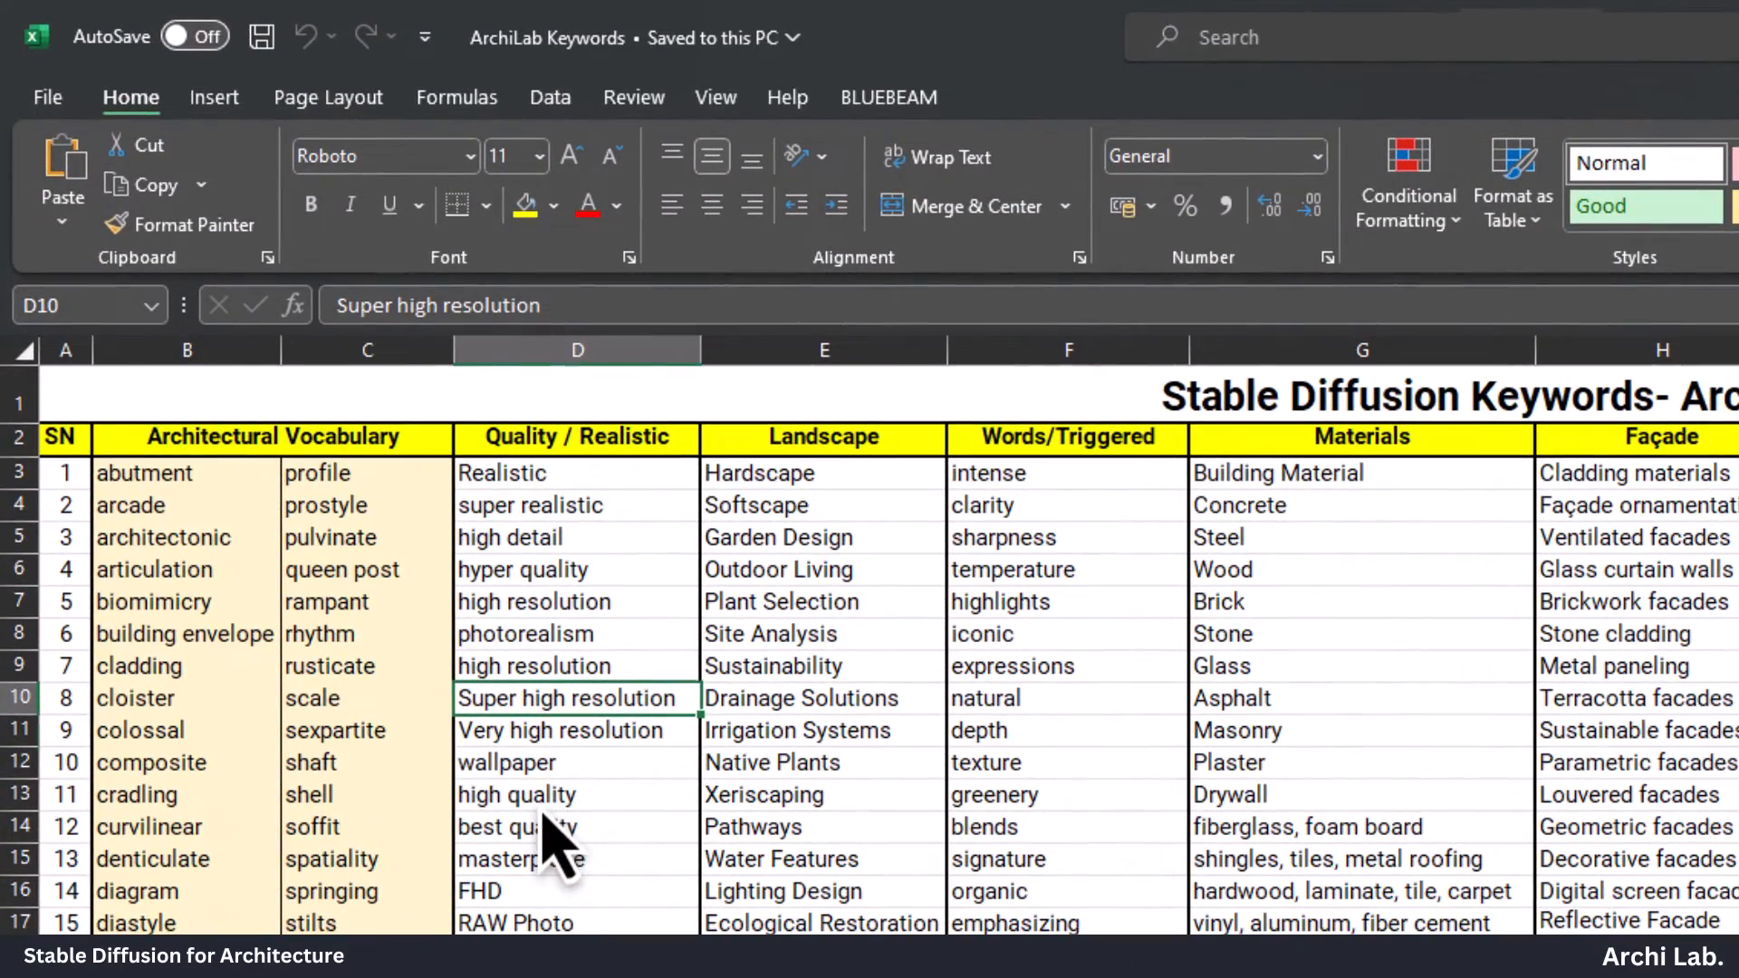
pyautogui.click(516, 794)
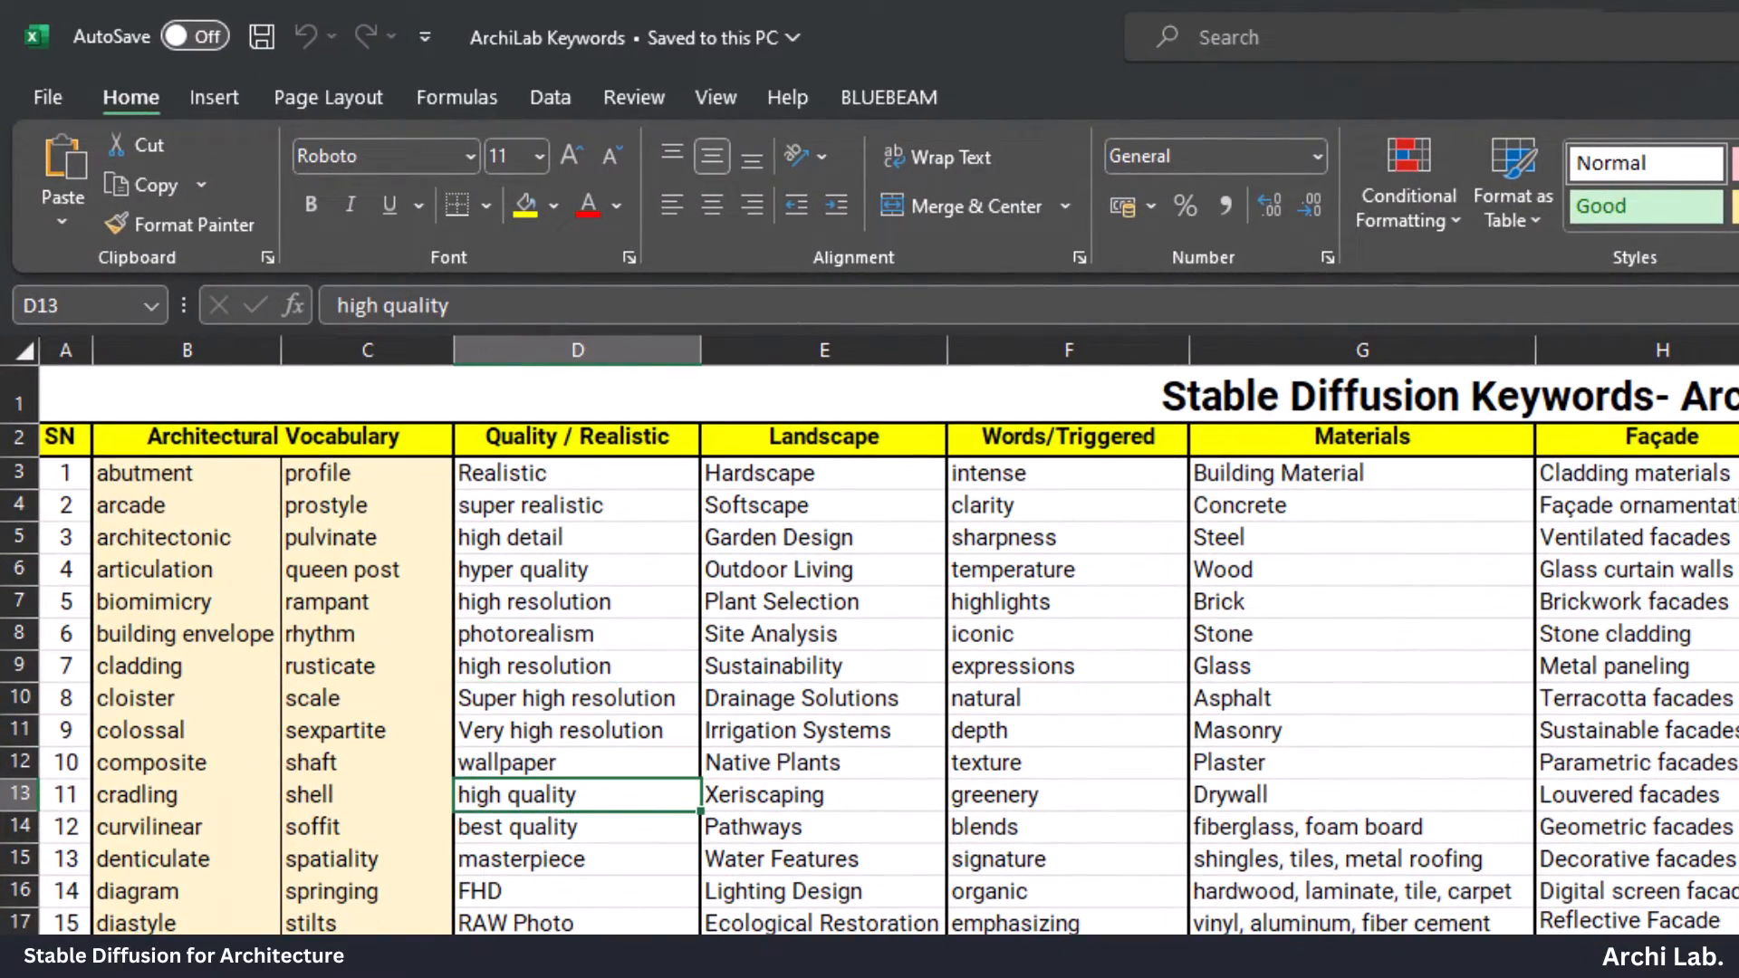
pyautogui.scroll(-3)
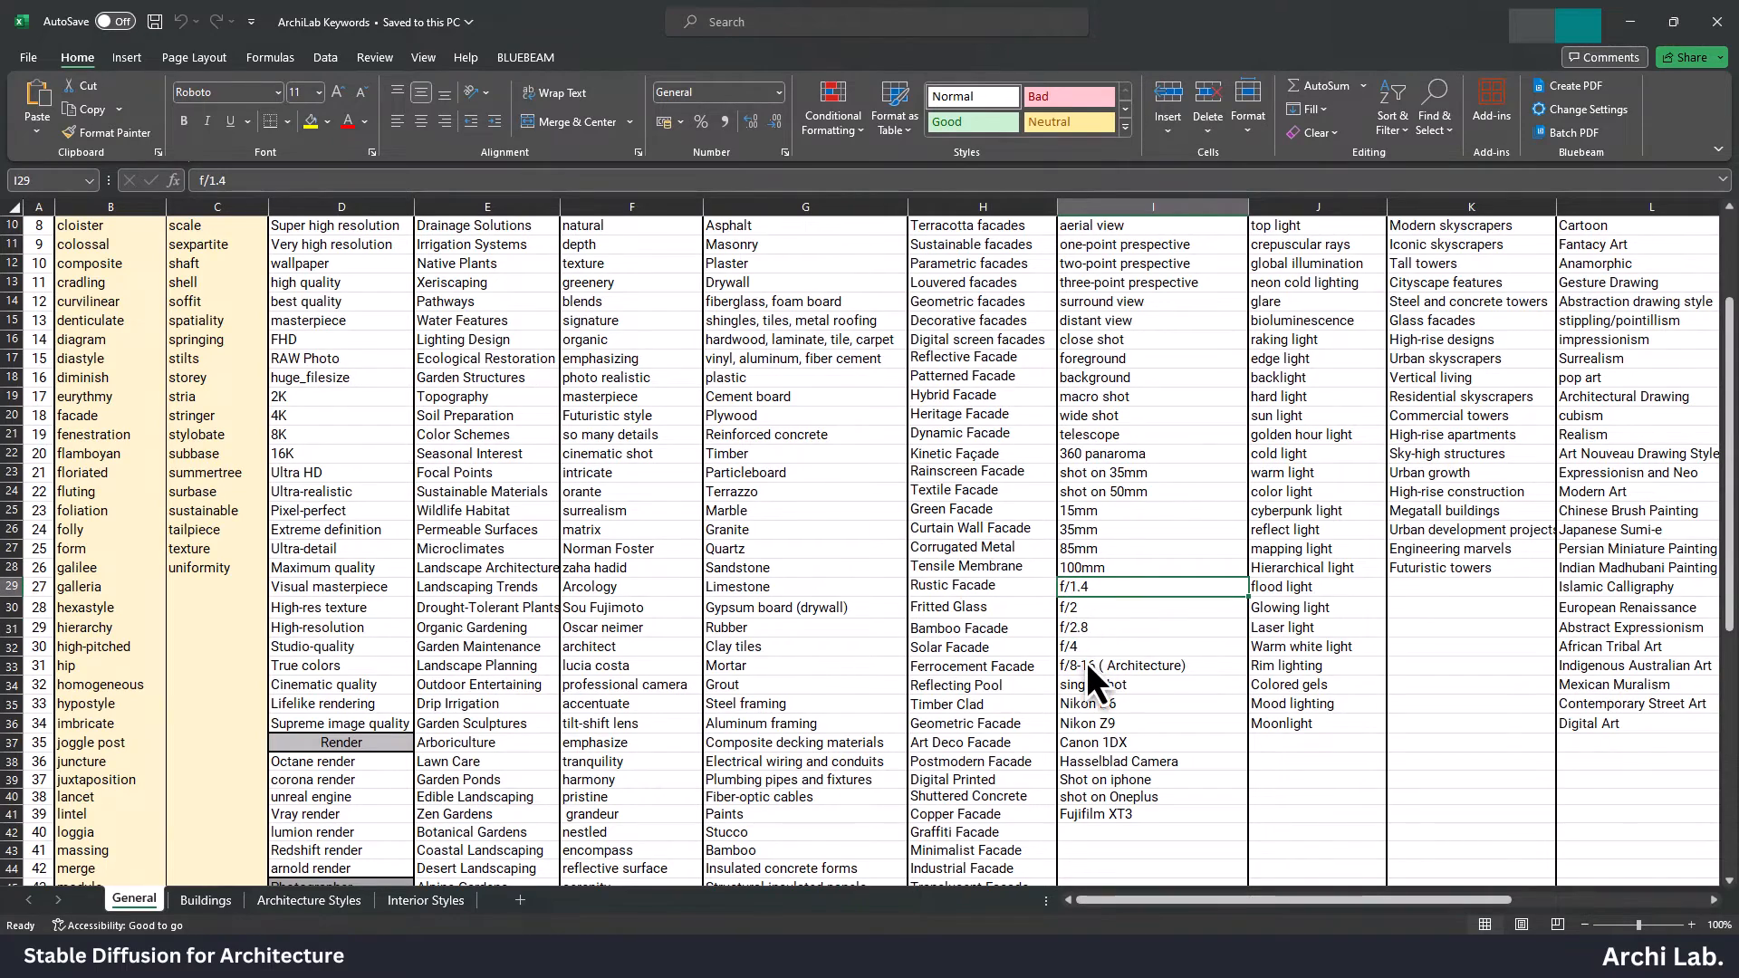
pyautogui.click(1152, 453)
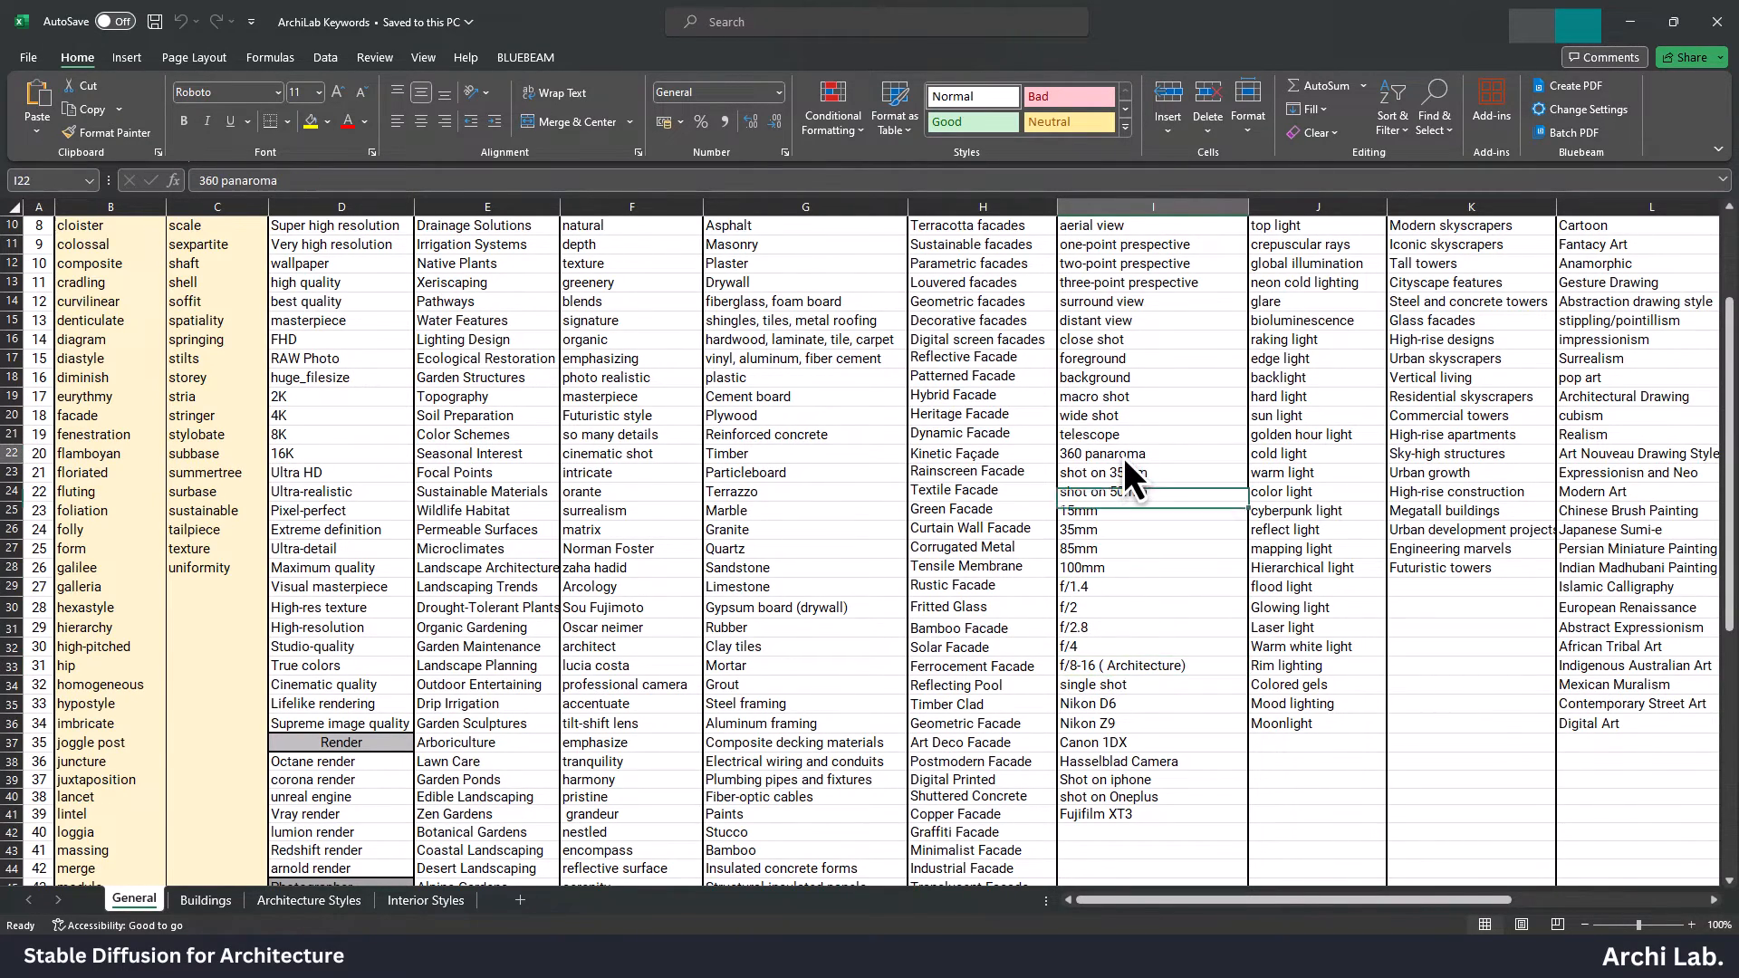
pyautogui.click(1317, 433)
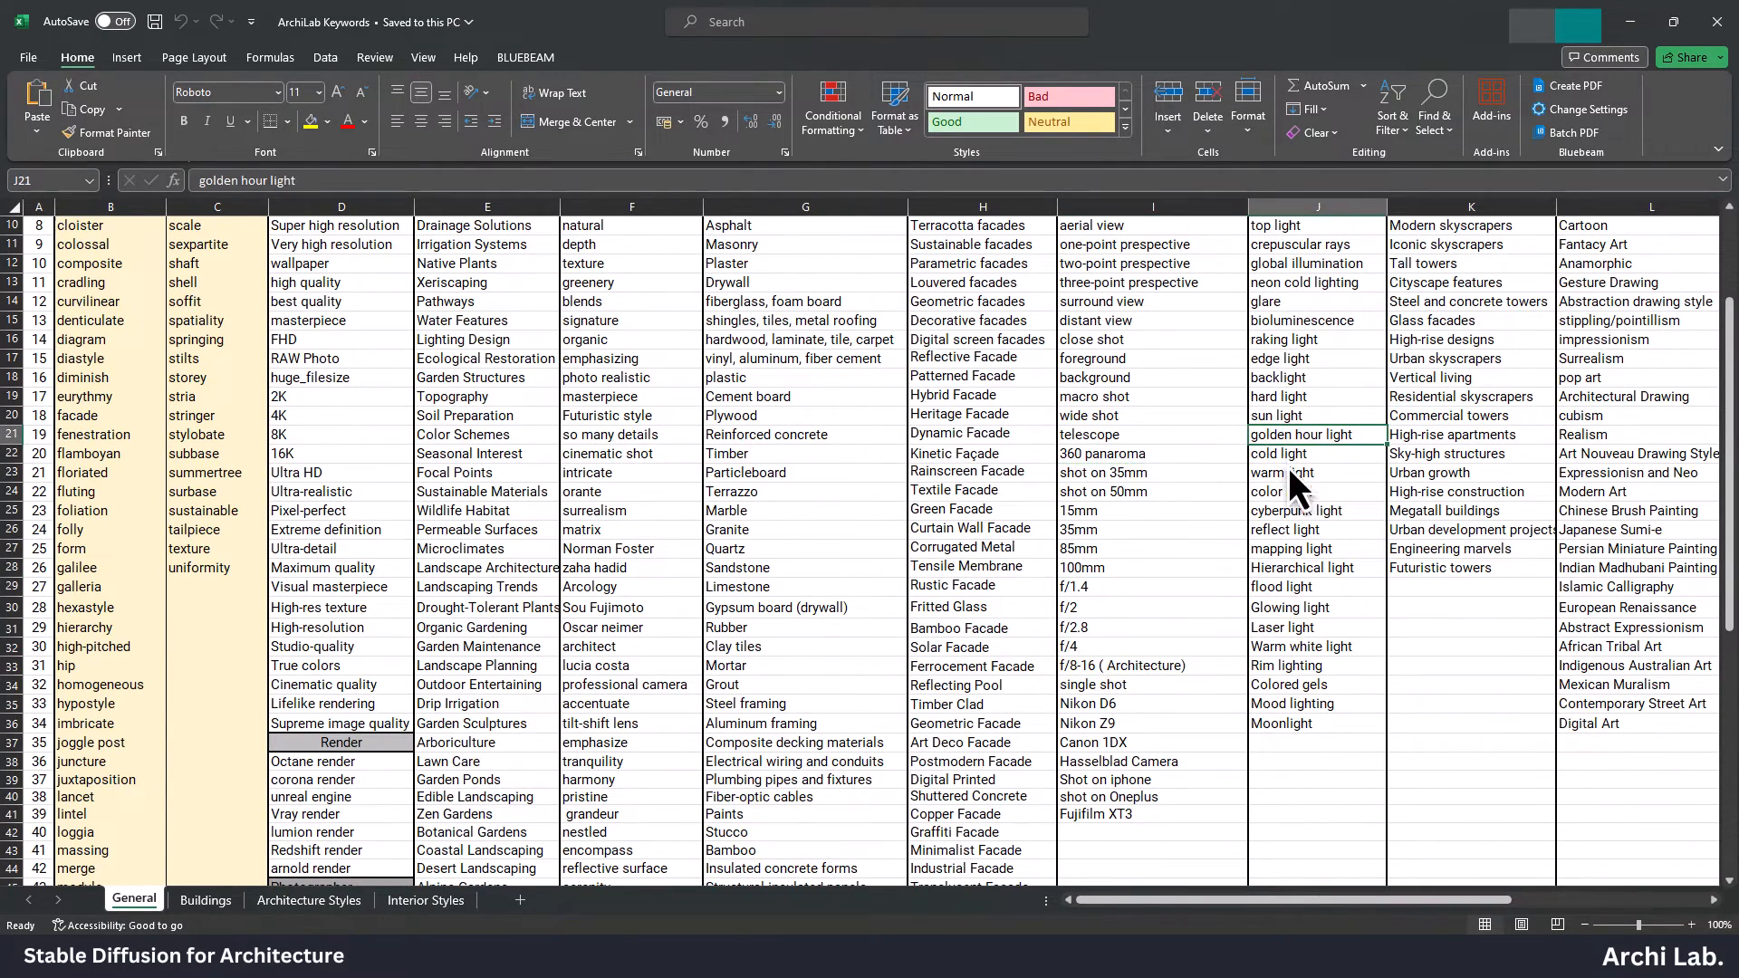
pyautogui.click(1315, 510)
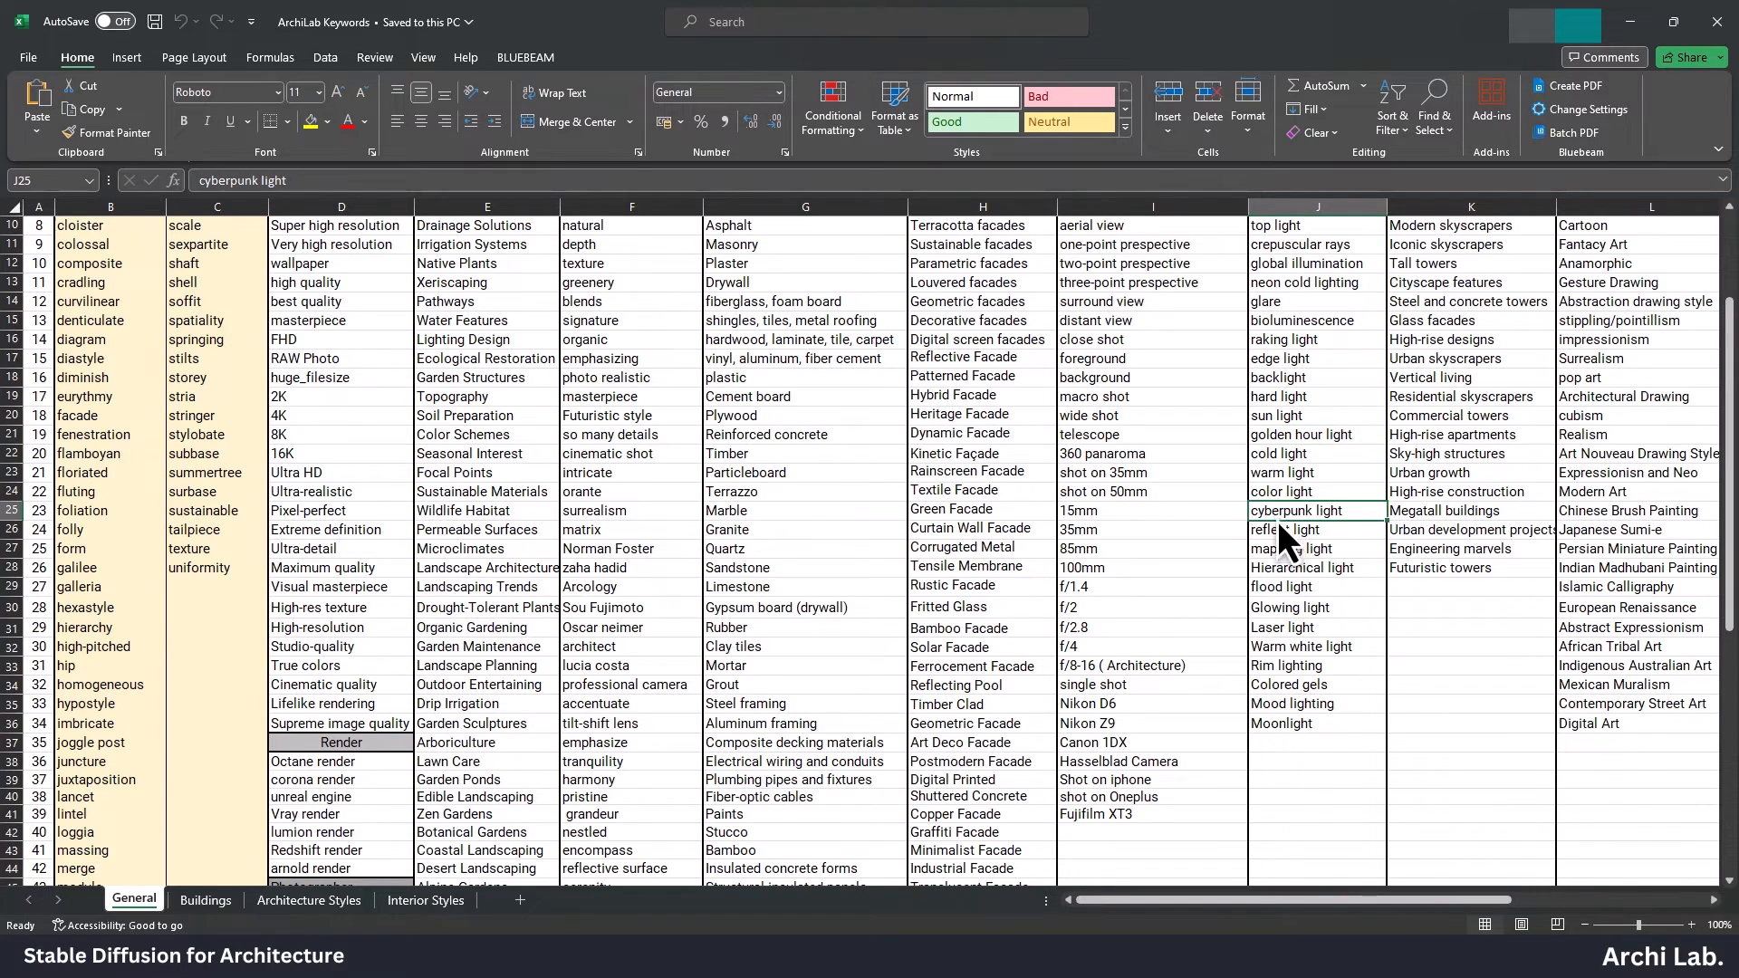
pyautogui.click(1315, 647)
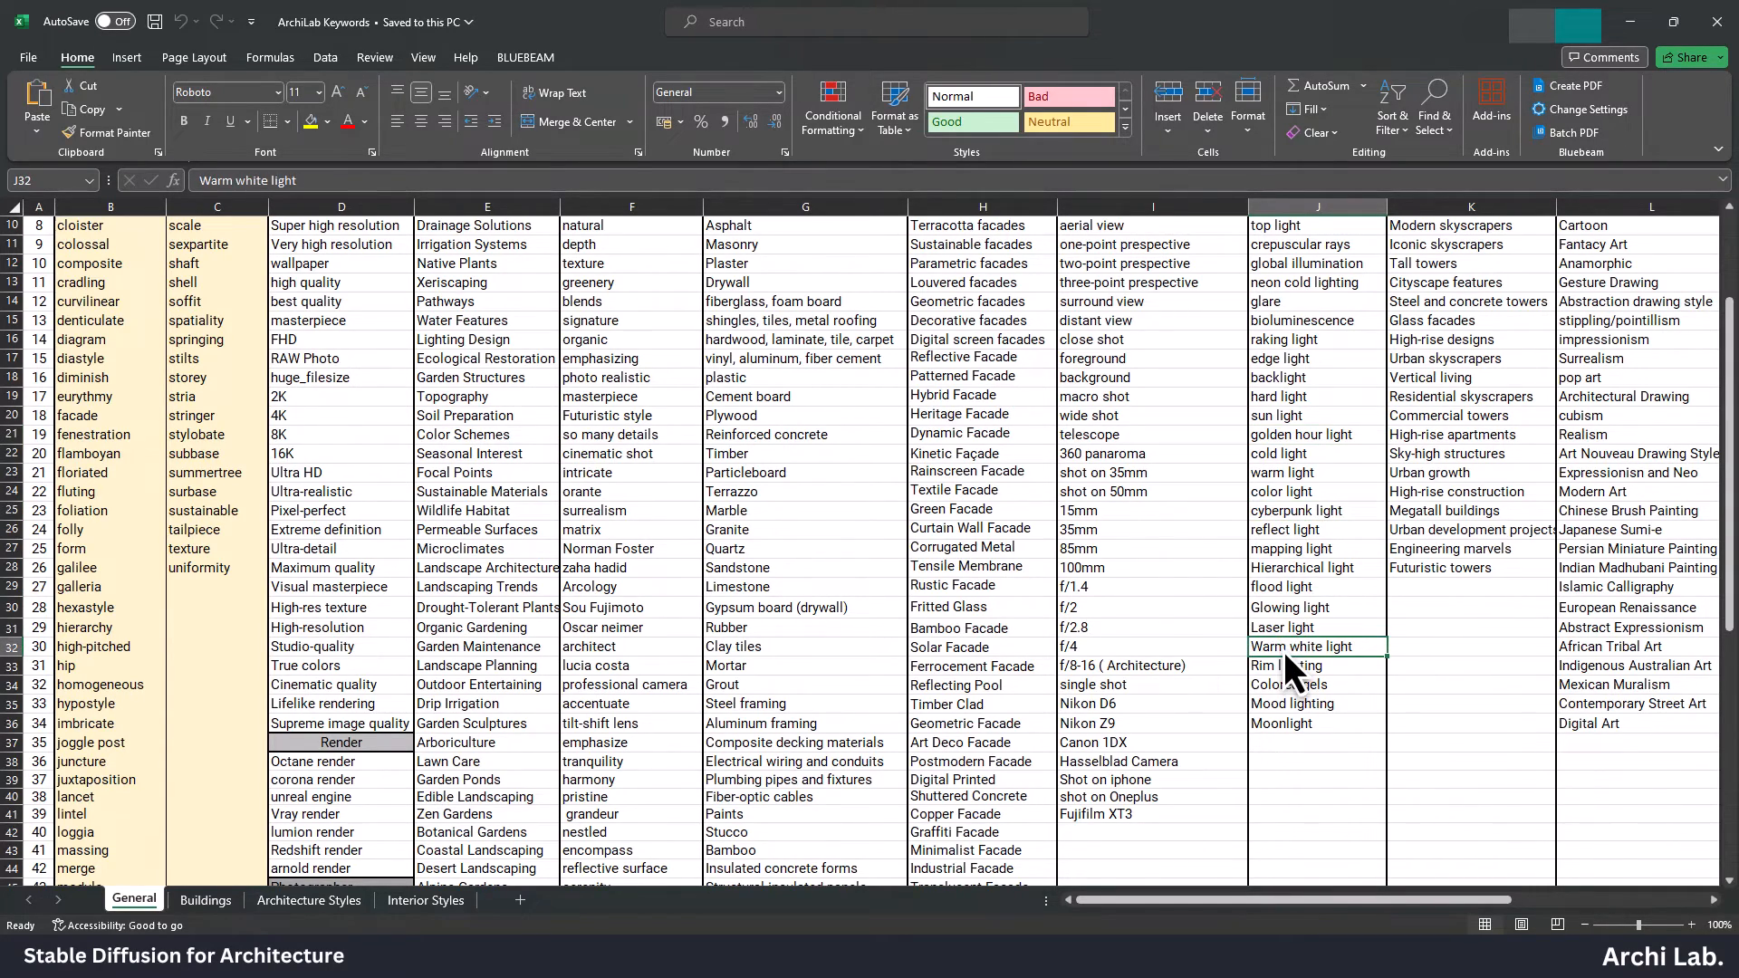
pyautogui.scroll(-3)
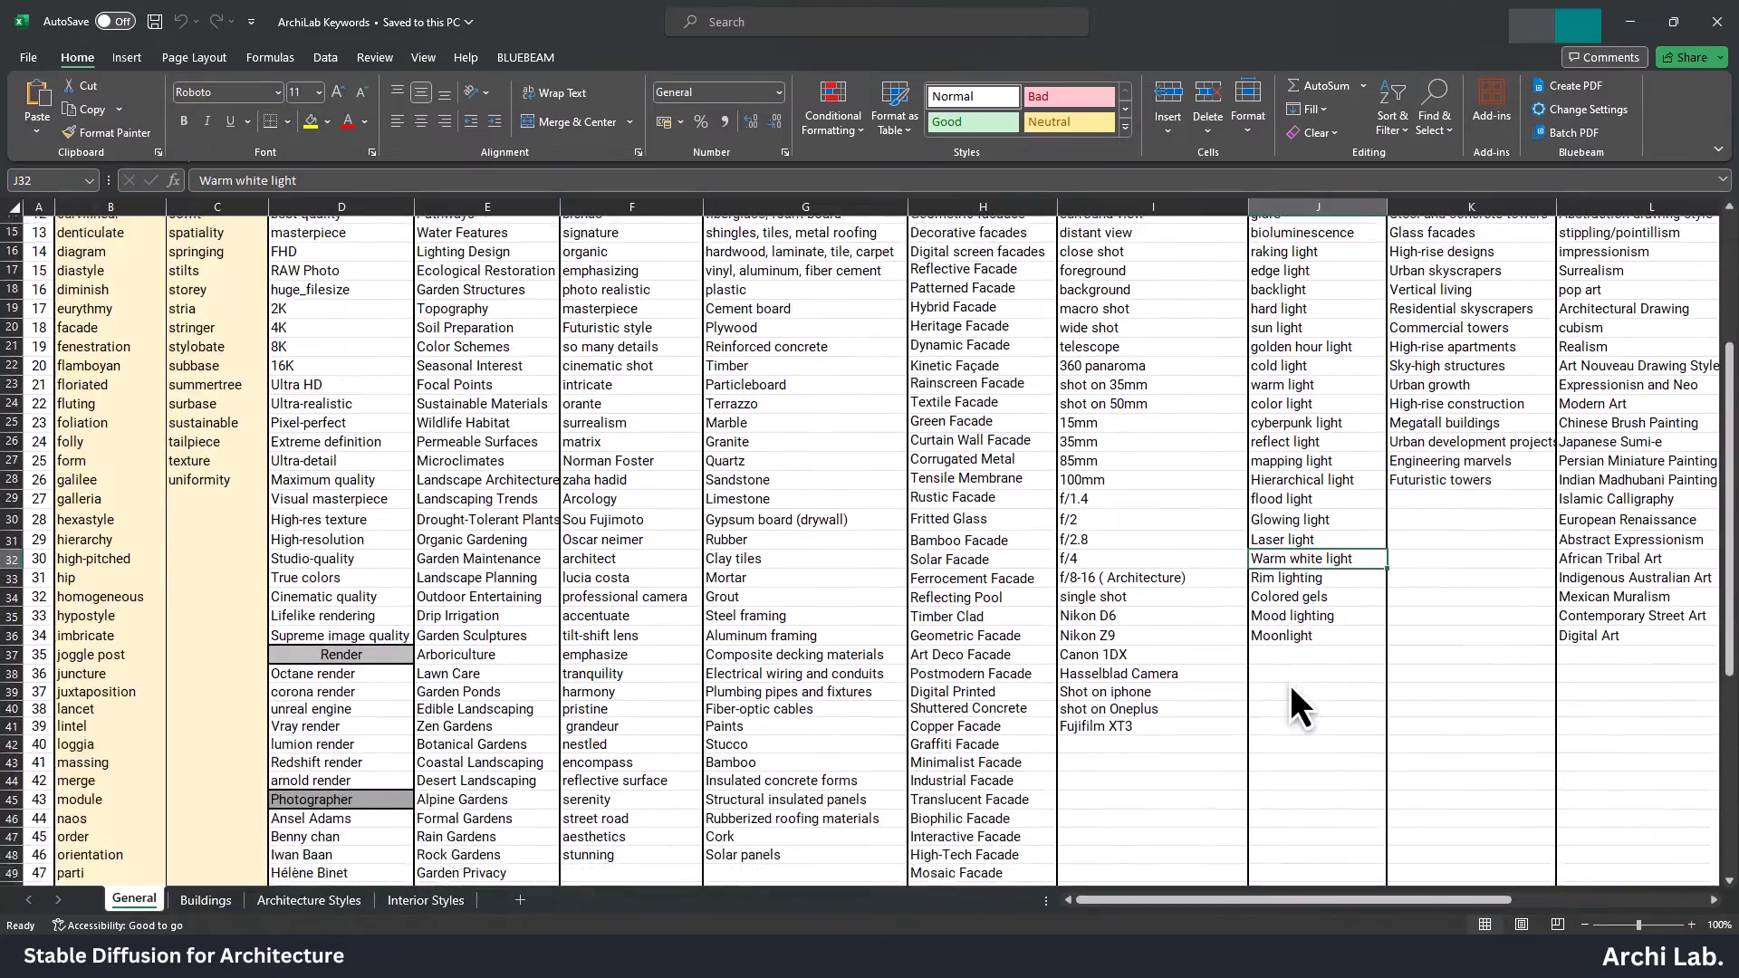
pyautogui.scroll(-3)
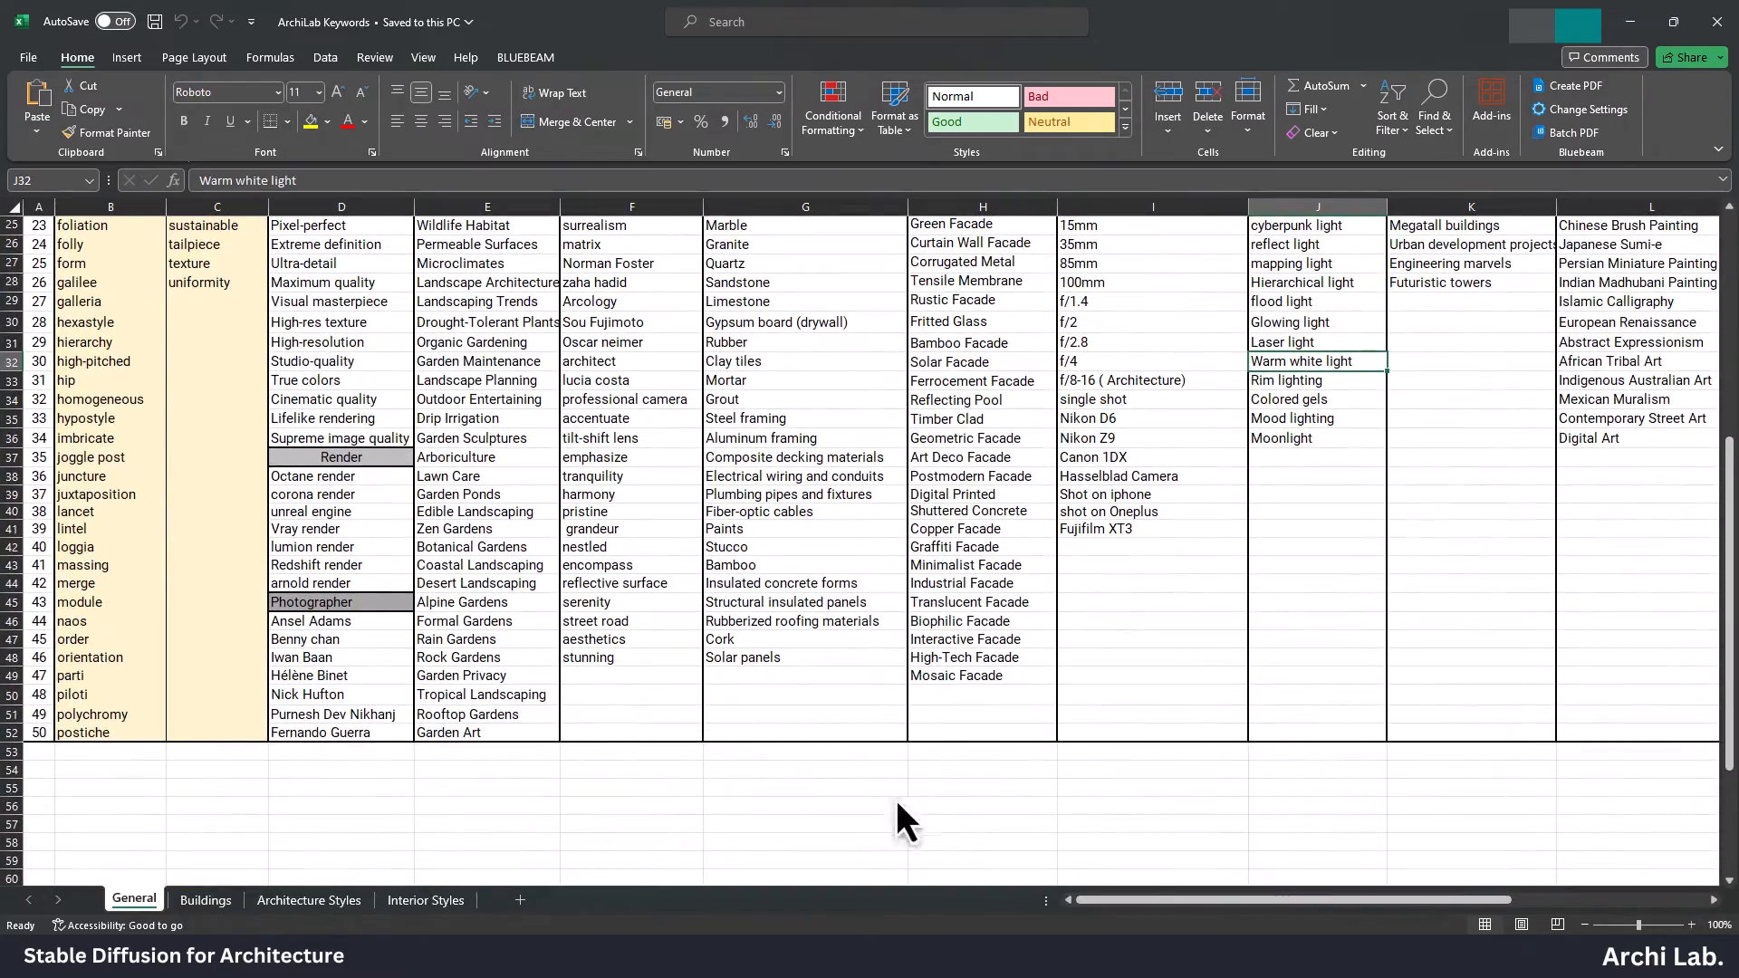